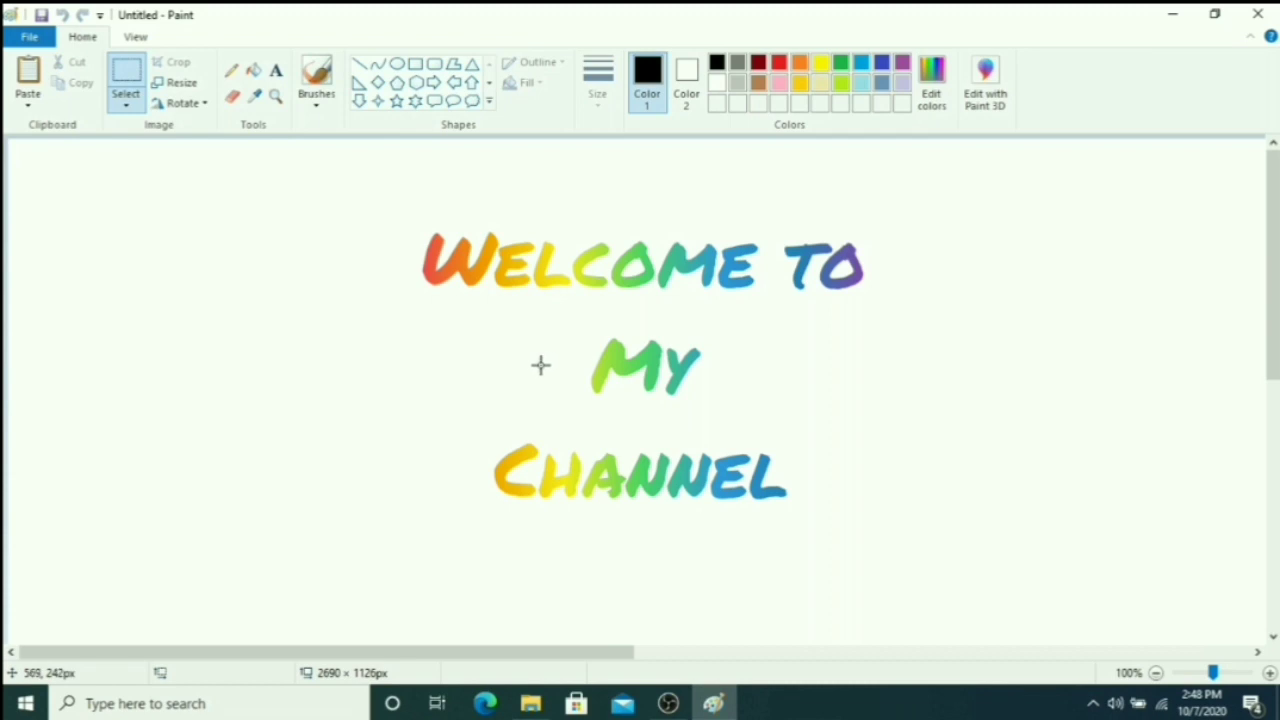
mouse_move(680, 318)
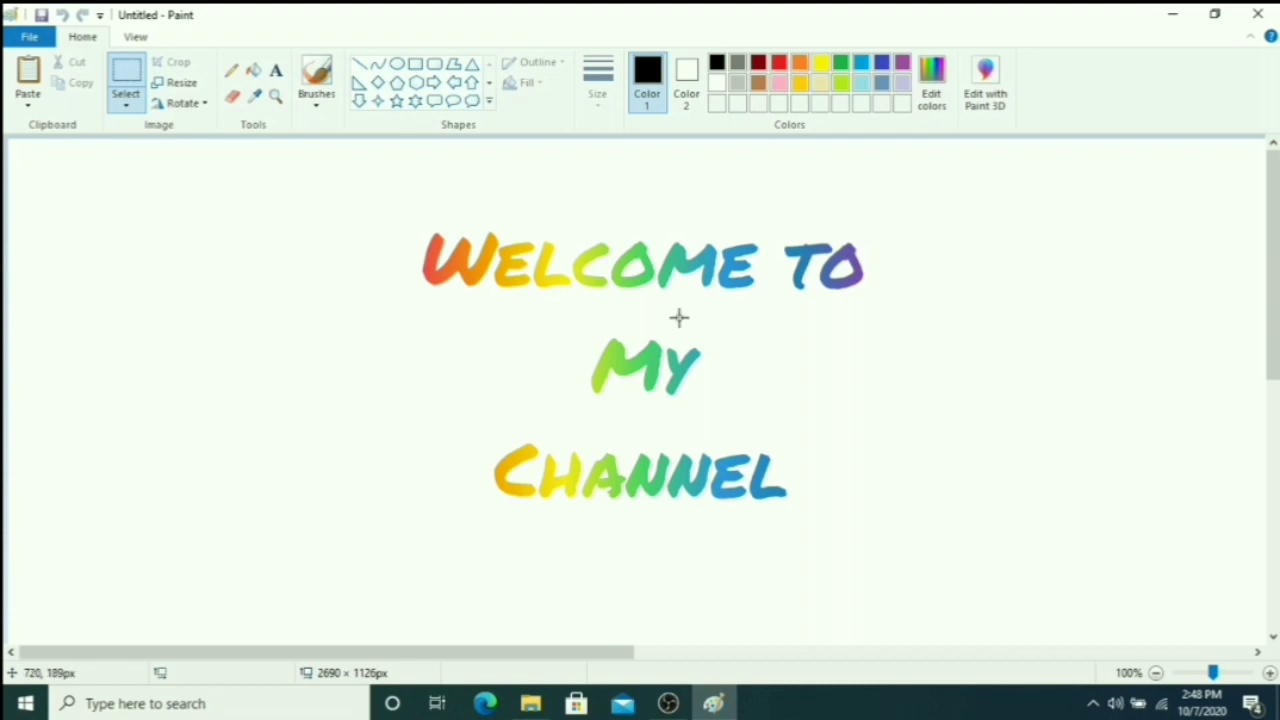
mouse_move(548, 304)
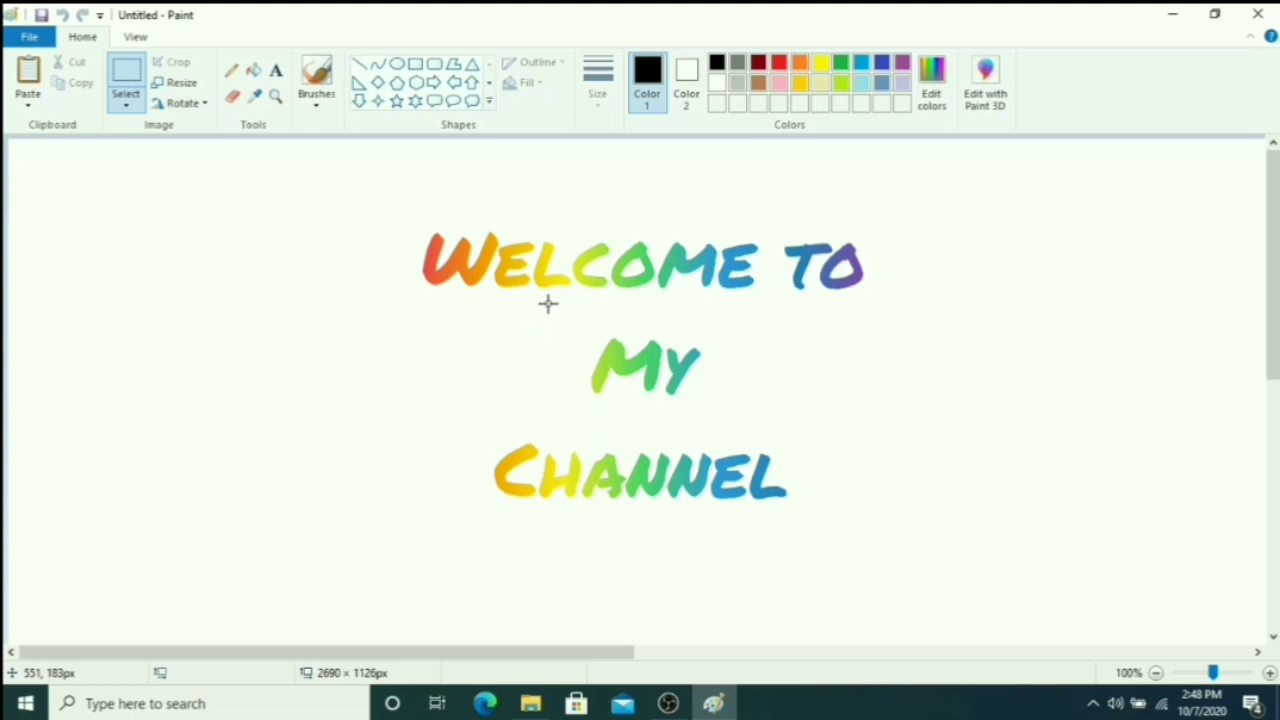
mouse_move(900, 297)
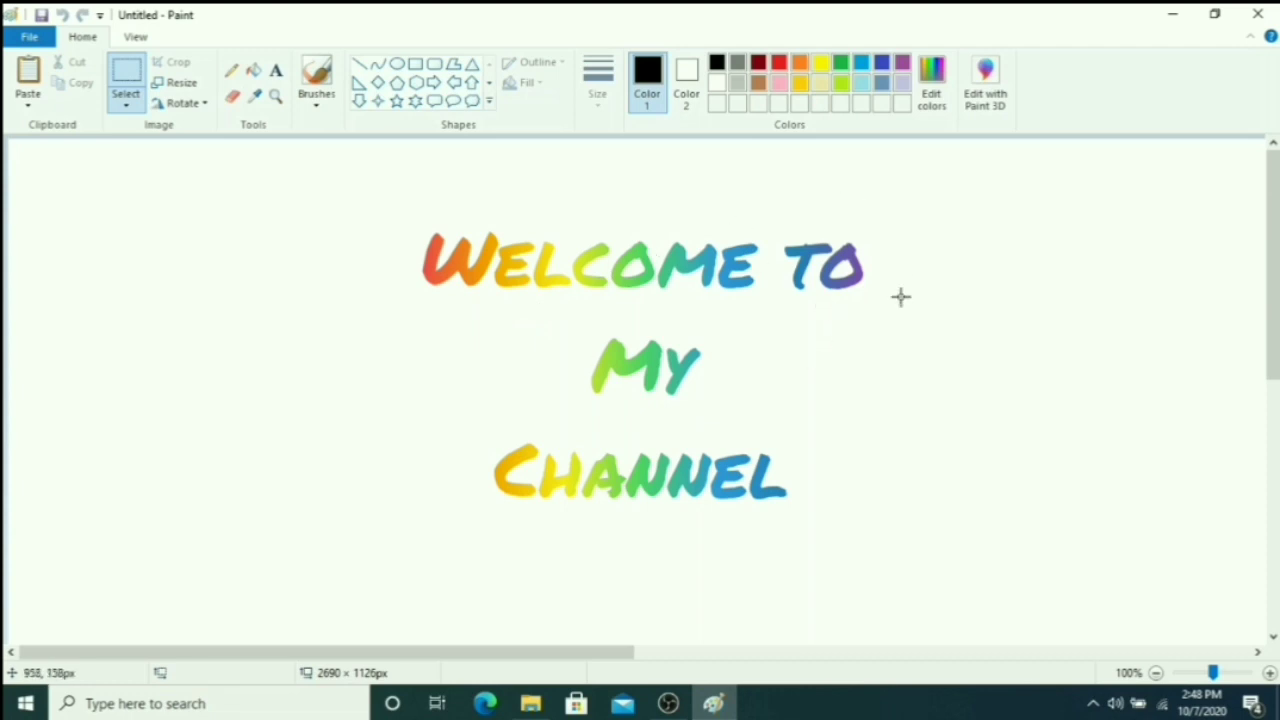
mouse_move(585, 442)
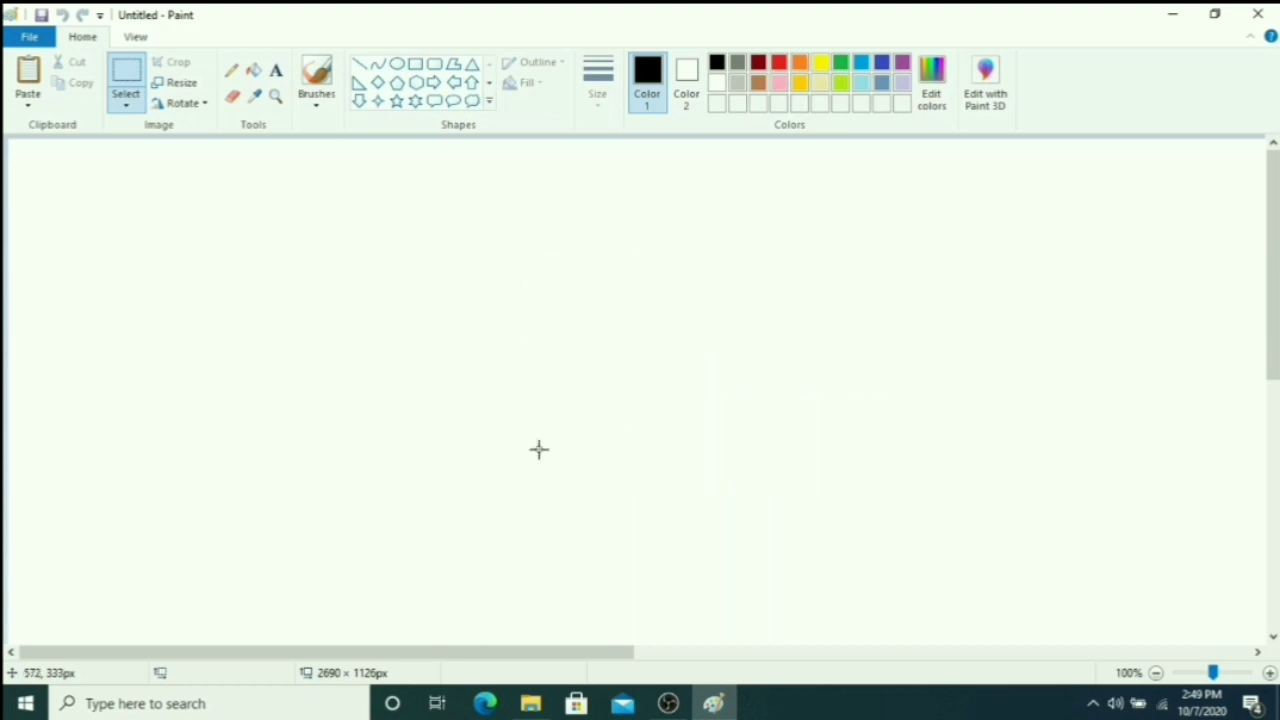
mouse_move(676, 429)
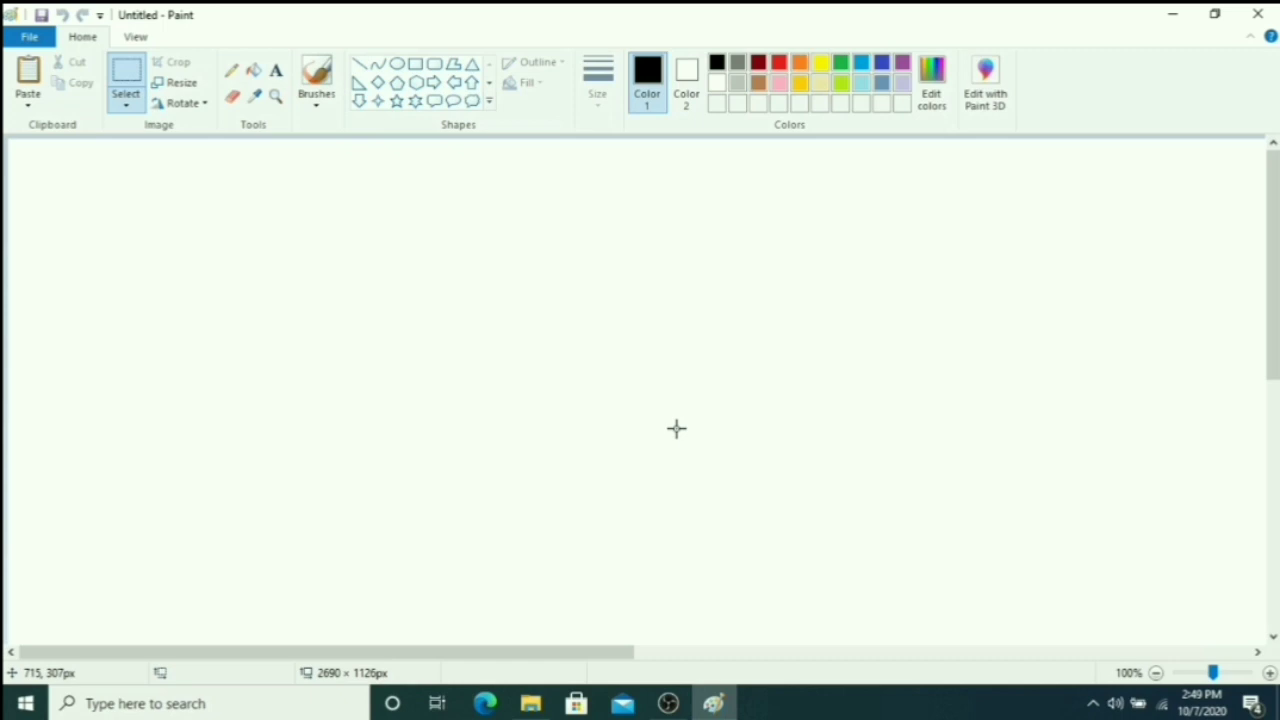
mouse_move(523, 458)
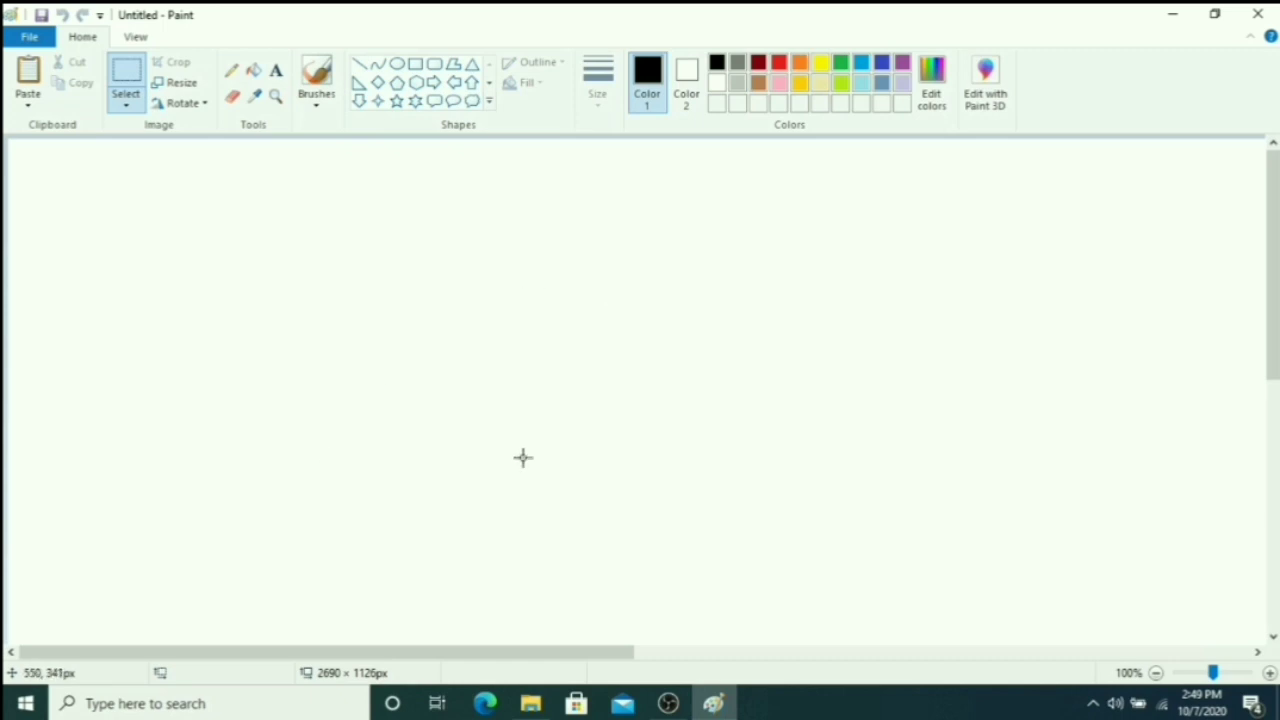
mouse_move(458, 47)
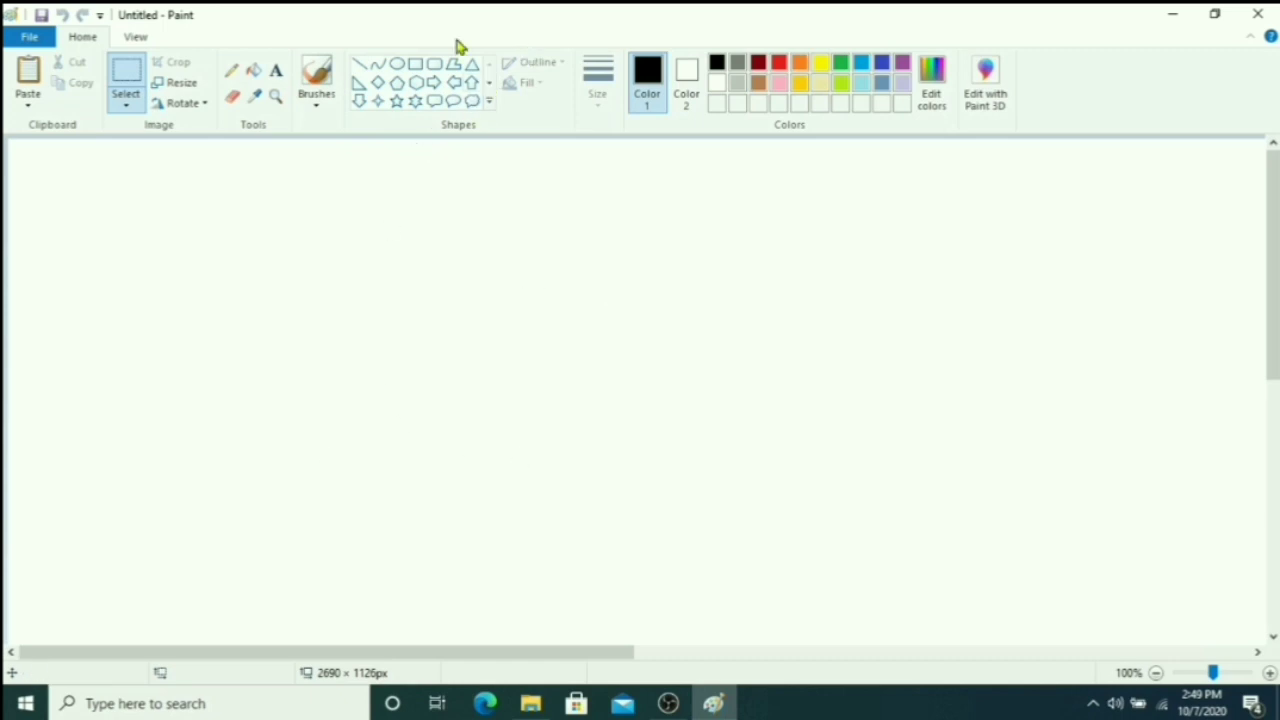
mouse_move(415, 64)
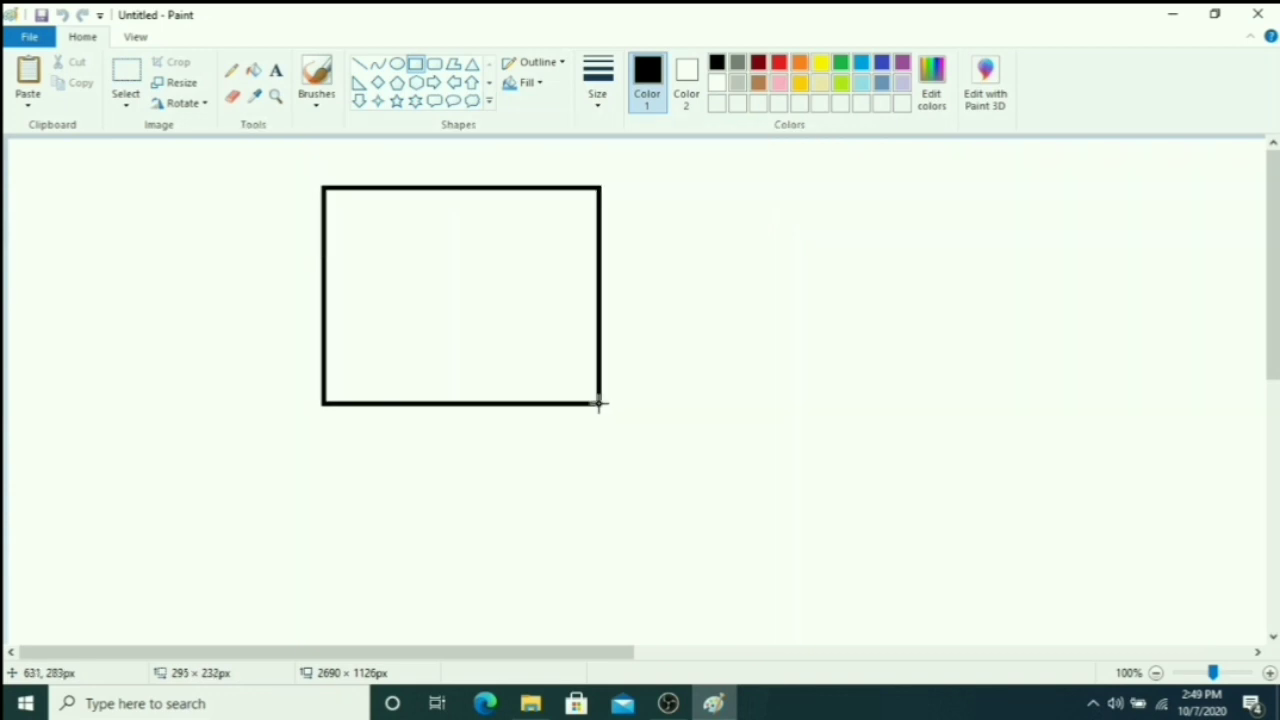
mouse_move(335, 200)
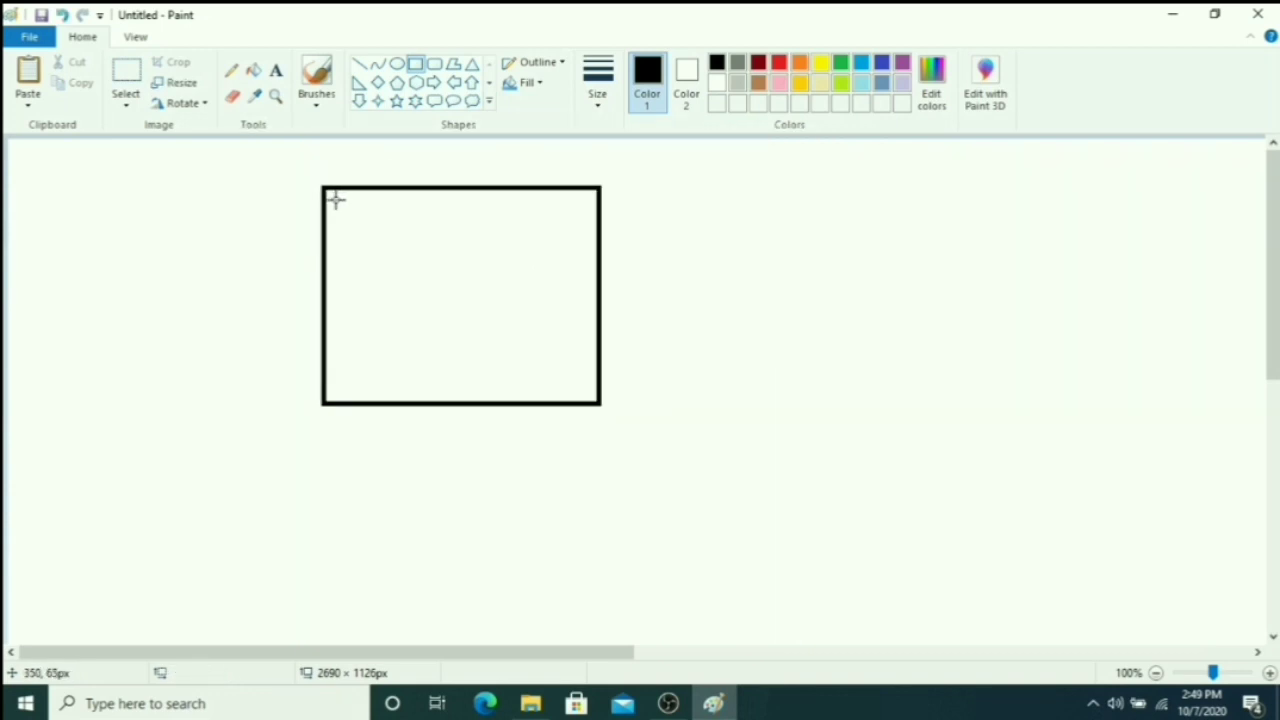
- Draw the monitor's inner screen frame and the stand's base line
drag(335, 200, 588, 392)
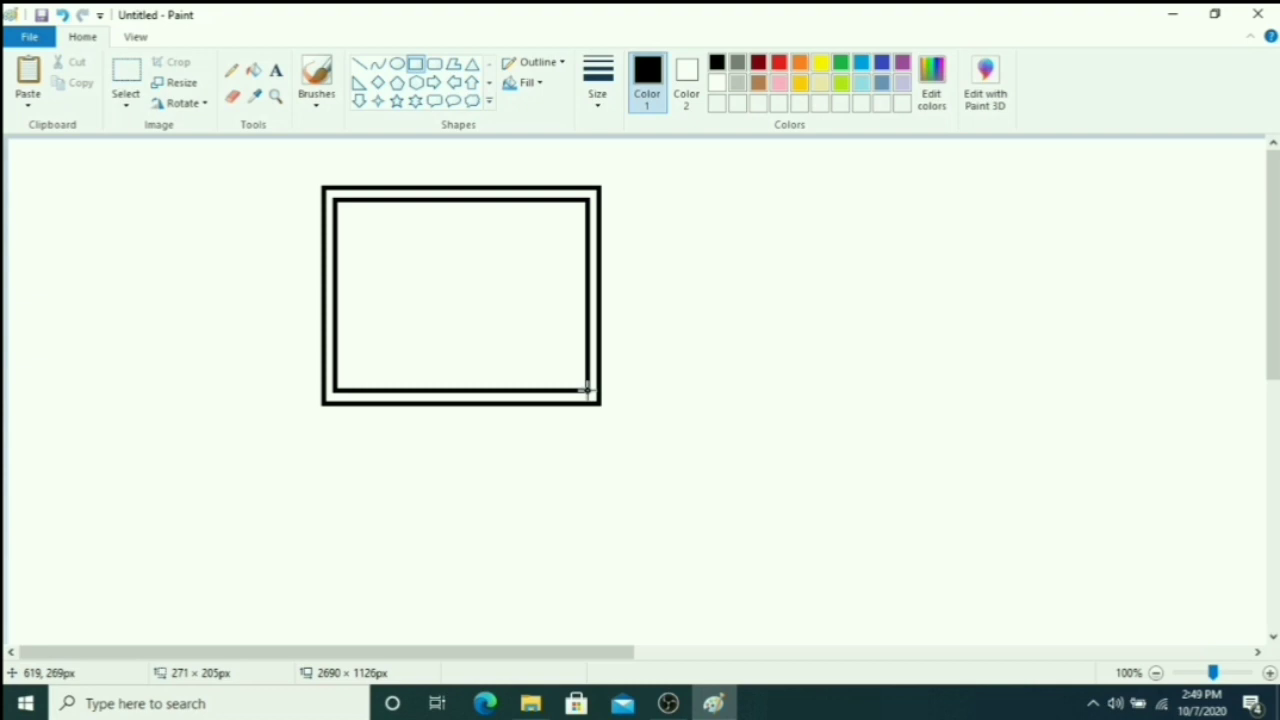
mouse_move(685, 357)
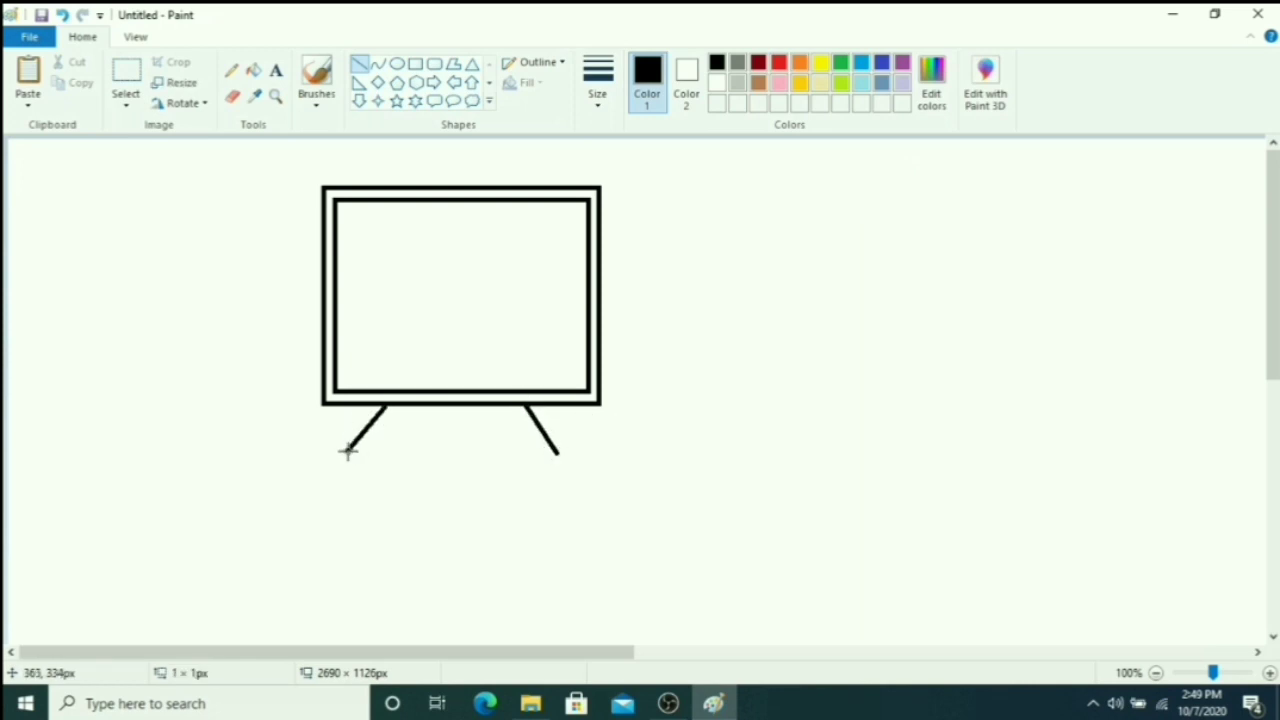
drag(347, 453, 558, 453)
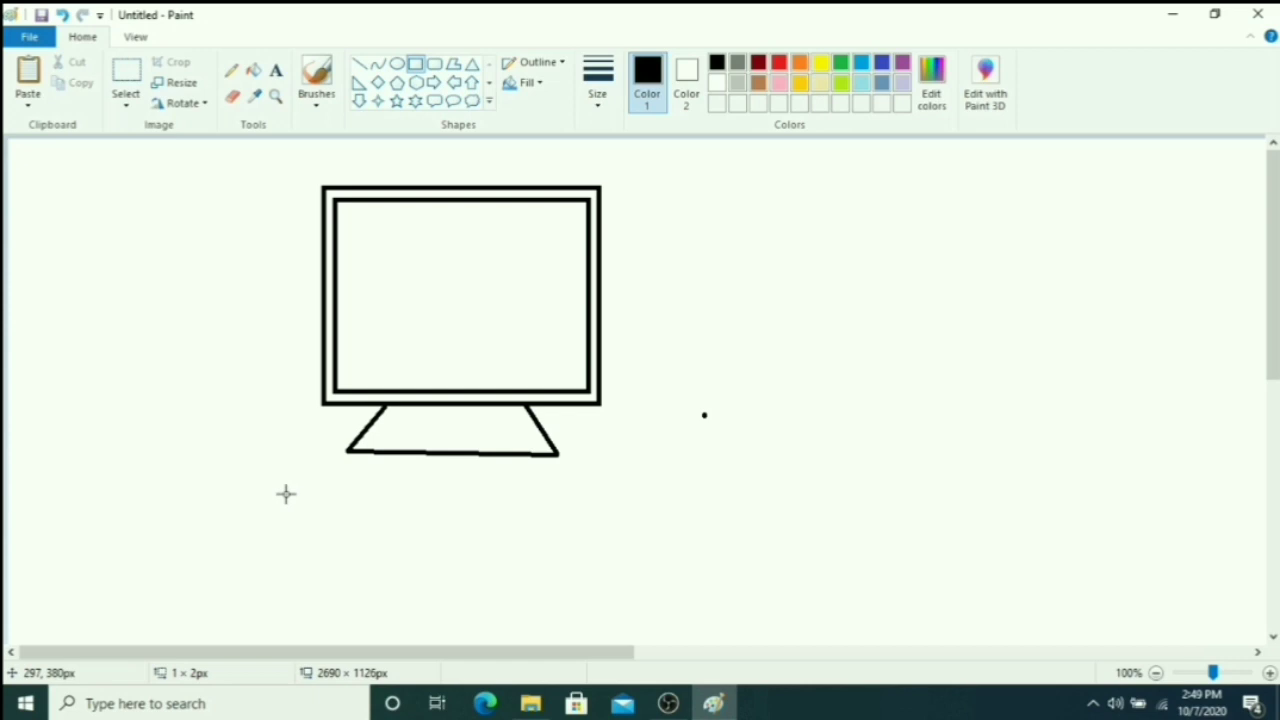
- Draw a wide keyboard rectangle below the monitor with a smaller inner border
drag(285, 490, 652, 582)
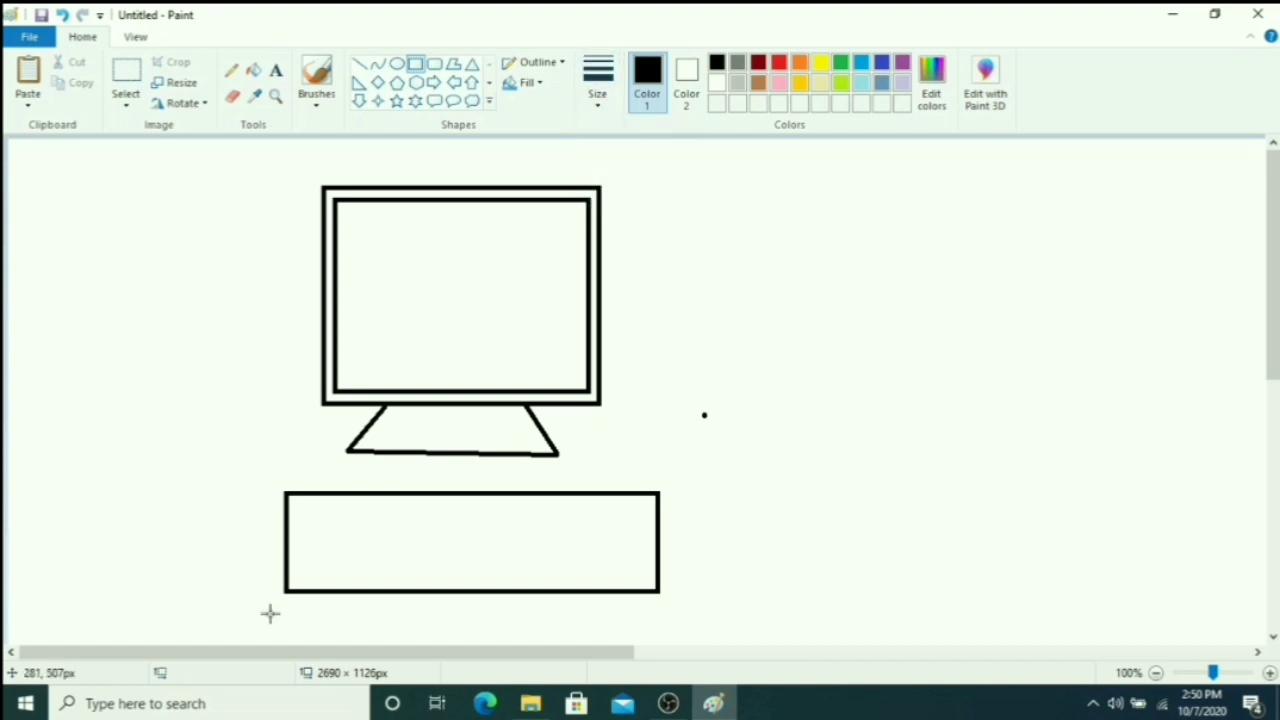
drag(300, 505, 472, 570)
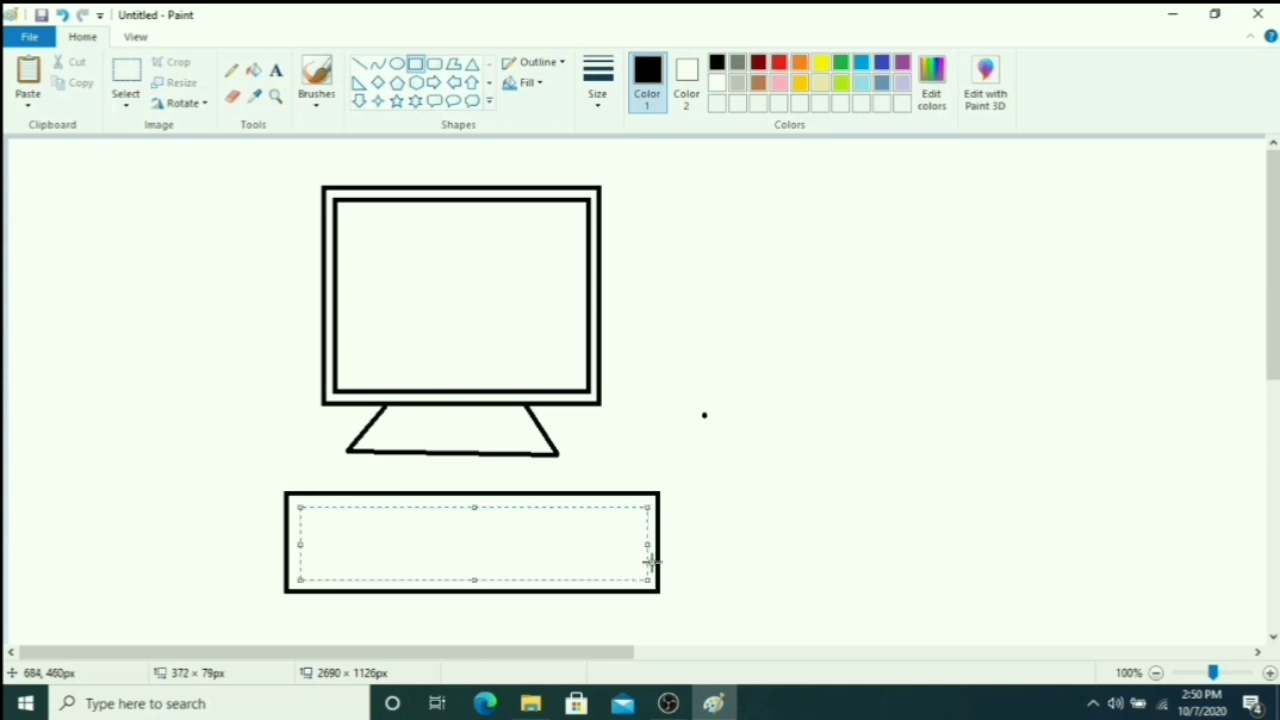
click(597, 80)
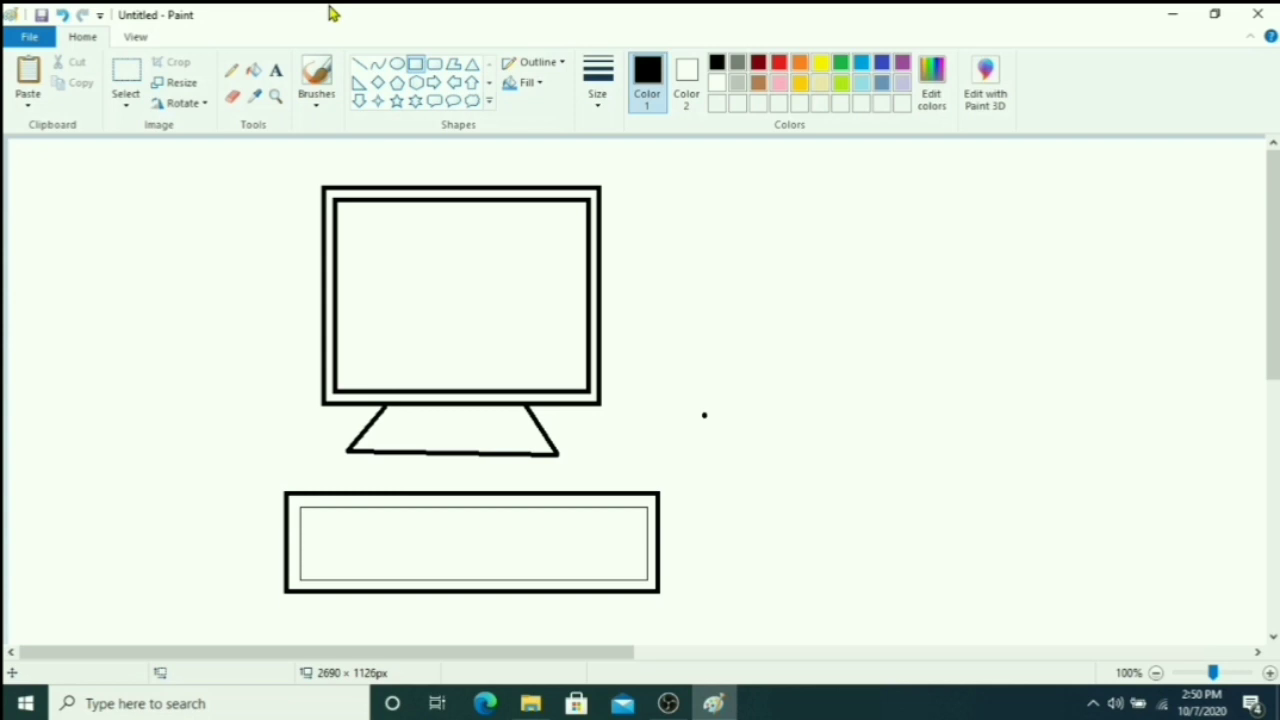
- Draw a tall CPU tower rectangle right of the monitor with two thin bays across it
drag(780, 190, 800, 213)
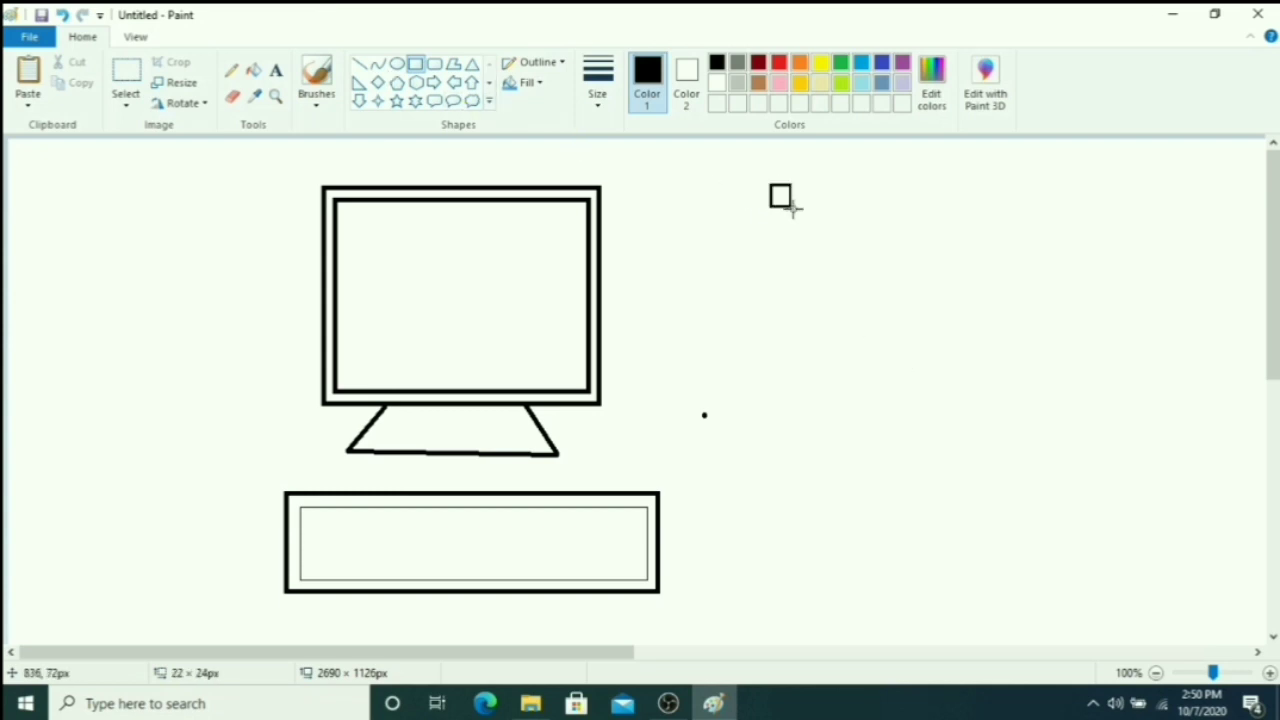
drag(781, 195, 898, 492)
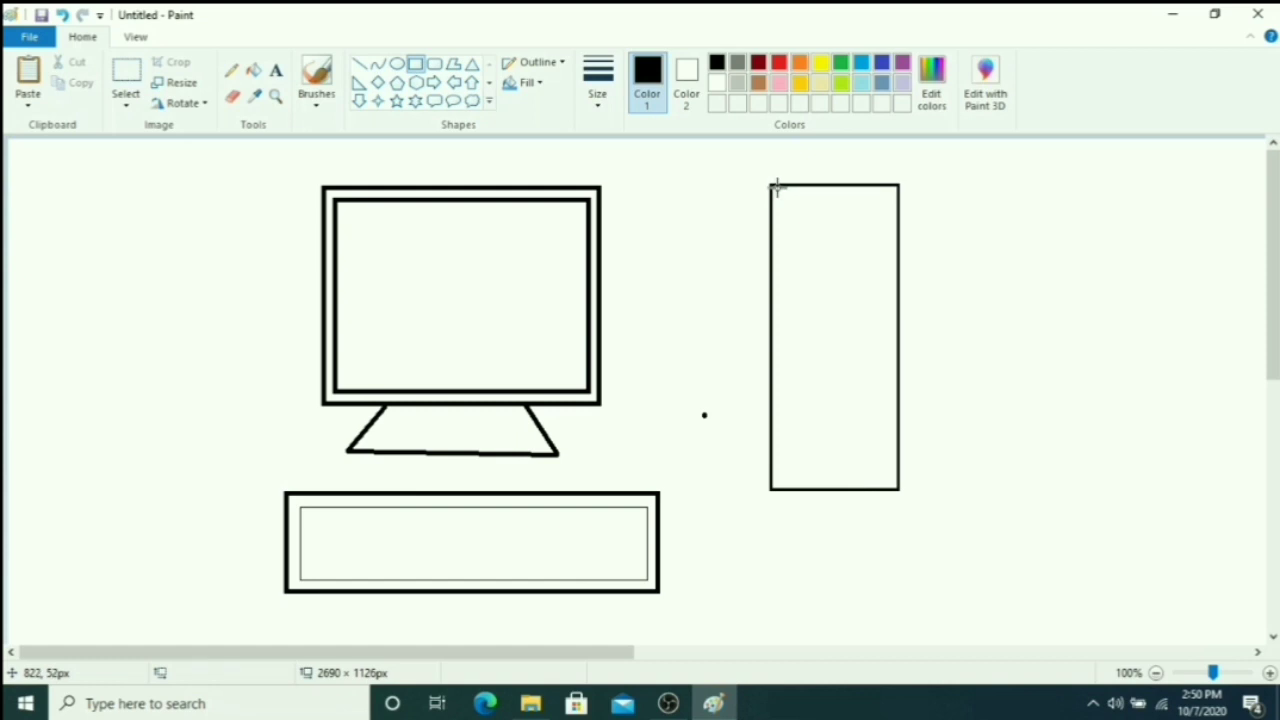
mouse_move(775, 258)
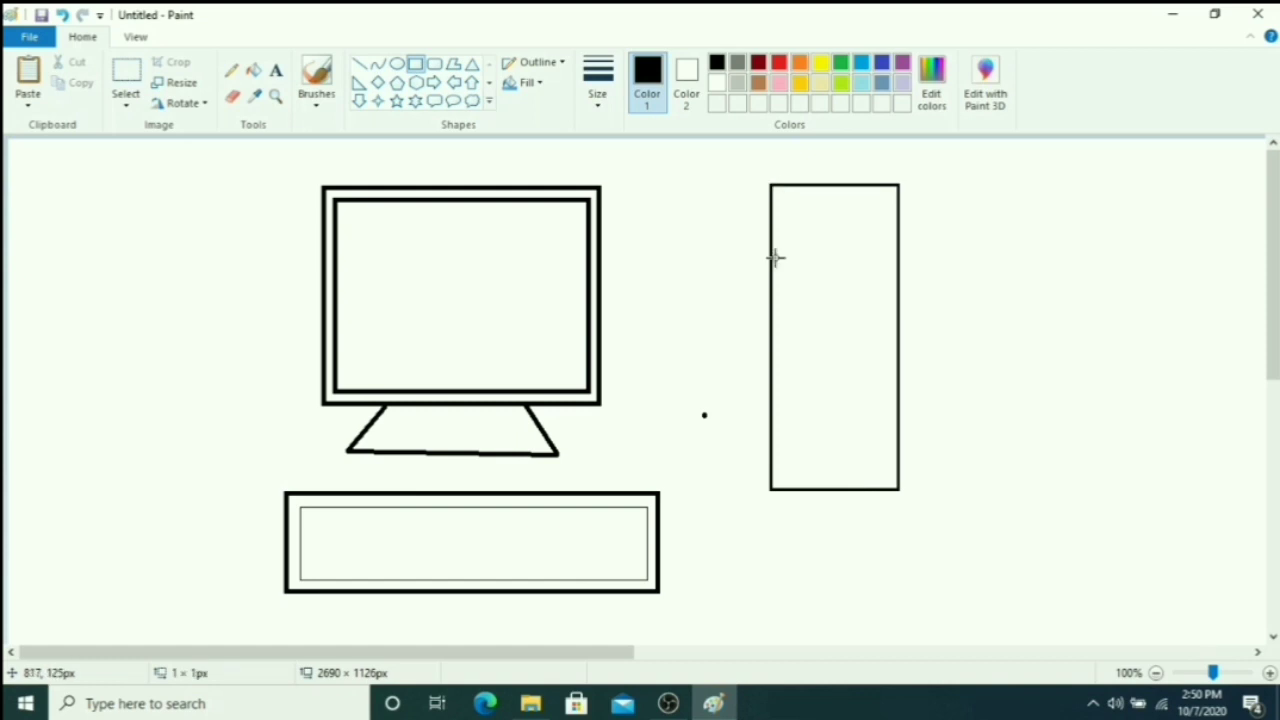
drag(772, 257, 897, 291)
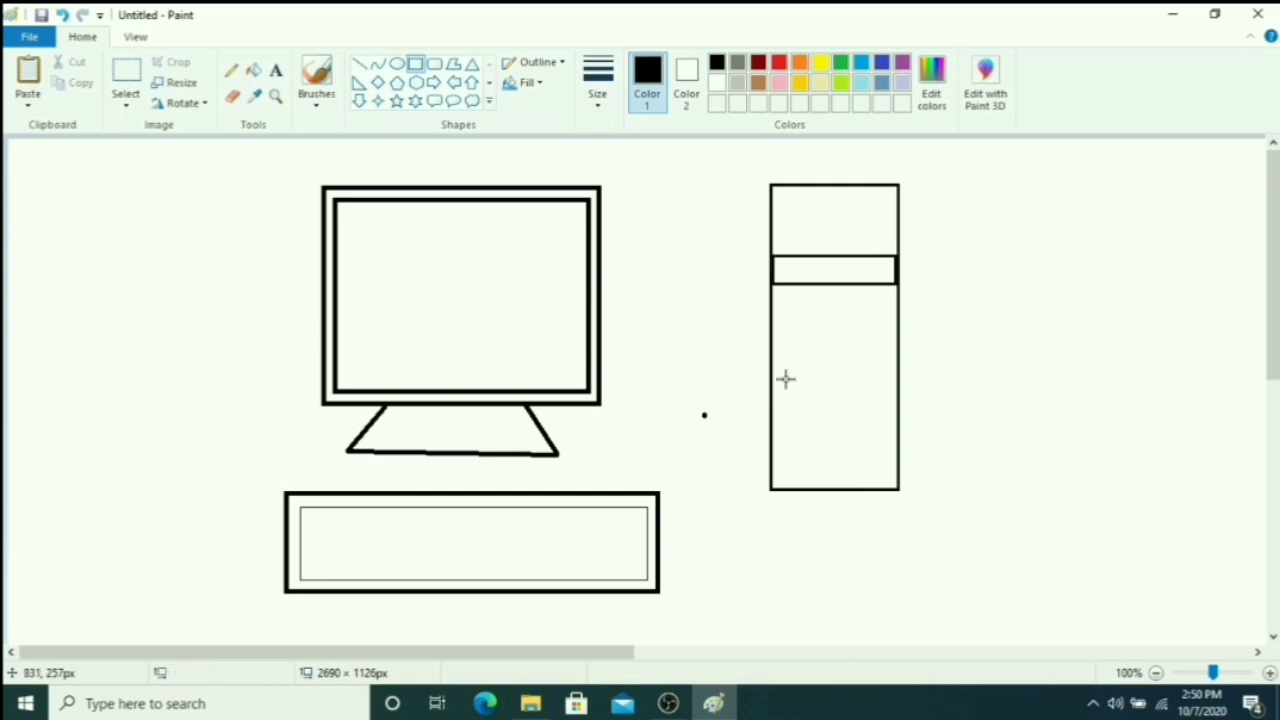
drag(785, 338, 802, 372)
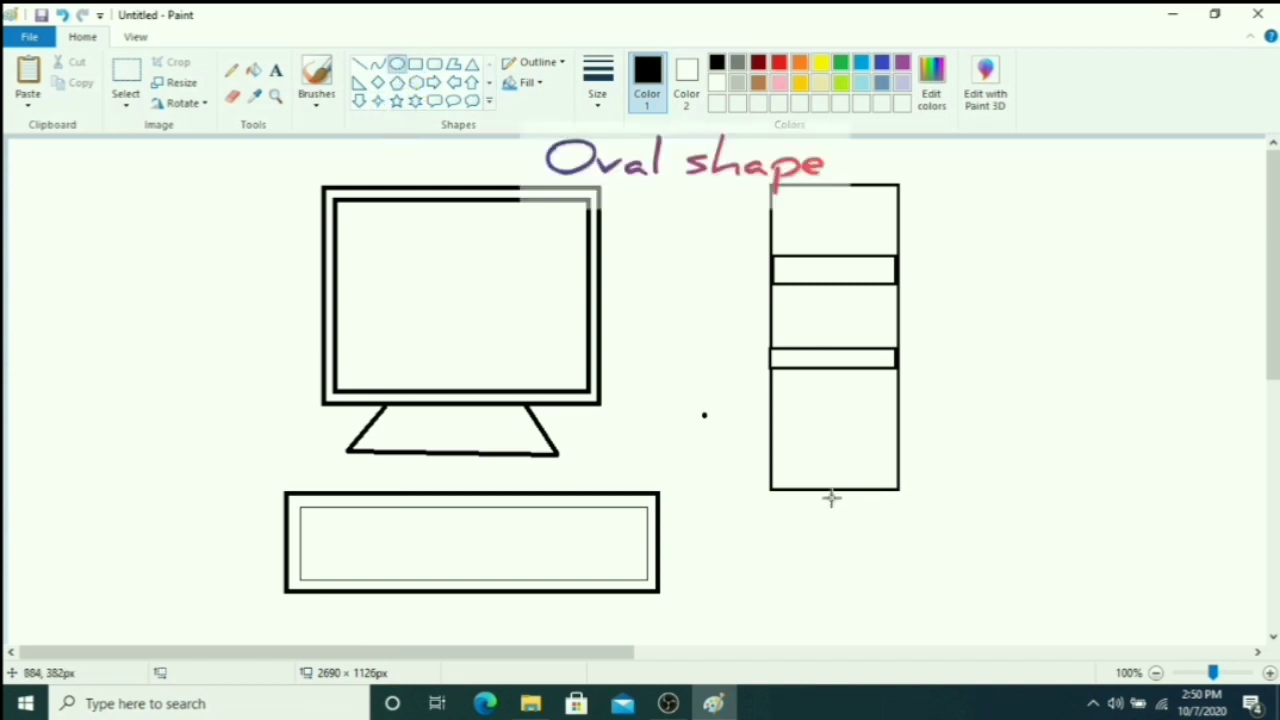
- Draw a small oval mouse body right of the keyboard
drag(738, 530, 785, 560)
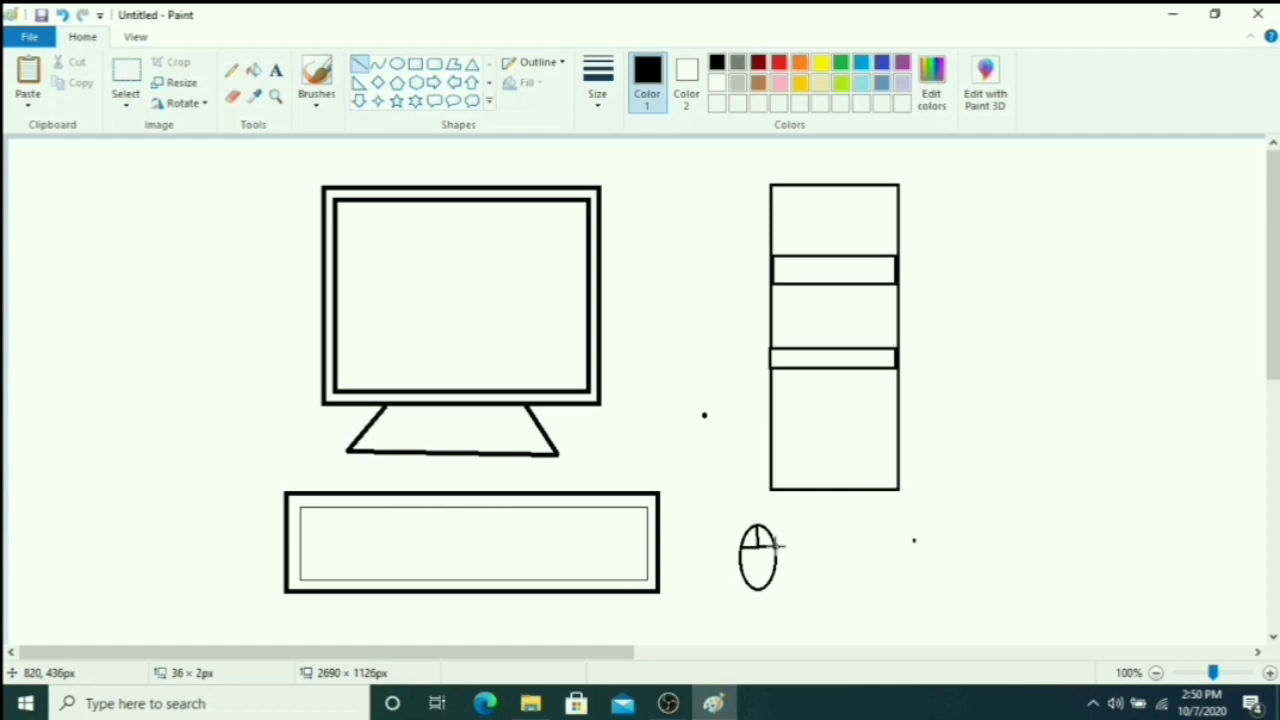
mouse_move(372, 48)
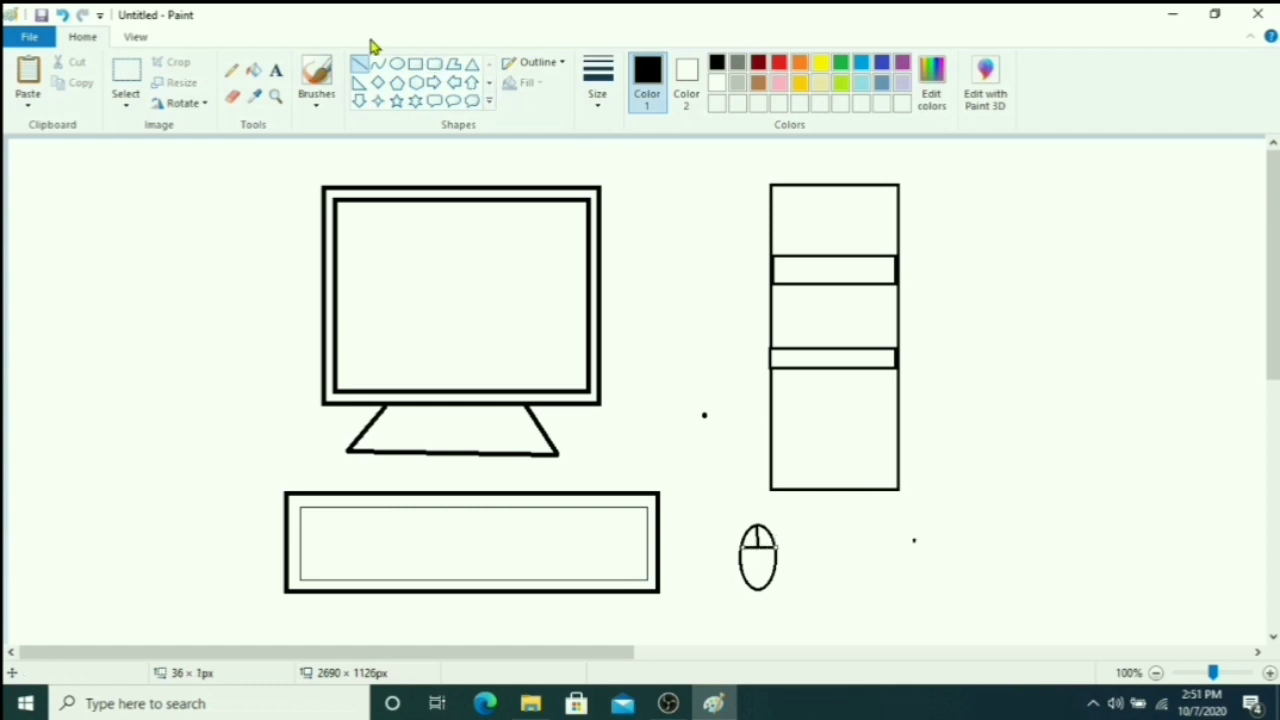
click(316, 80)
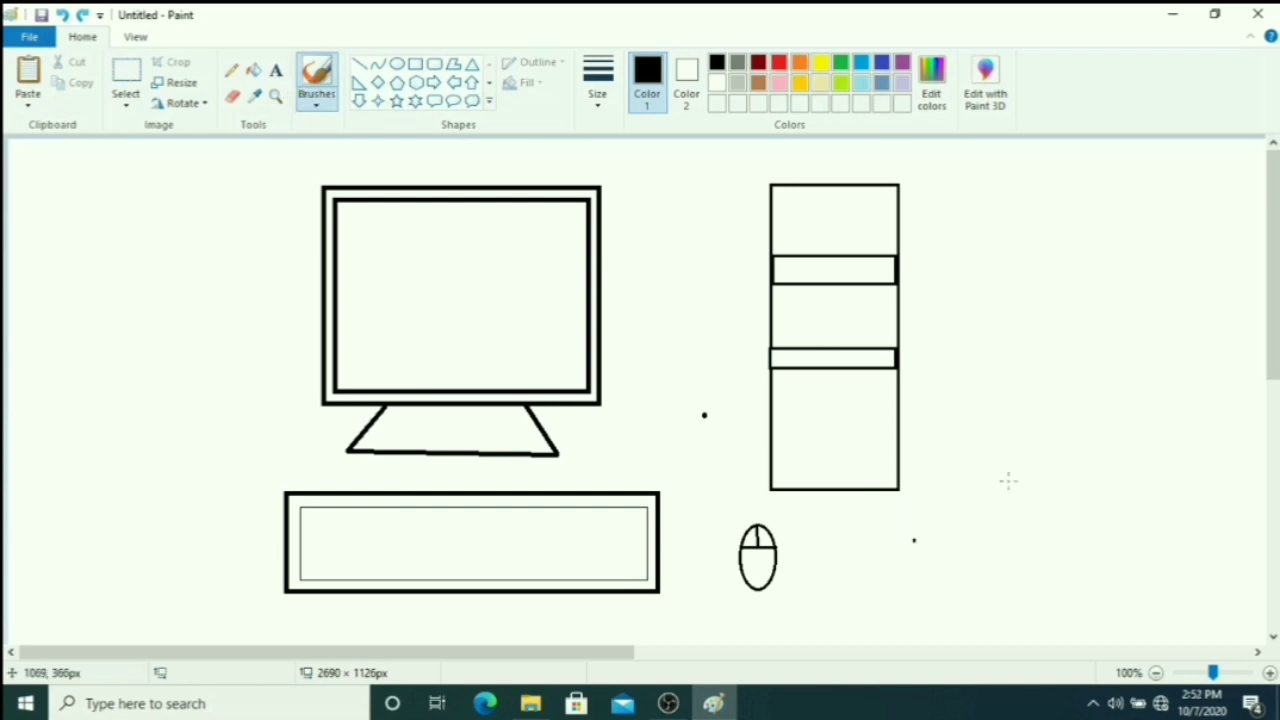
- Select the Brushes tool for drawing freehand cable lines
click(317, 80)
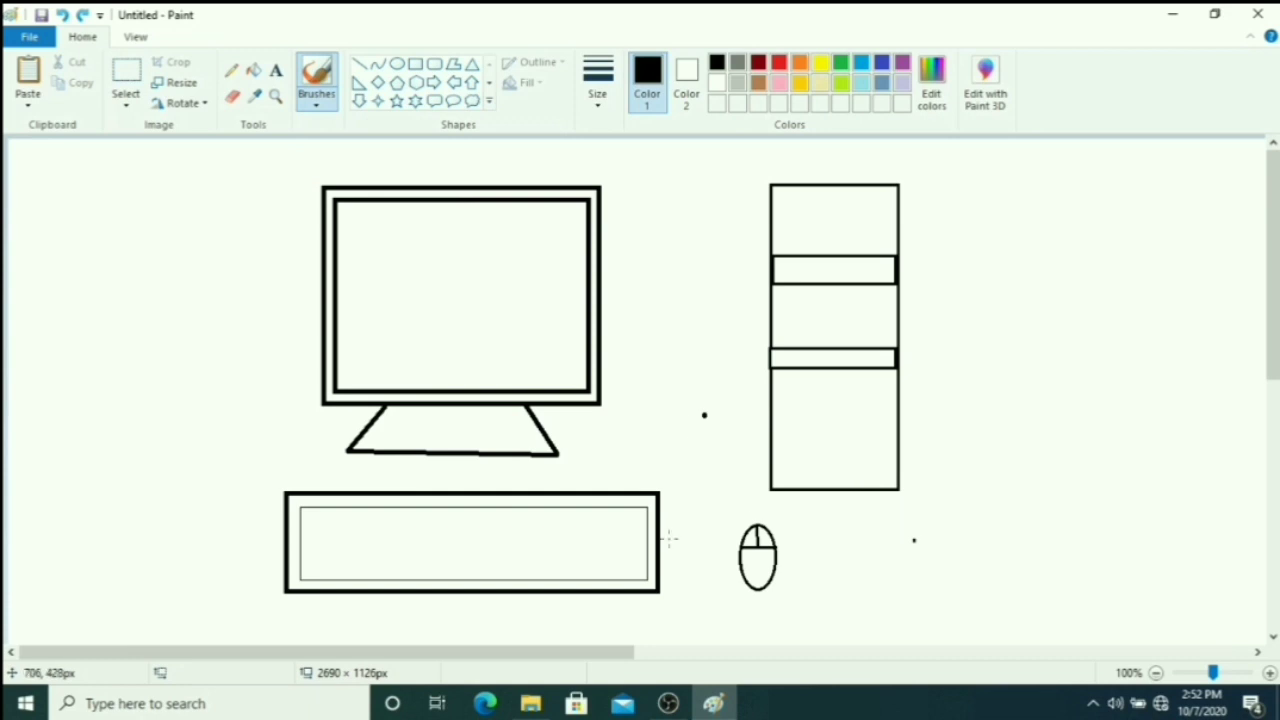
mouse_move(745, 515)
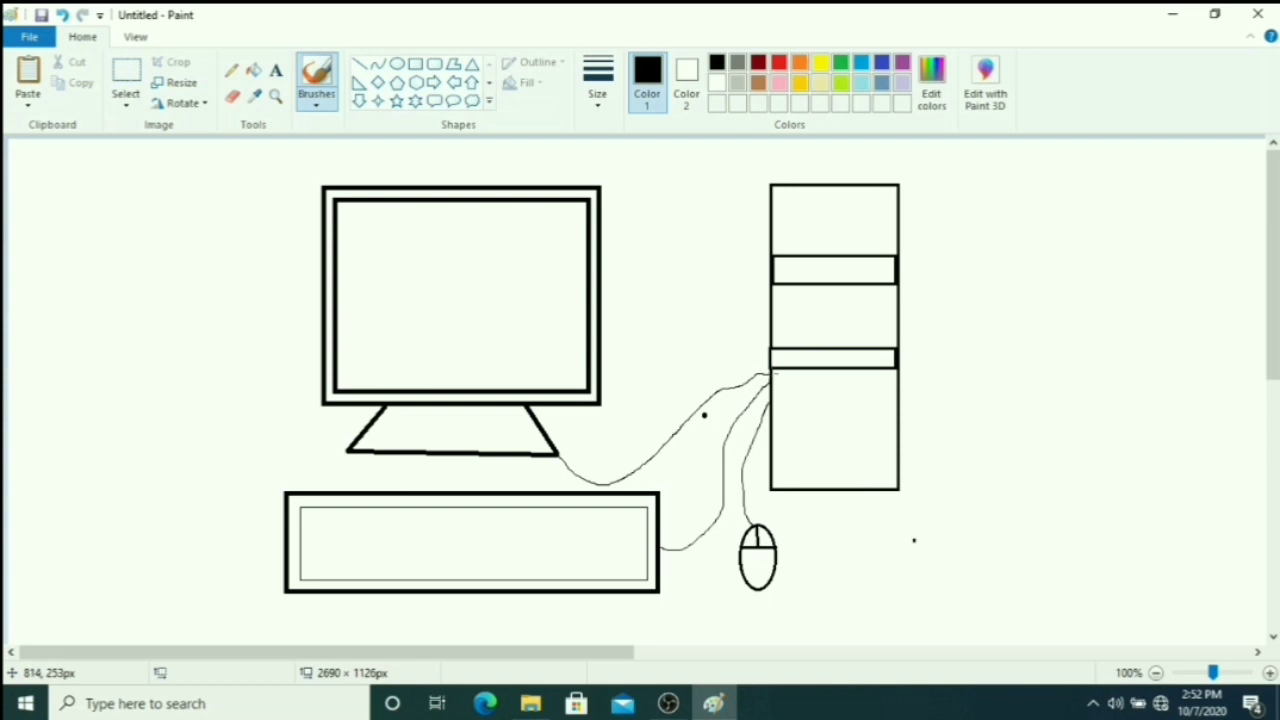
mouse_move(10, 477)
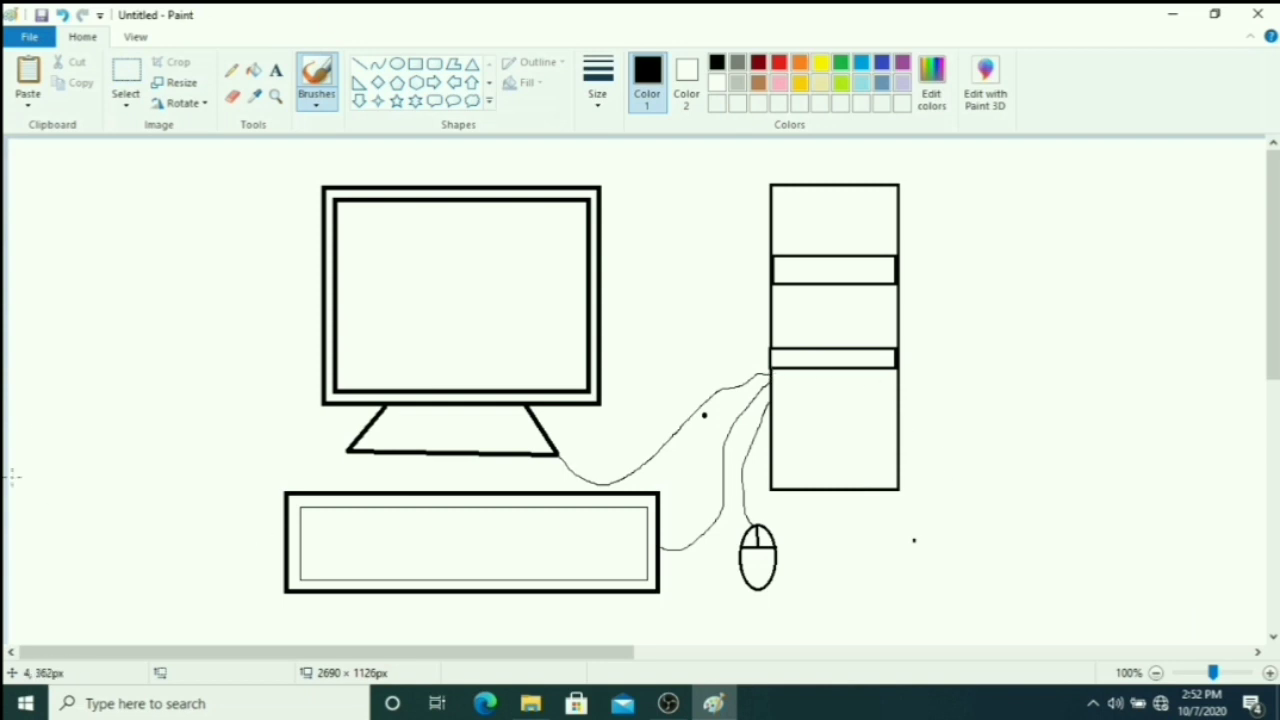
mouse_move(733, 341)
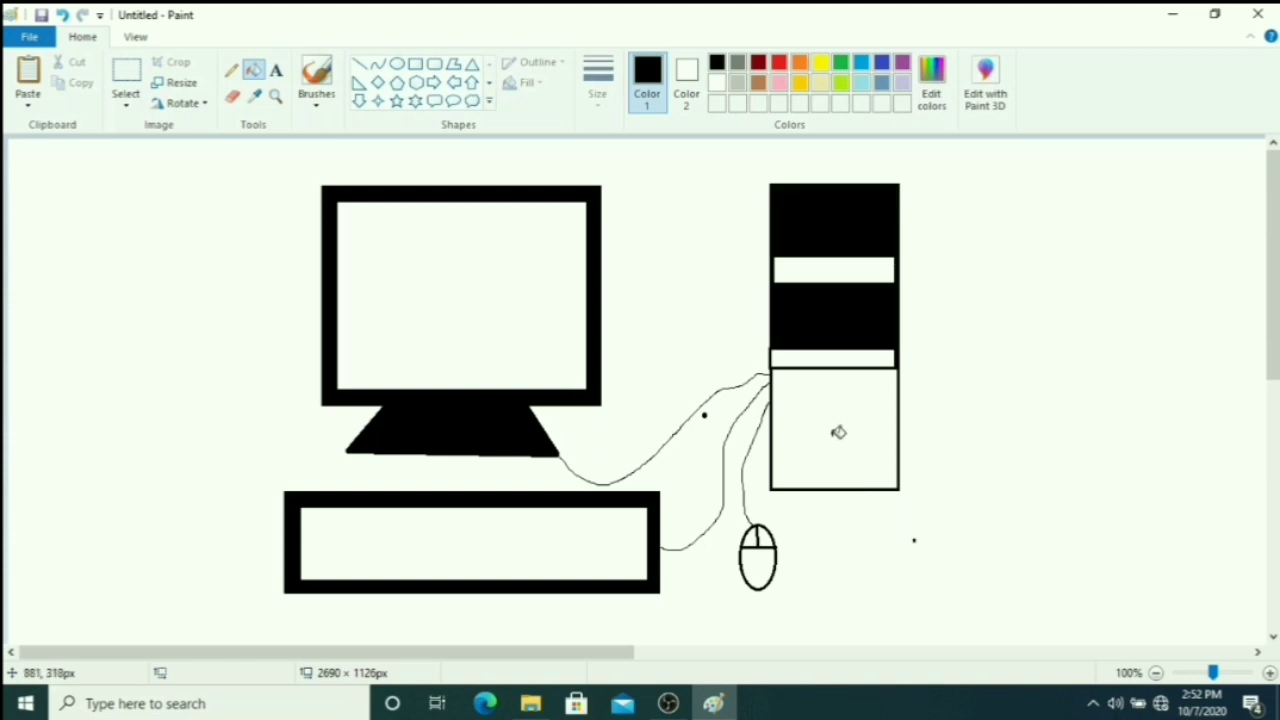
- Fill the lower part of the CPU tower with black
click(835, 430)
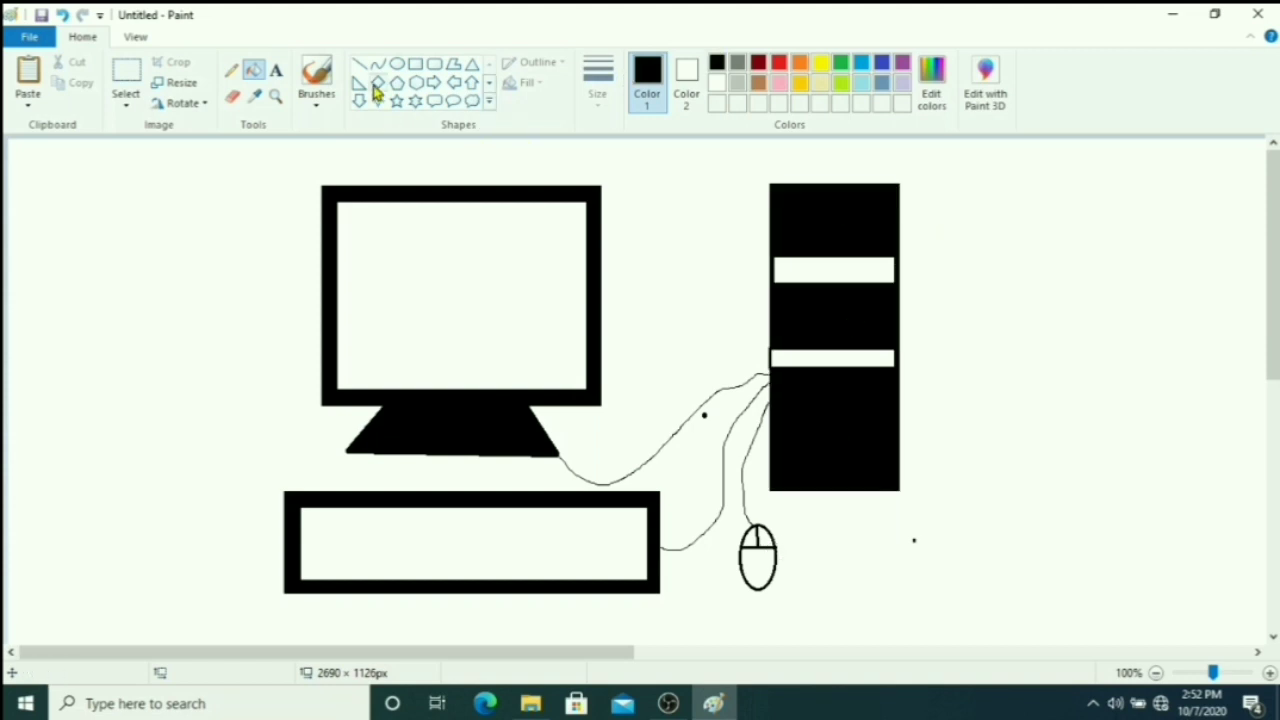
mouse_move(397, 64)
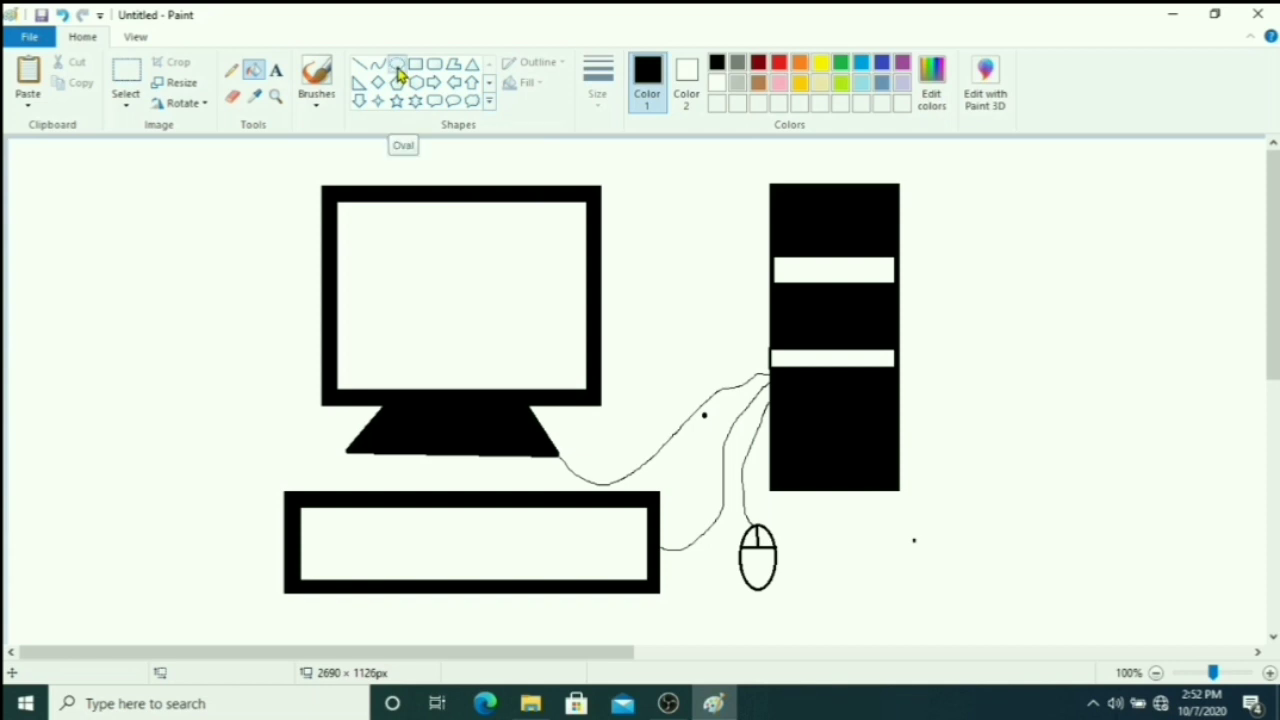
- Select the Oval shape with a thin outline width
click(598, 75)
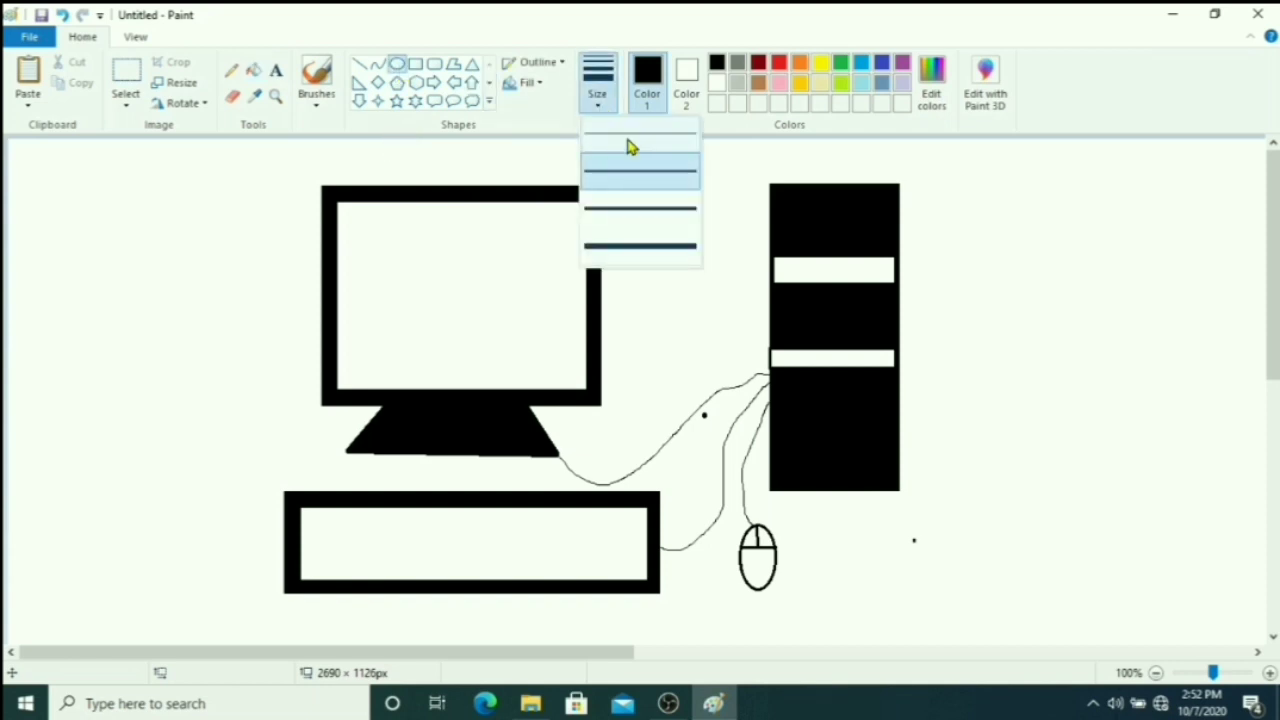
click(640, 160)
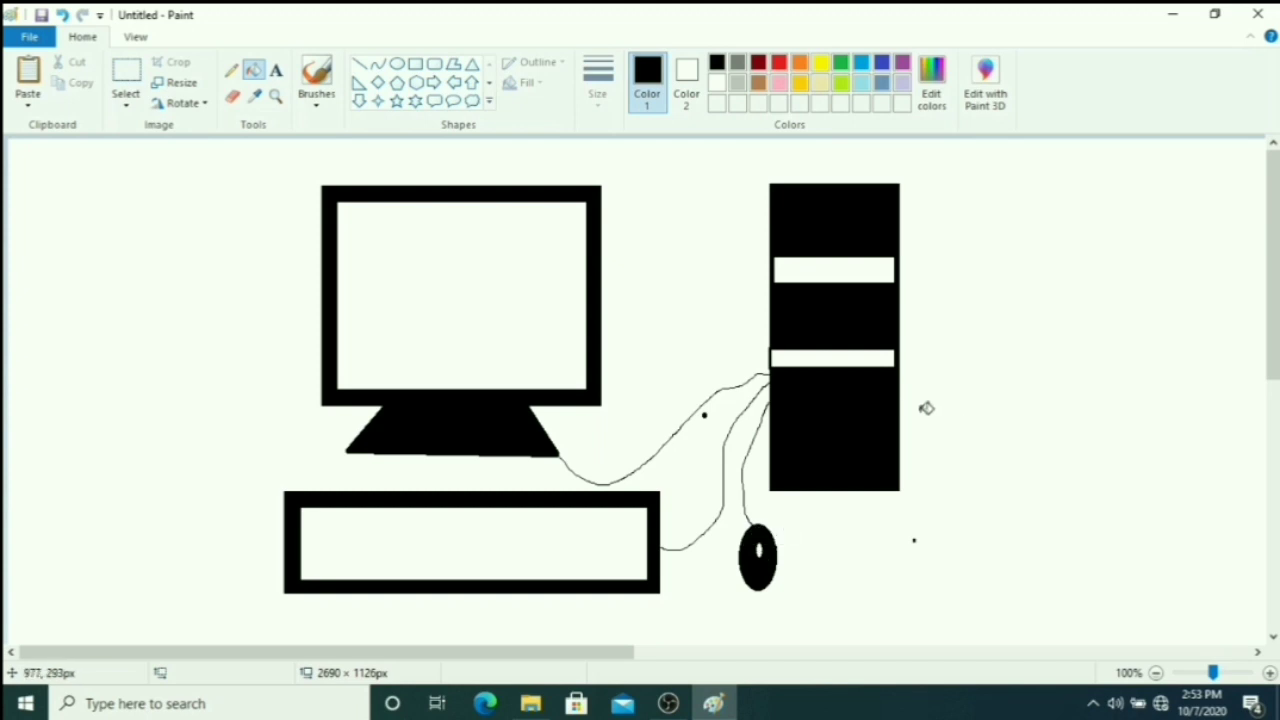
mouse_move(88, 80)
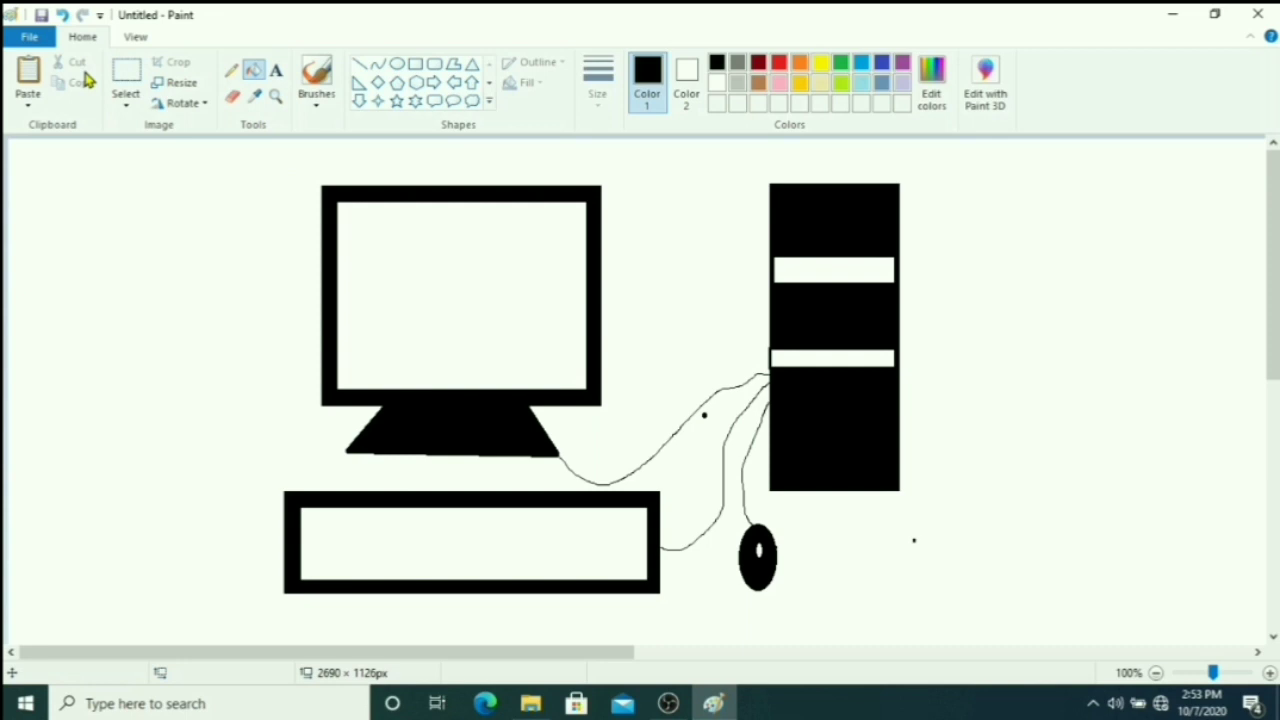
mouse_move(341, 556)
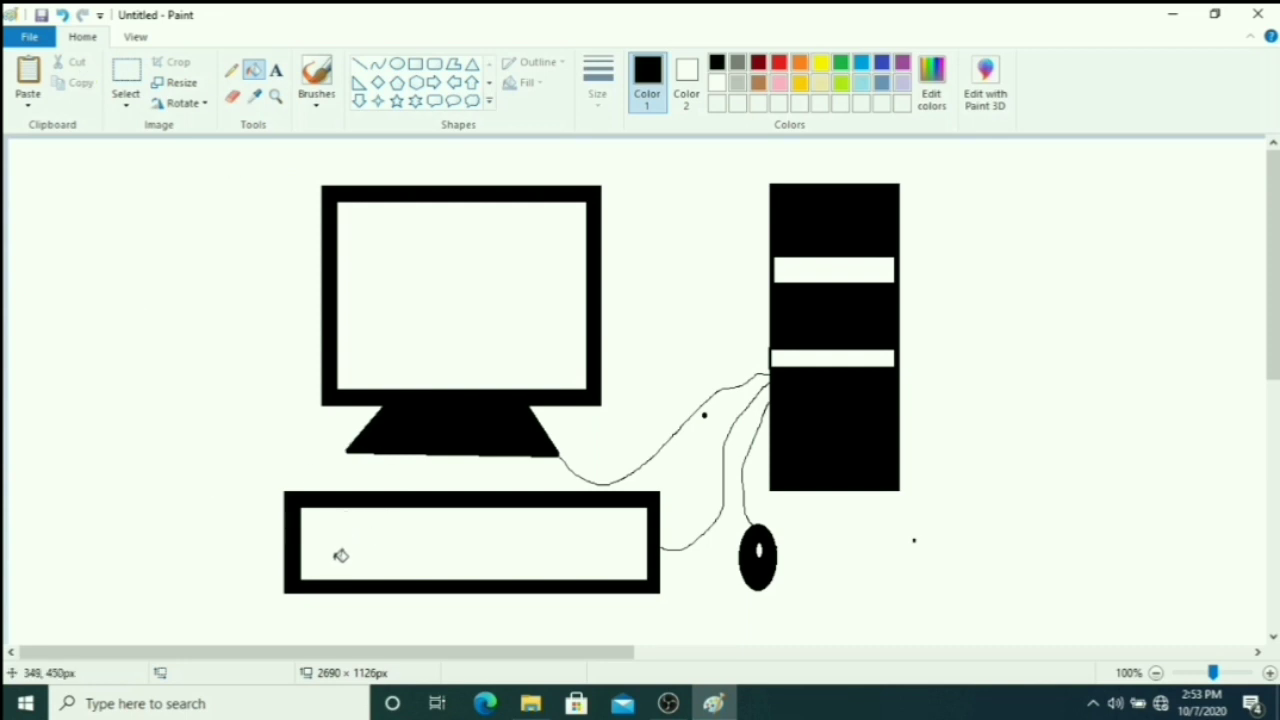
mouse_move(614, 167)
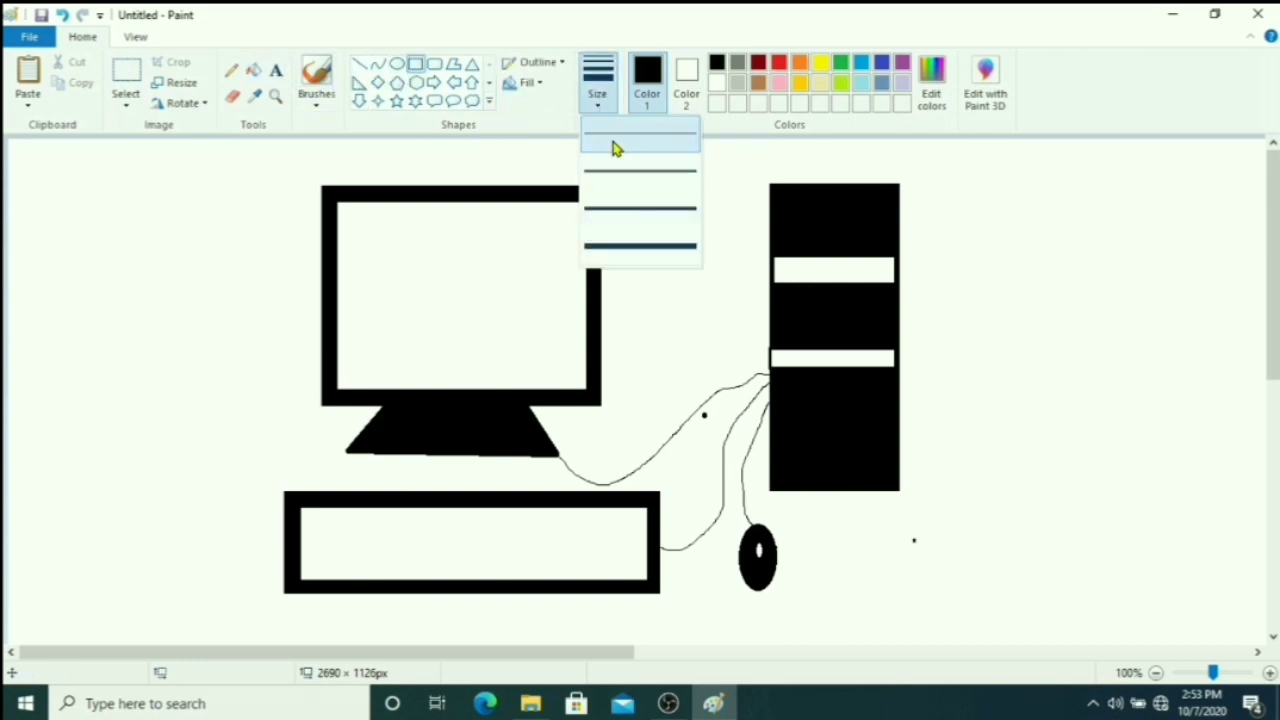
- Draw small key rectangles with the thinnest outline, undoing two bad ones
click(640, 145)
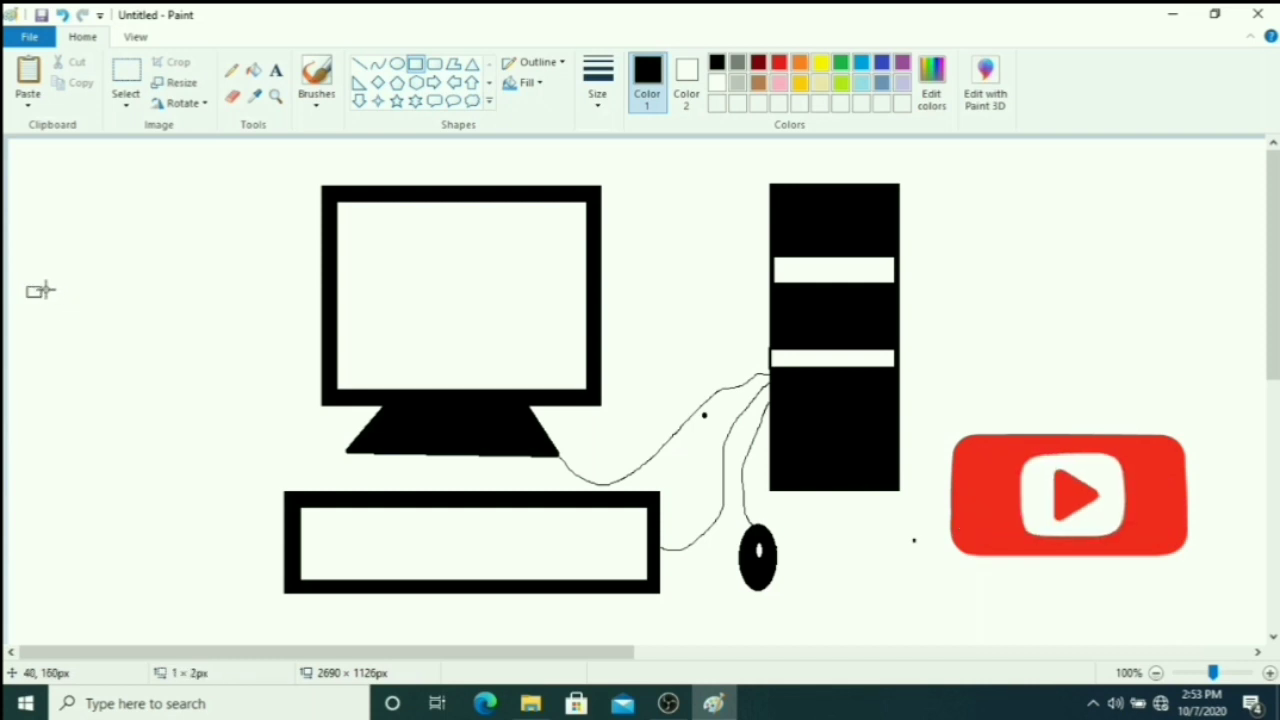
mouse_move(50, 290)
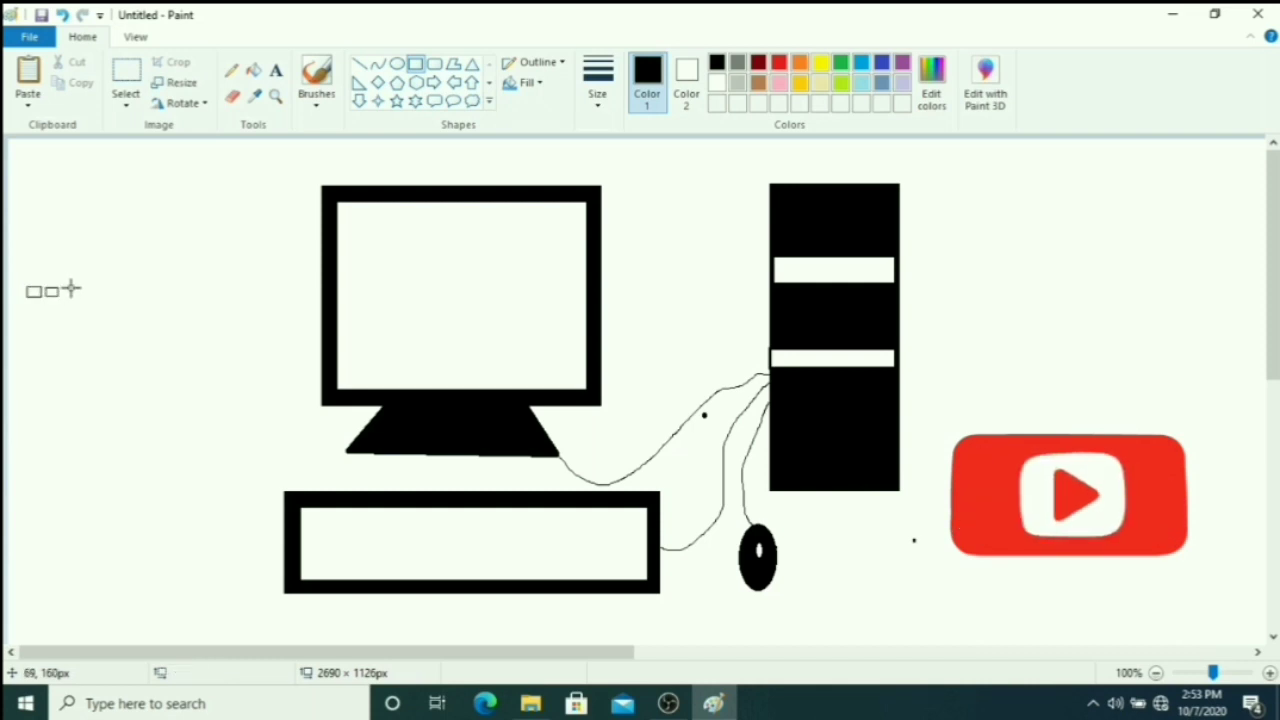
click(1070, 495)
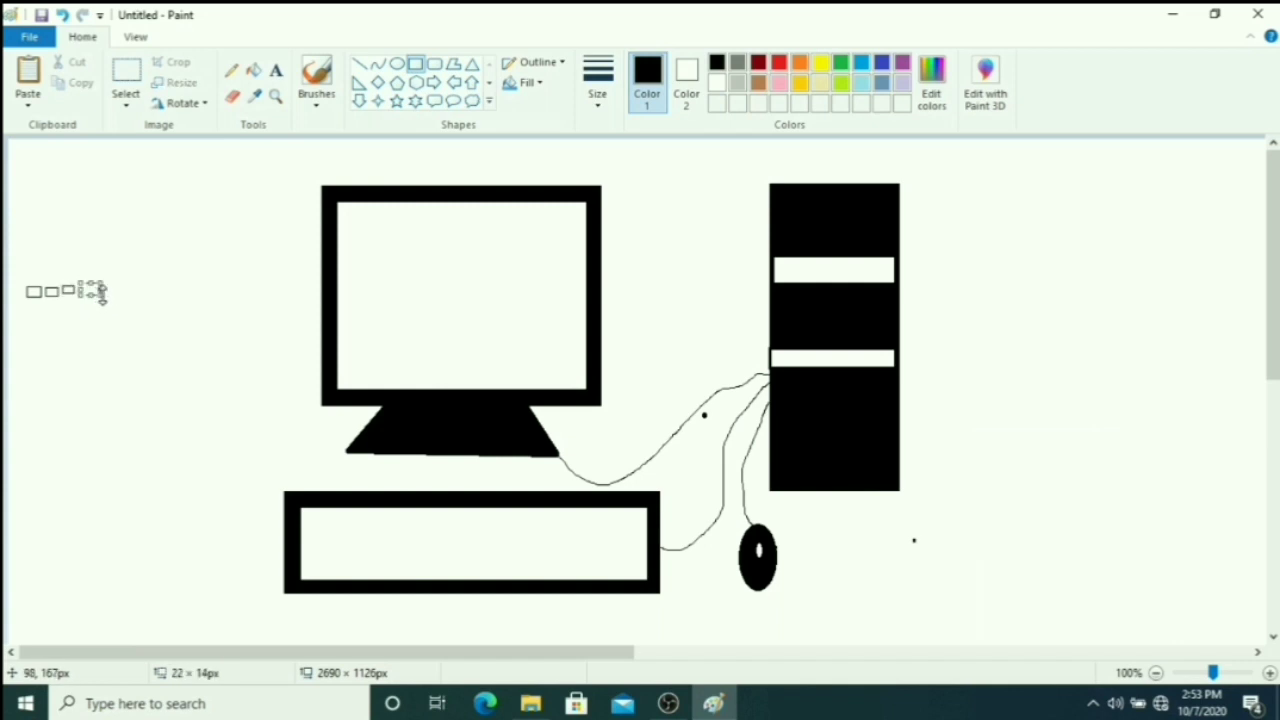
mouse_move(143, 70)
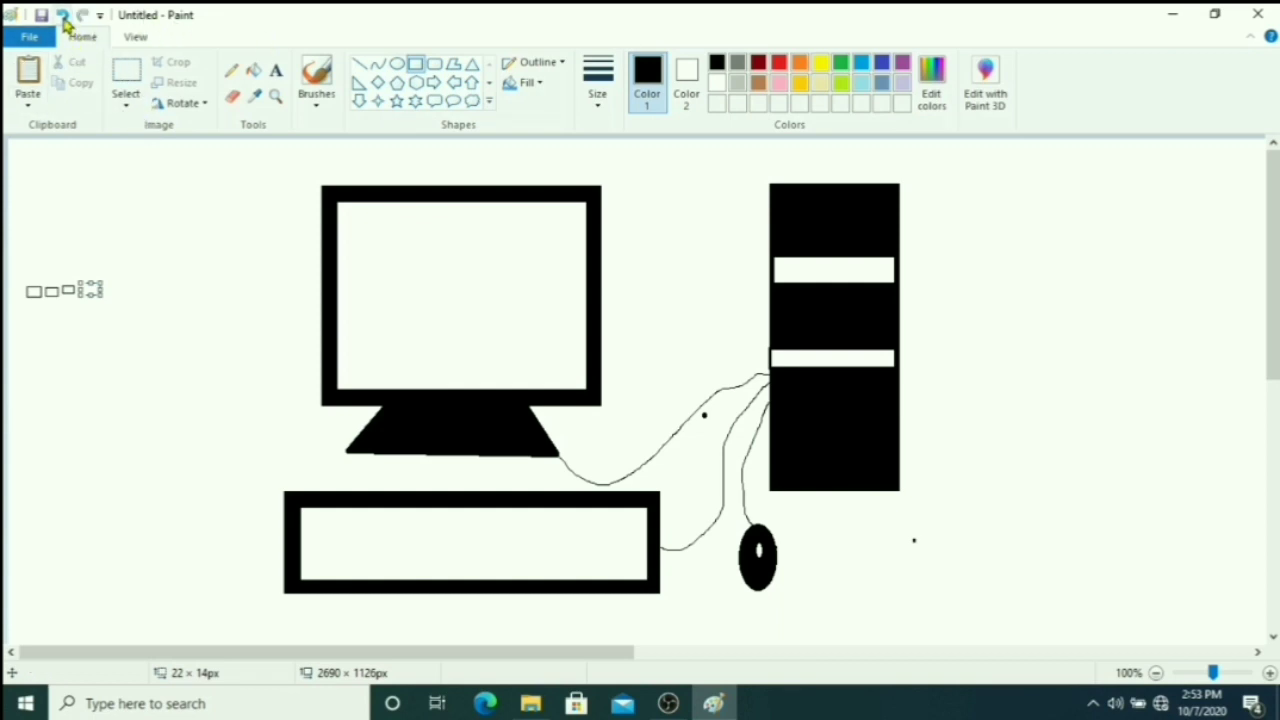
click(63, 14)
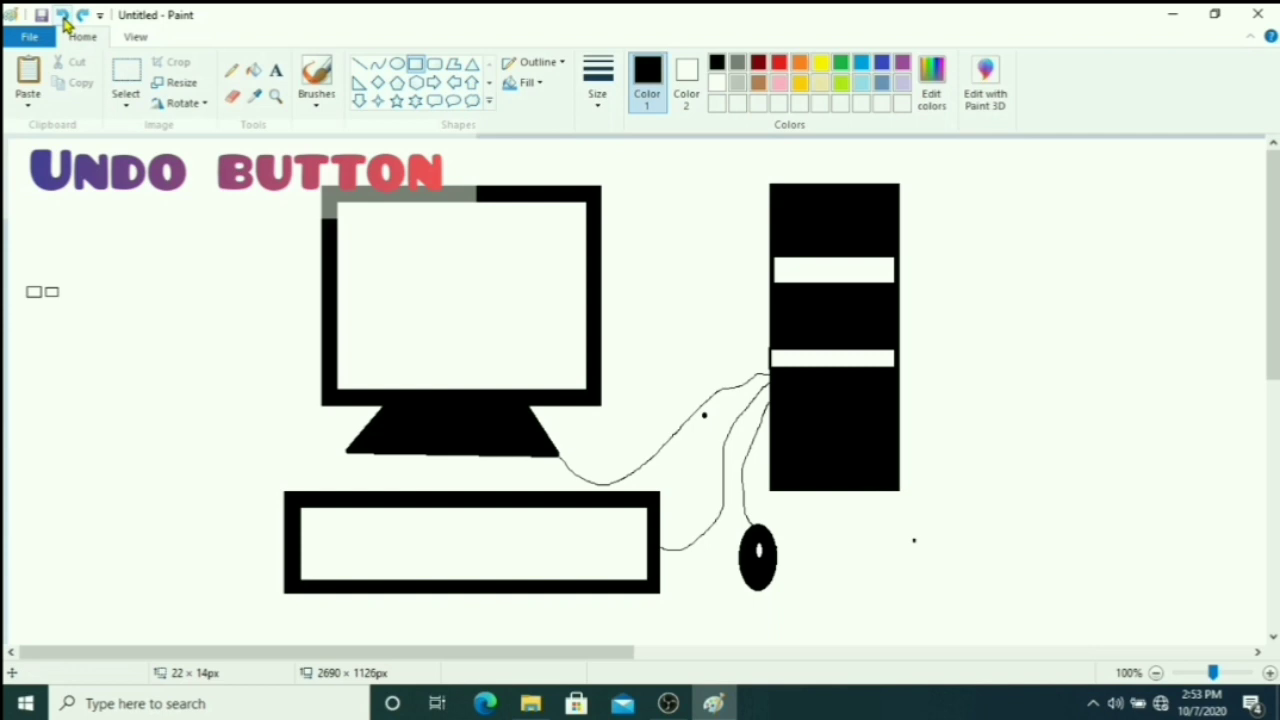
click(63, 15)
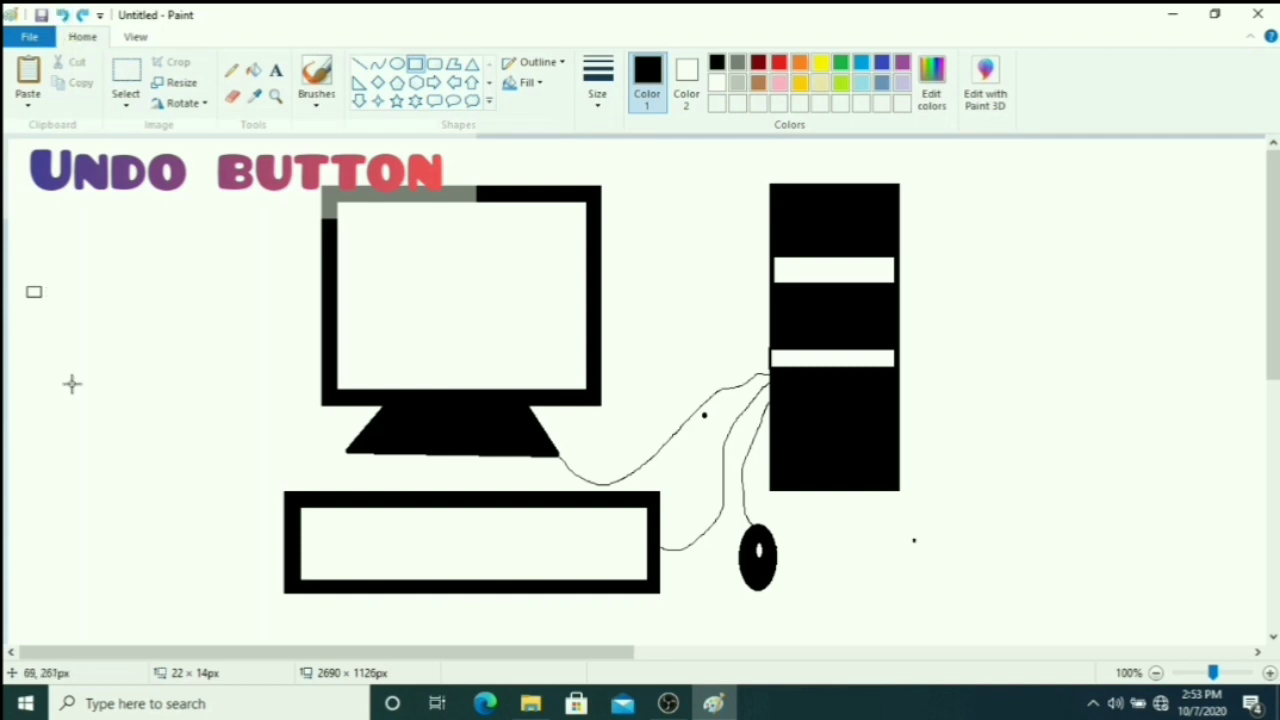
mouse_move(40, 290)
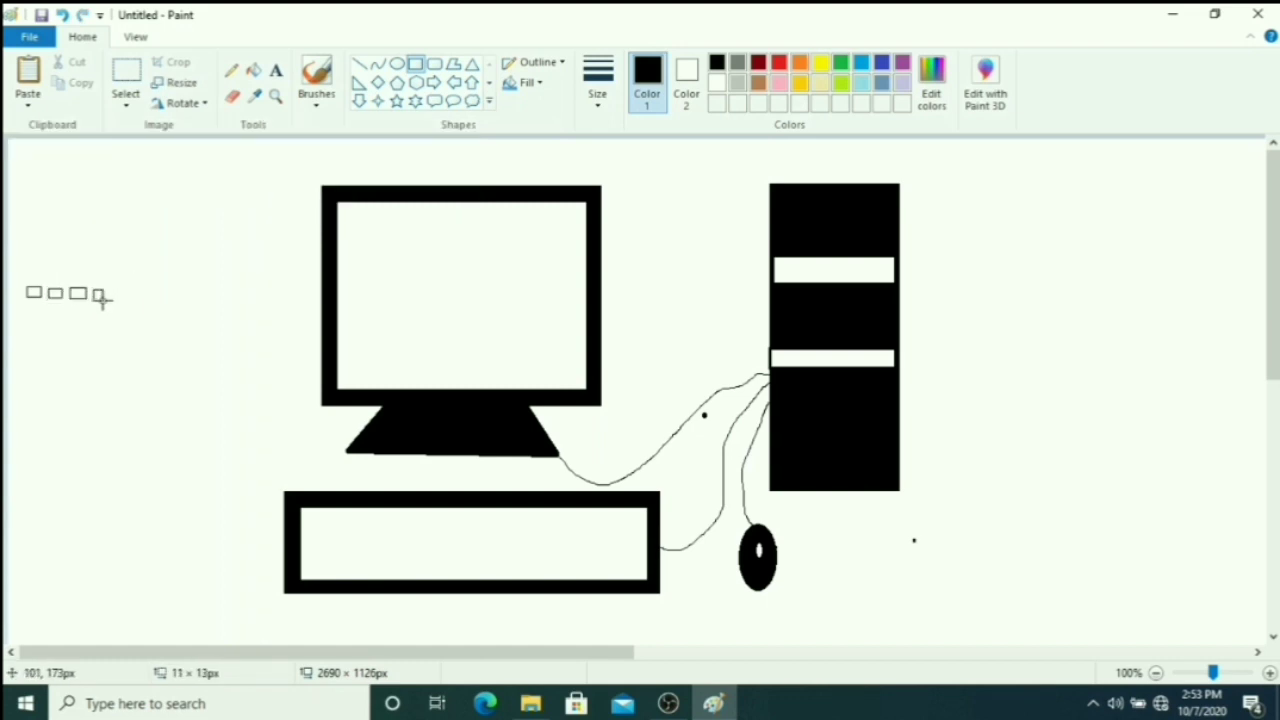
mouse_move(120, 290)
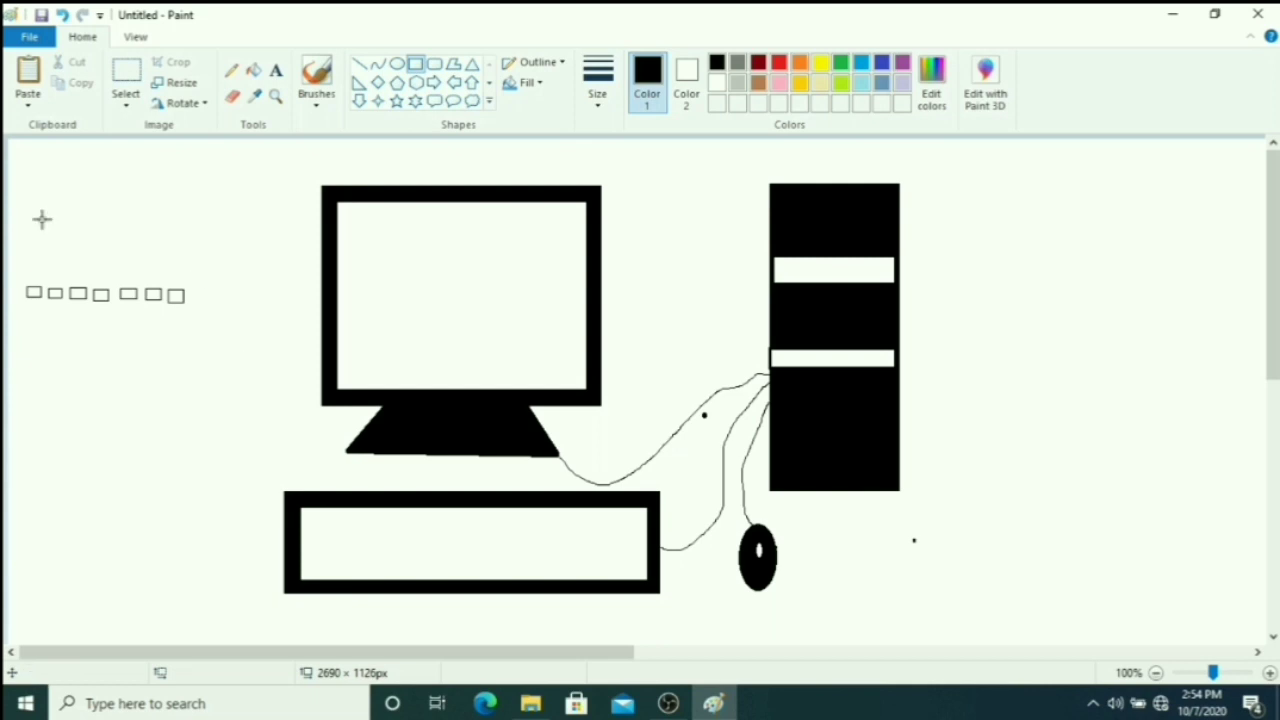
mouse_move(240, 305)
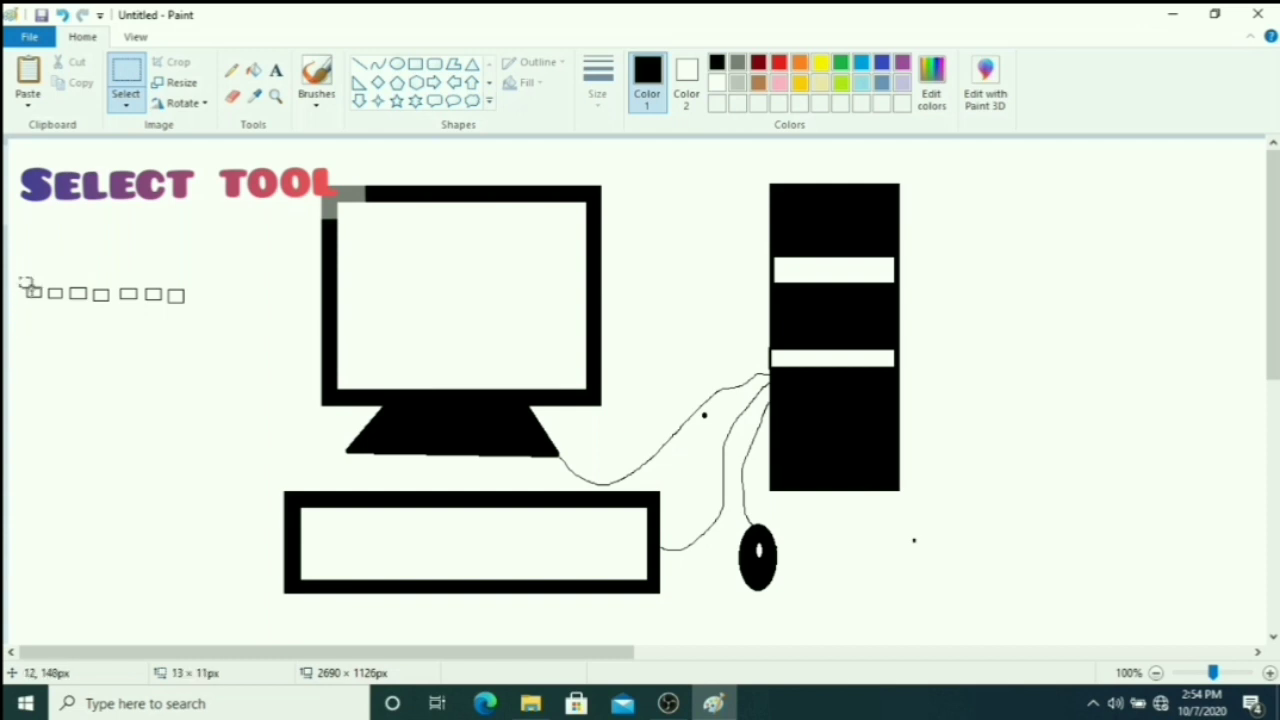
- Copy the row of key rectangles and paste copies into the keyboard
drag(28, 282, 205, 315)
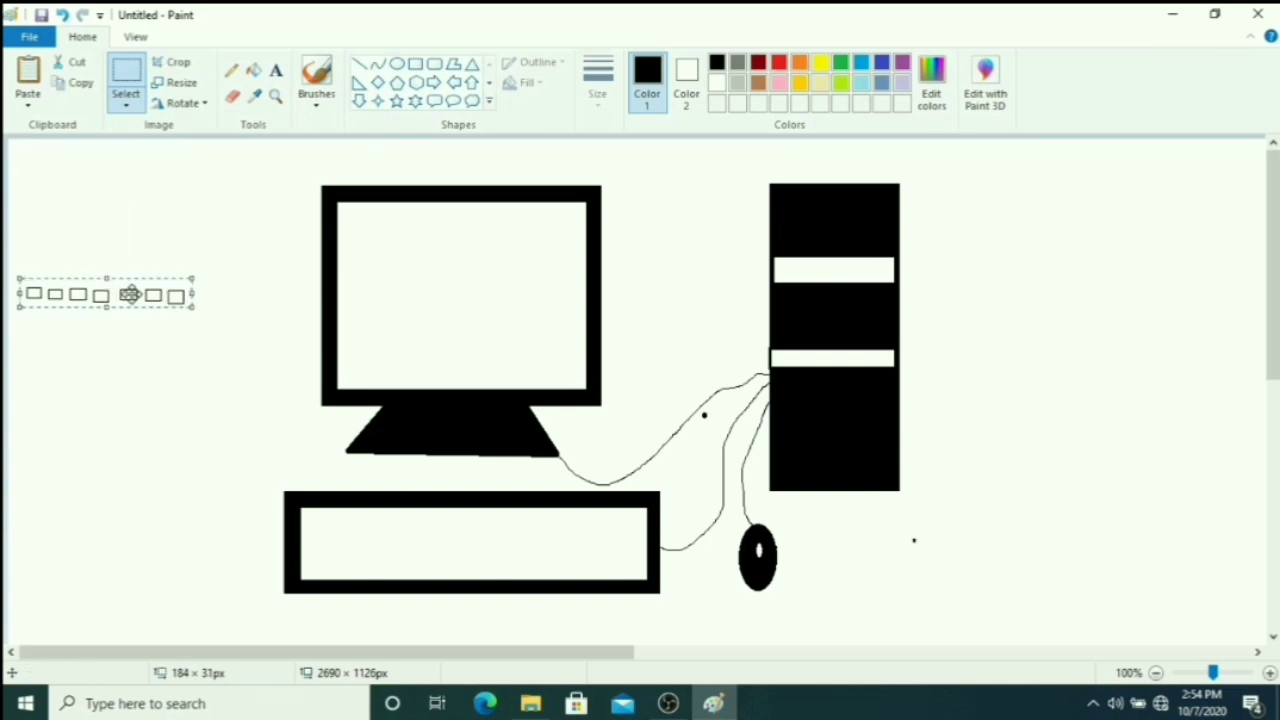
right_click(130, 294)
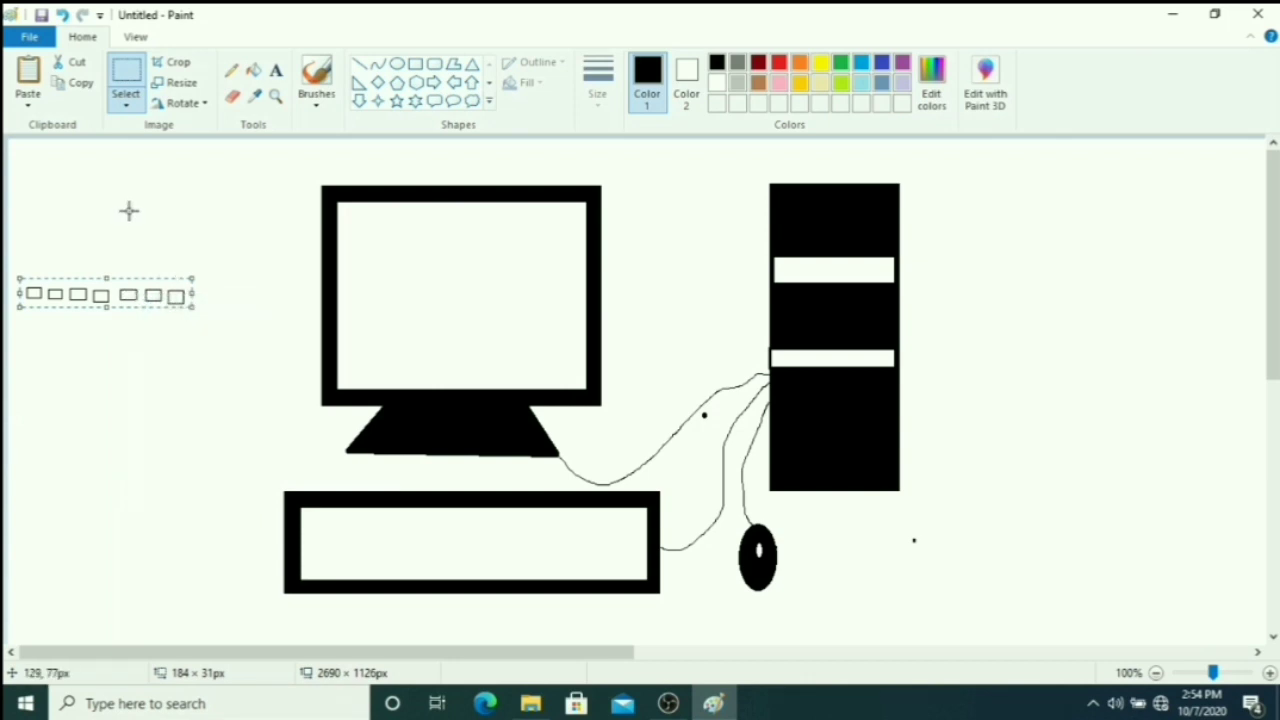
right_click(180, 265)
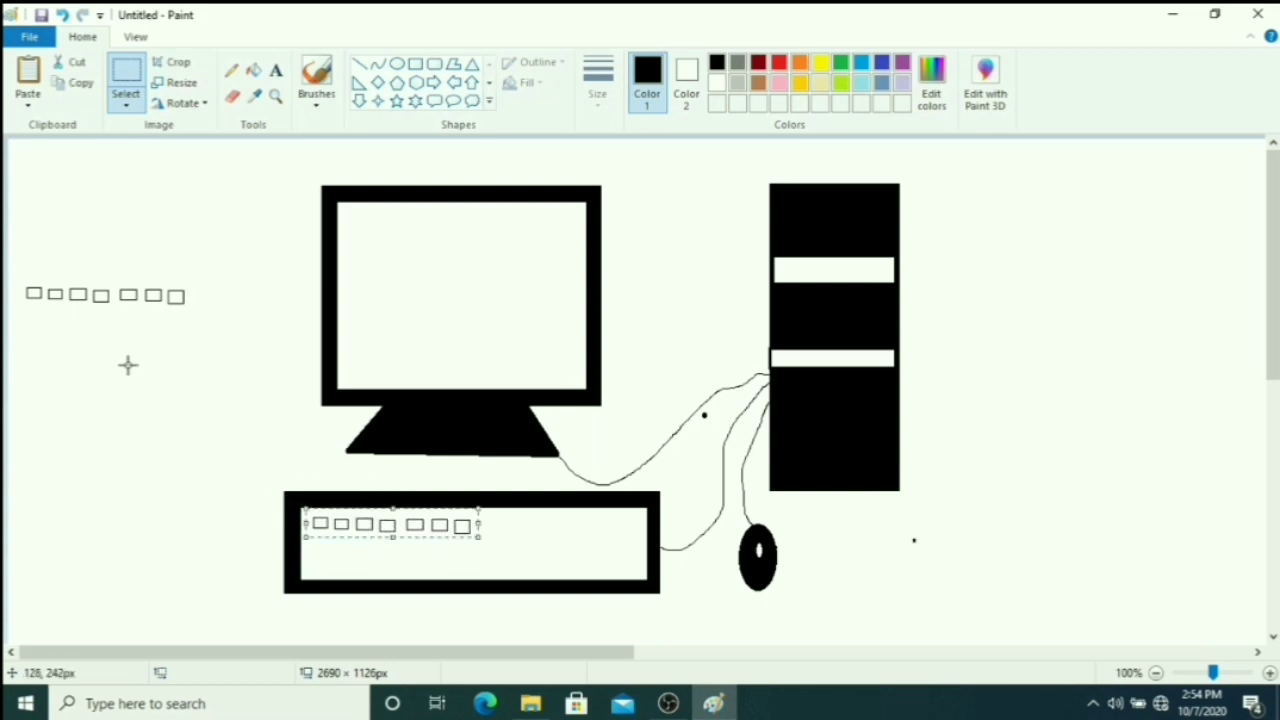
right_click(102, 278)
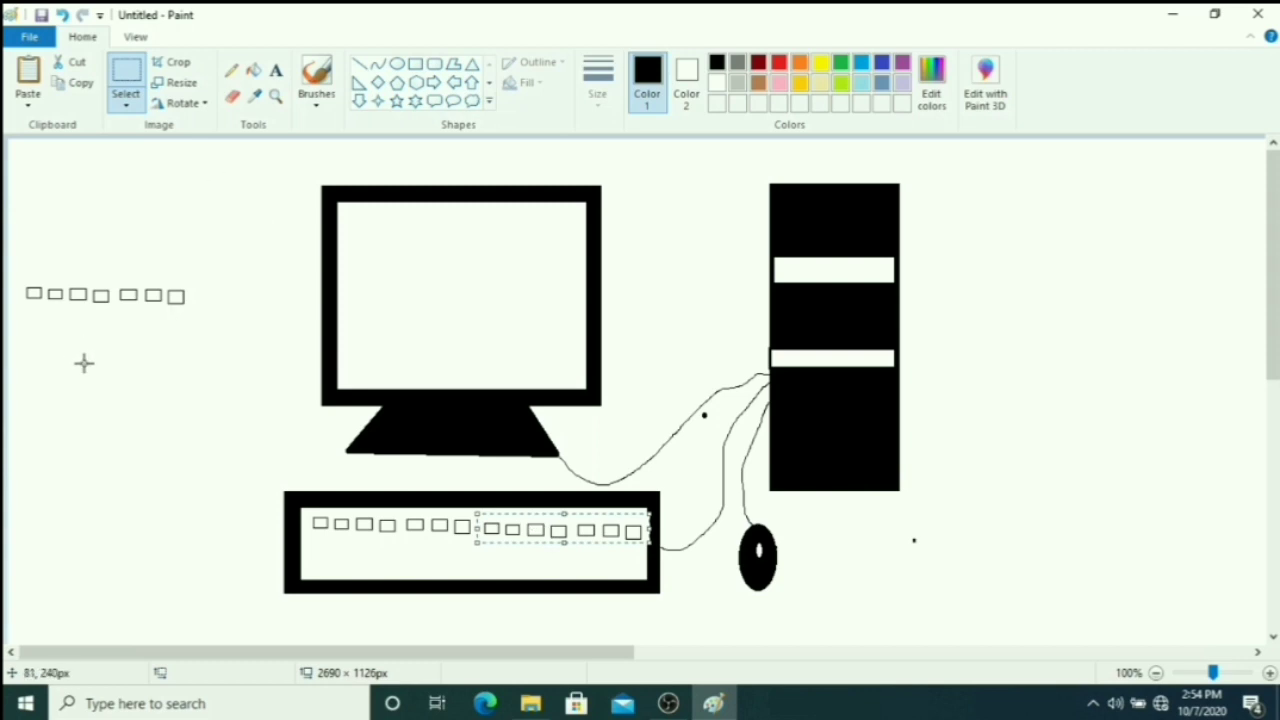
right_click(83, 362)
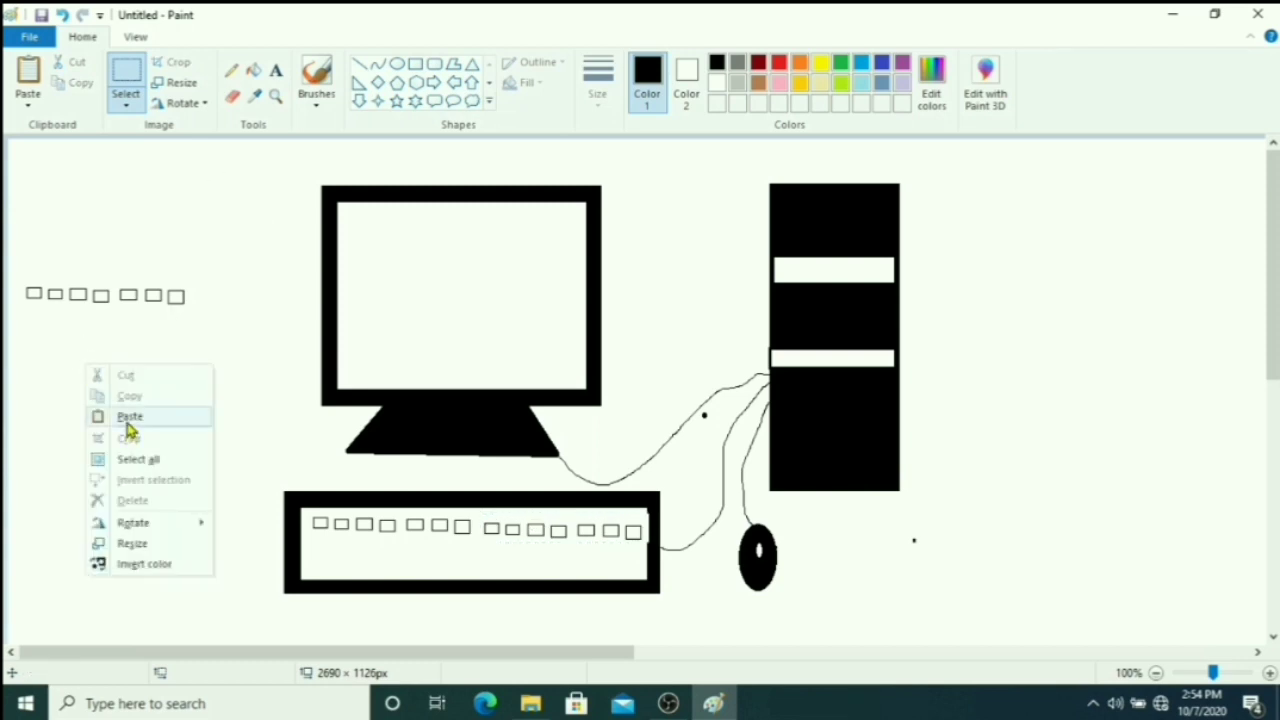
click(130, 416)
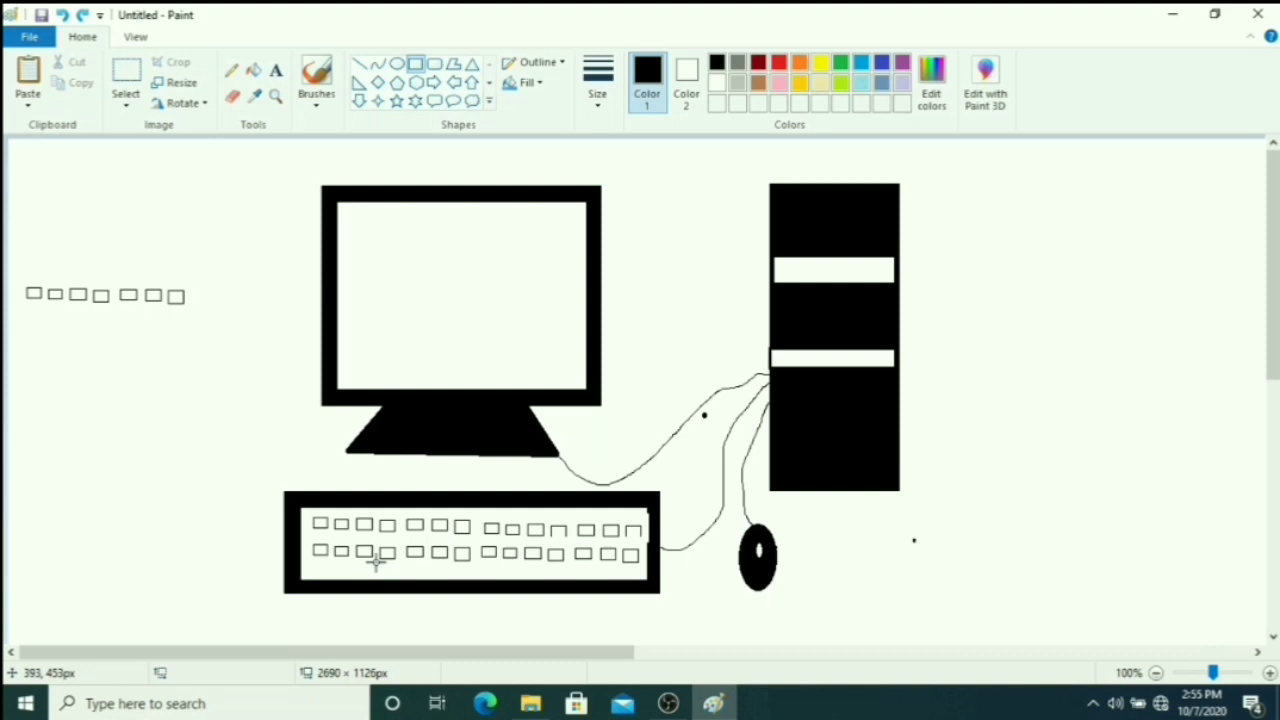
- Draw a long spacebar rectangle in the keyboard's bottom row
drag(375, 560, 525, 574)
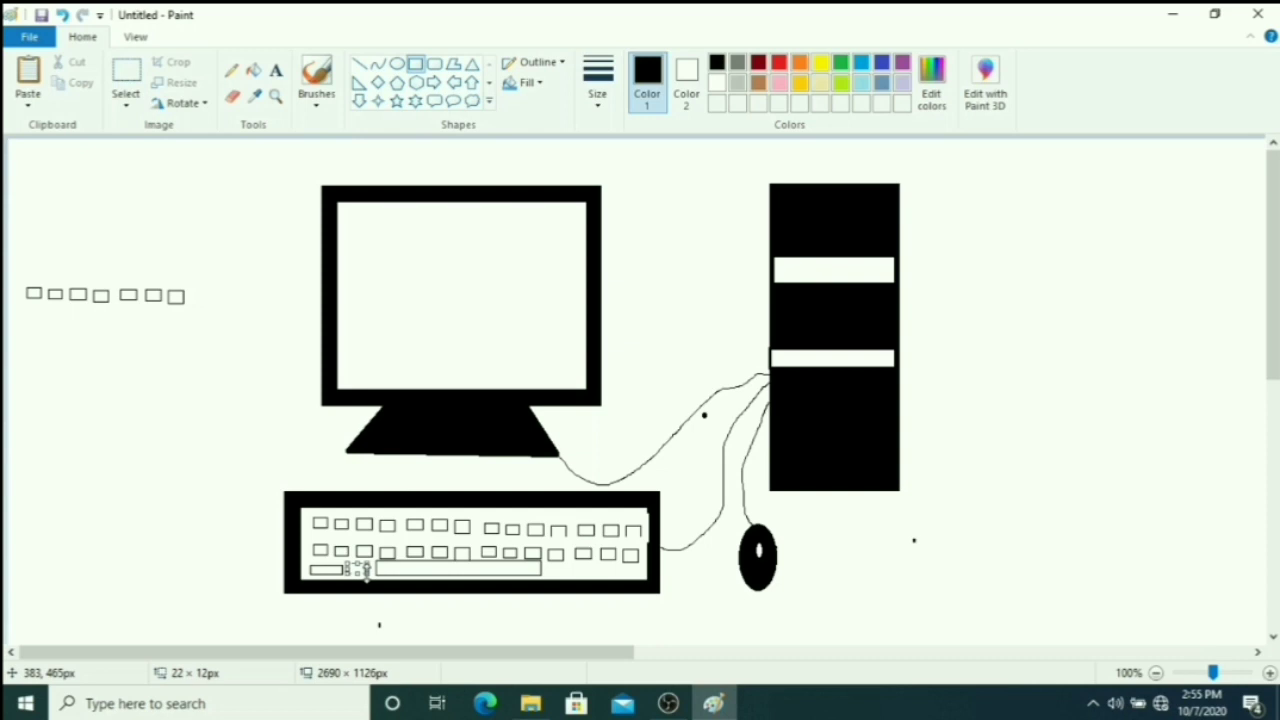
mouse_move(550, 567)
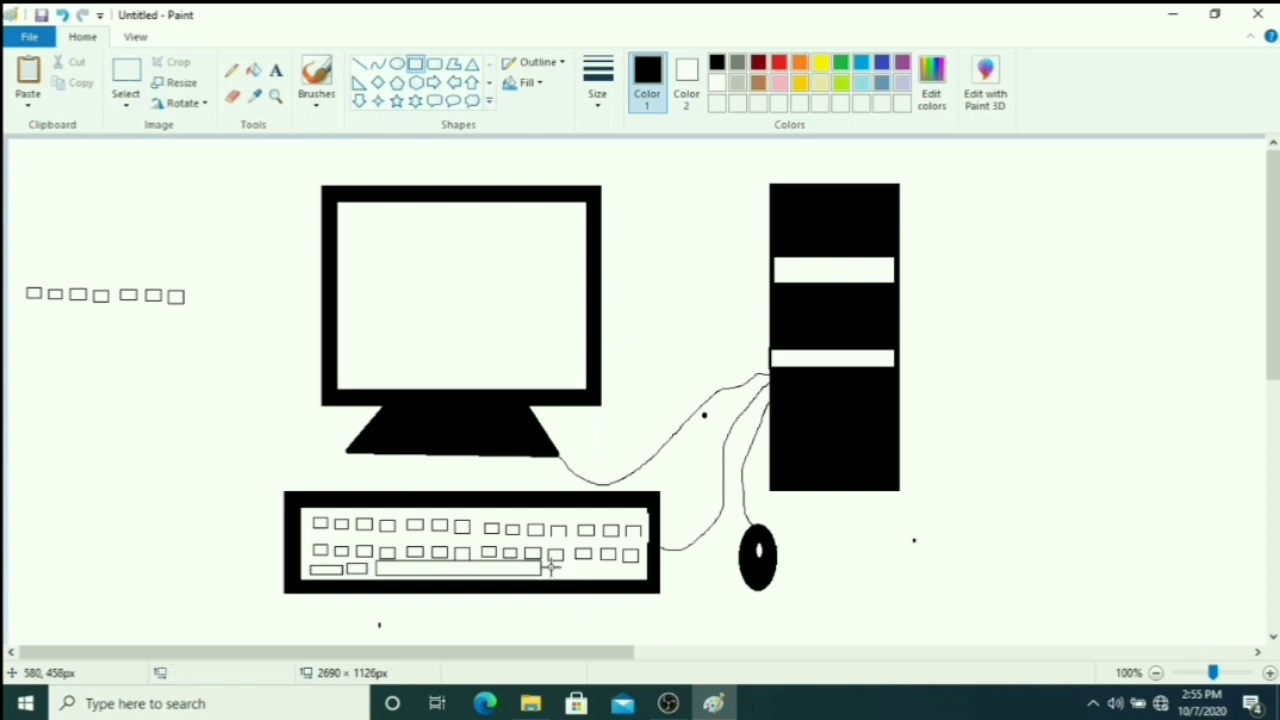
mouse_move(588, 575)
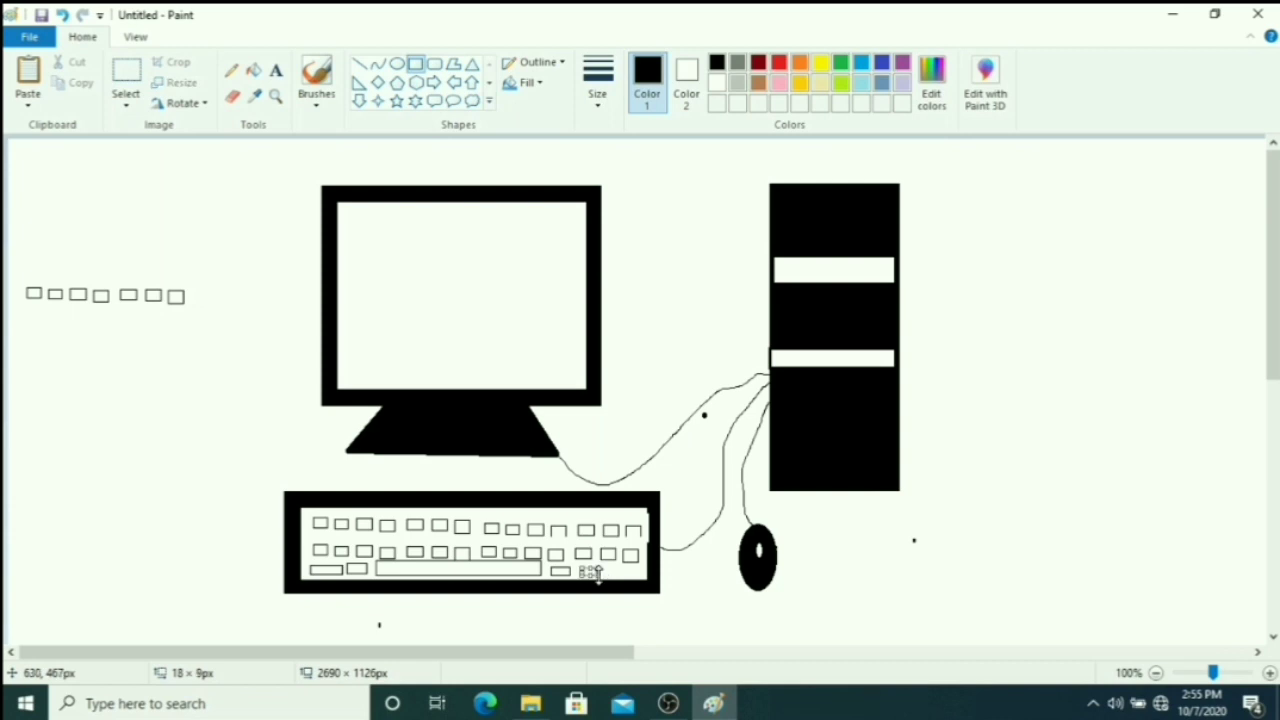
mouse_move(613, 570)
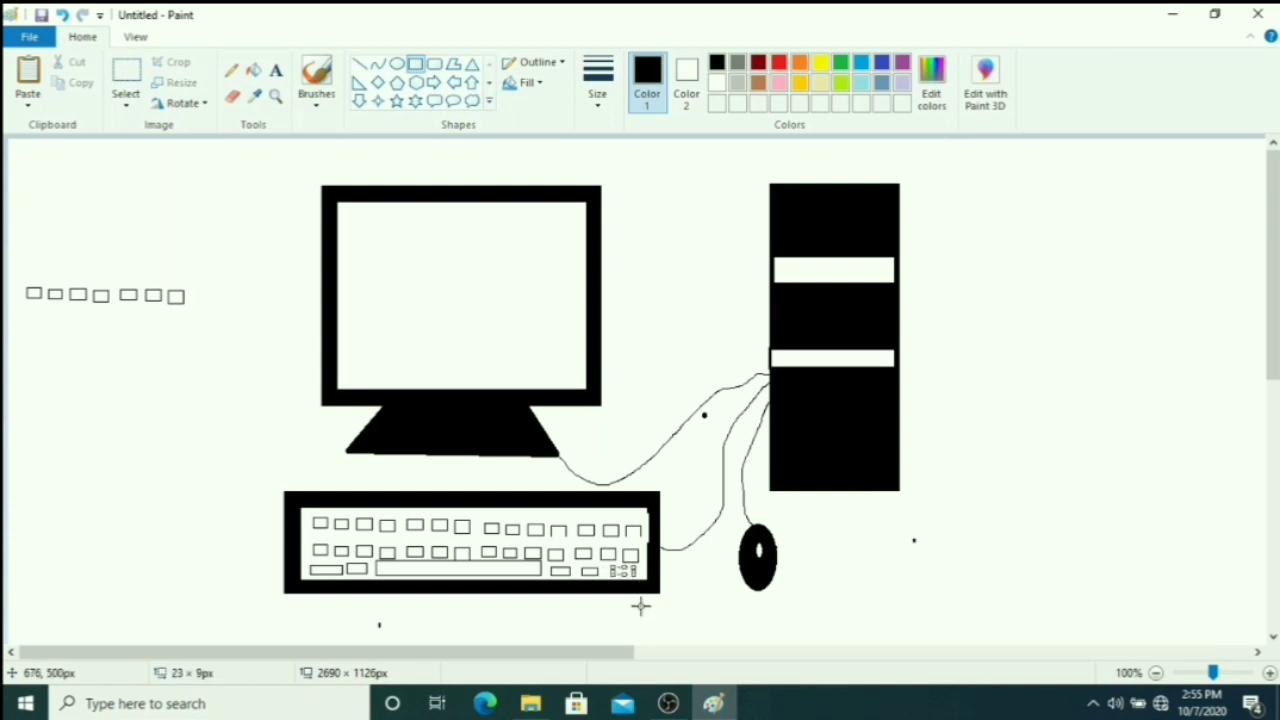
mouse_move(400, 292)
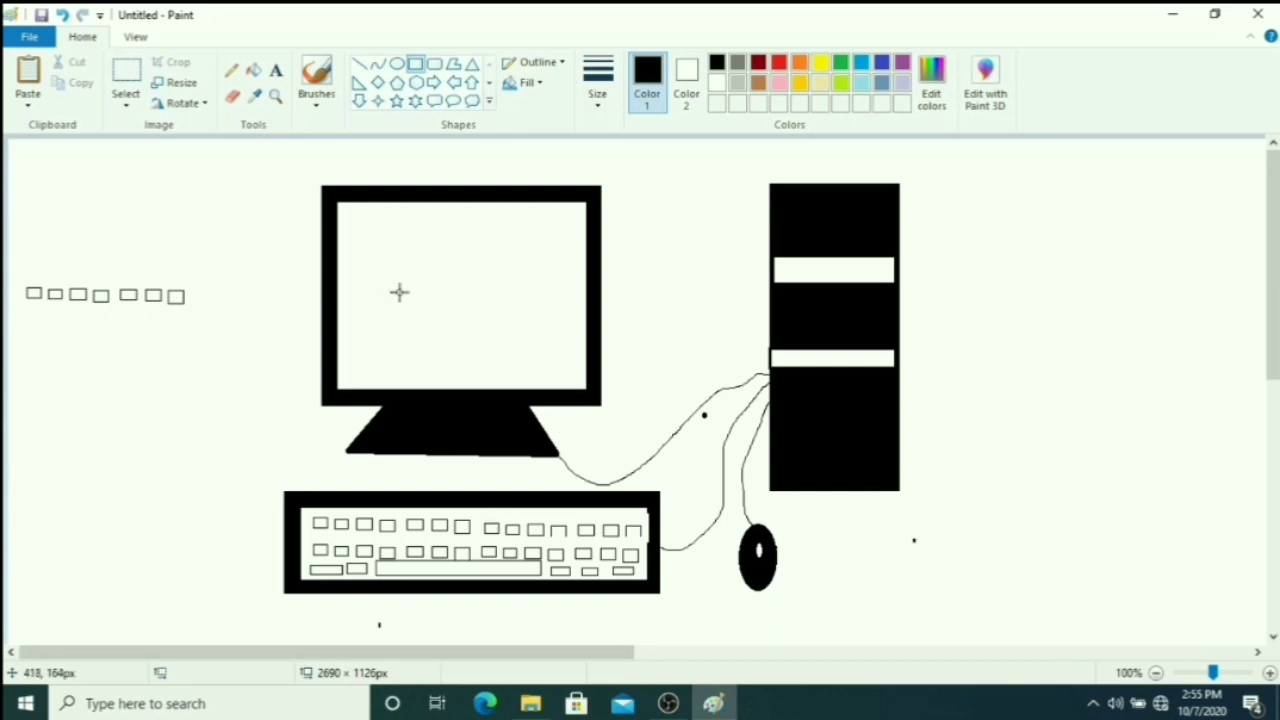
mouse_move(623, 142)
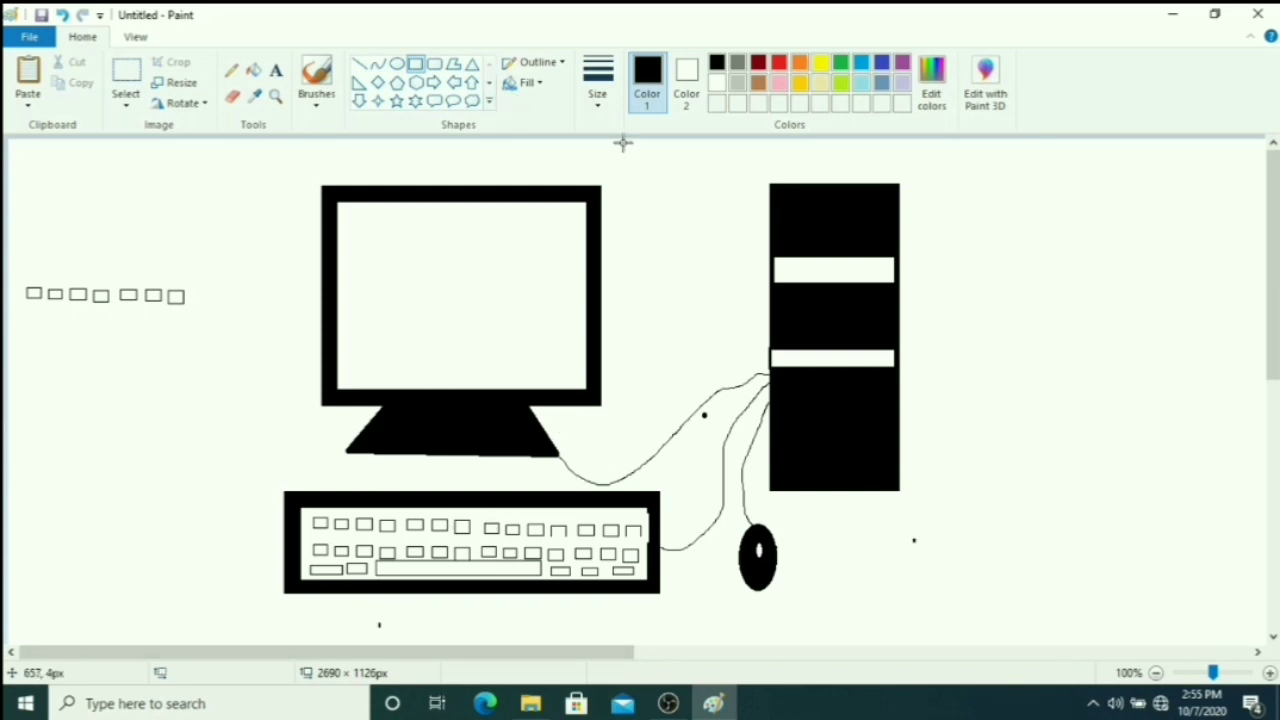
mouse_move(637, 210)
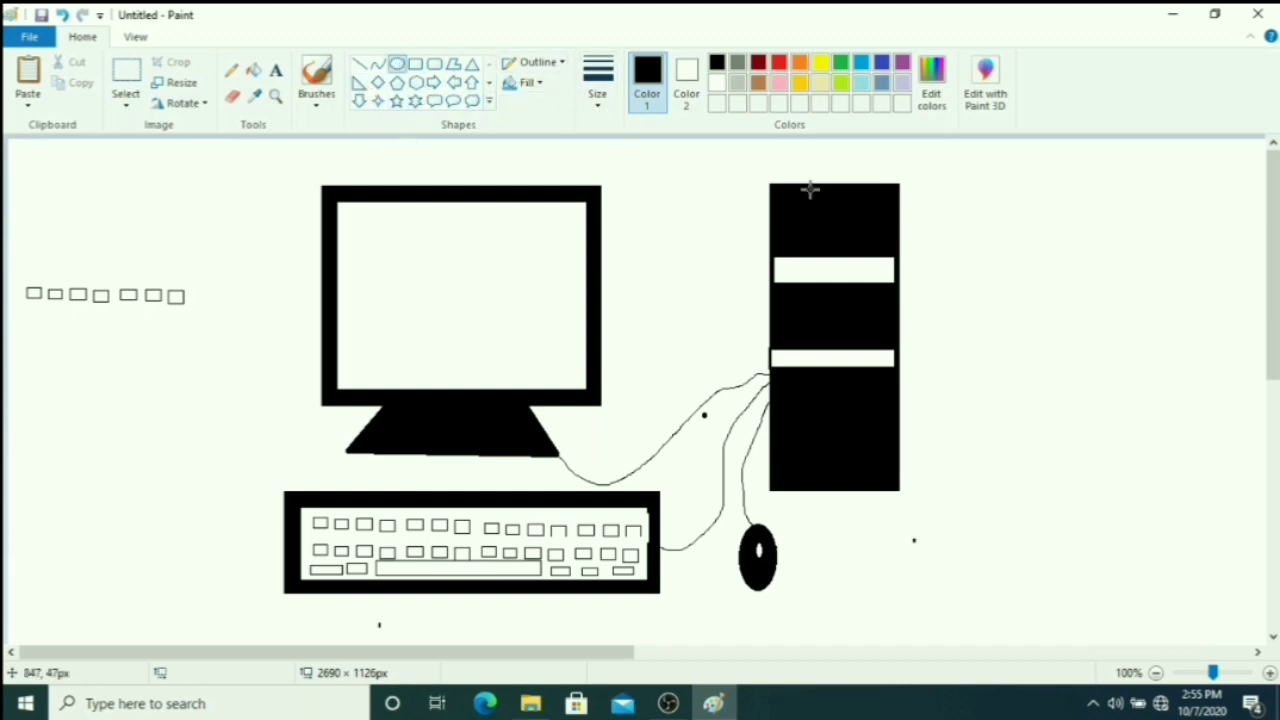
mouse_move(670, 162)
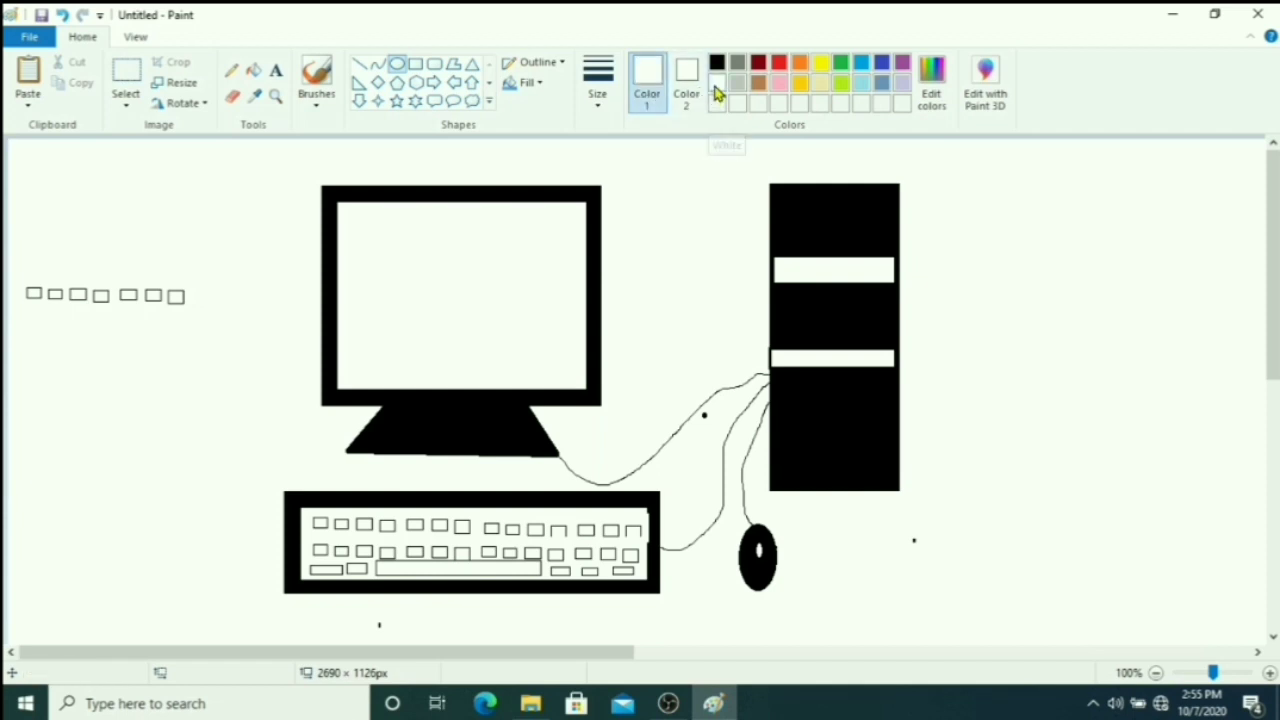
mouse_move(818, 304)
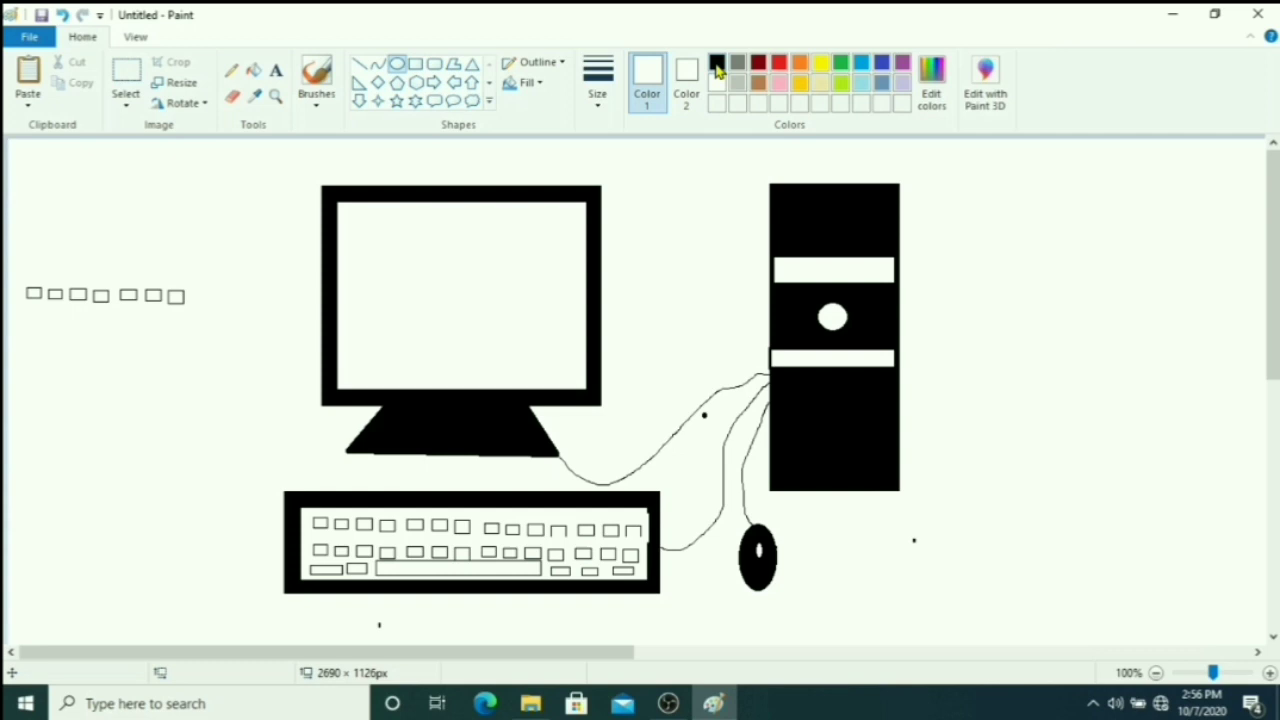
- Switch Color 1 back to black for the power button's centre dot
click(717, 63)
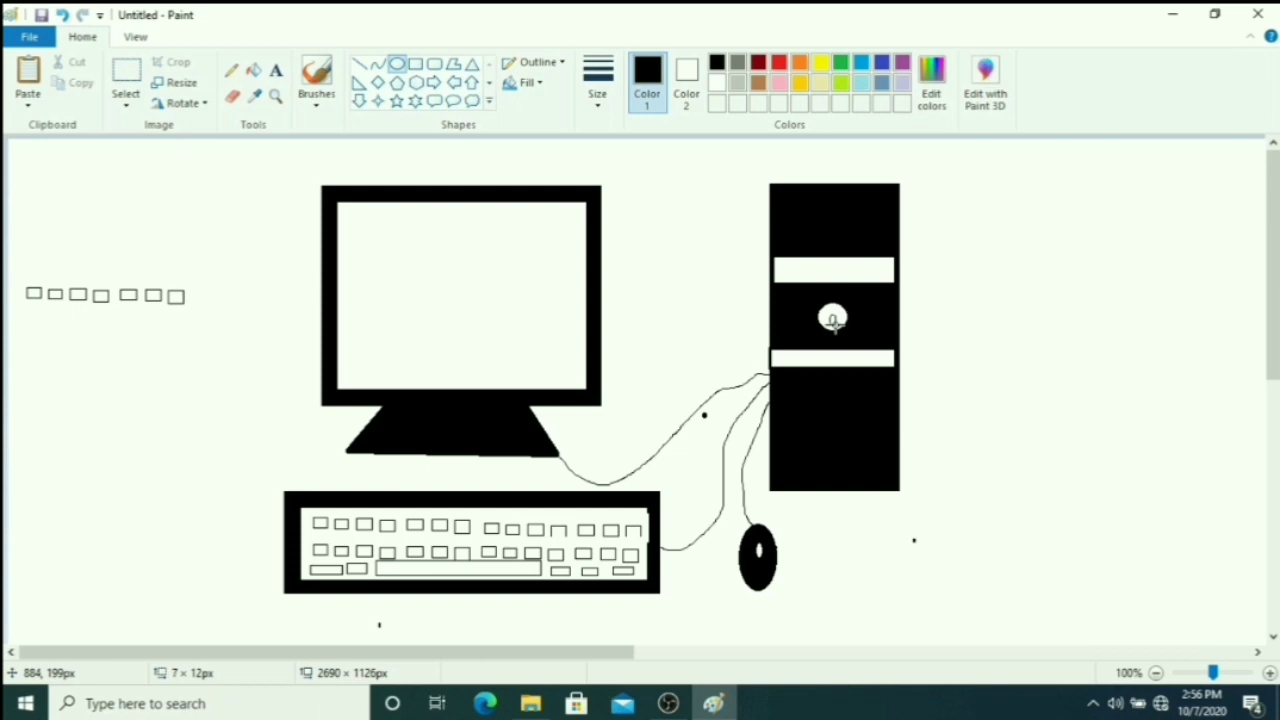
mouse_move(858, 332)
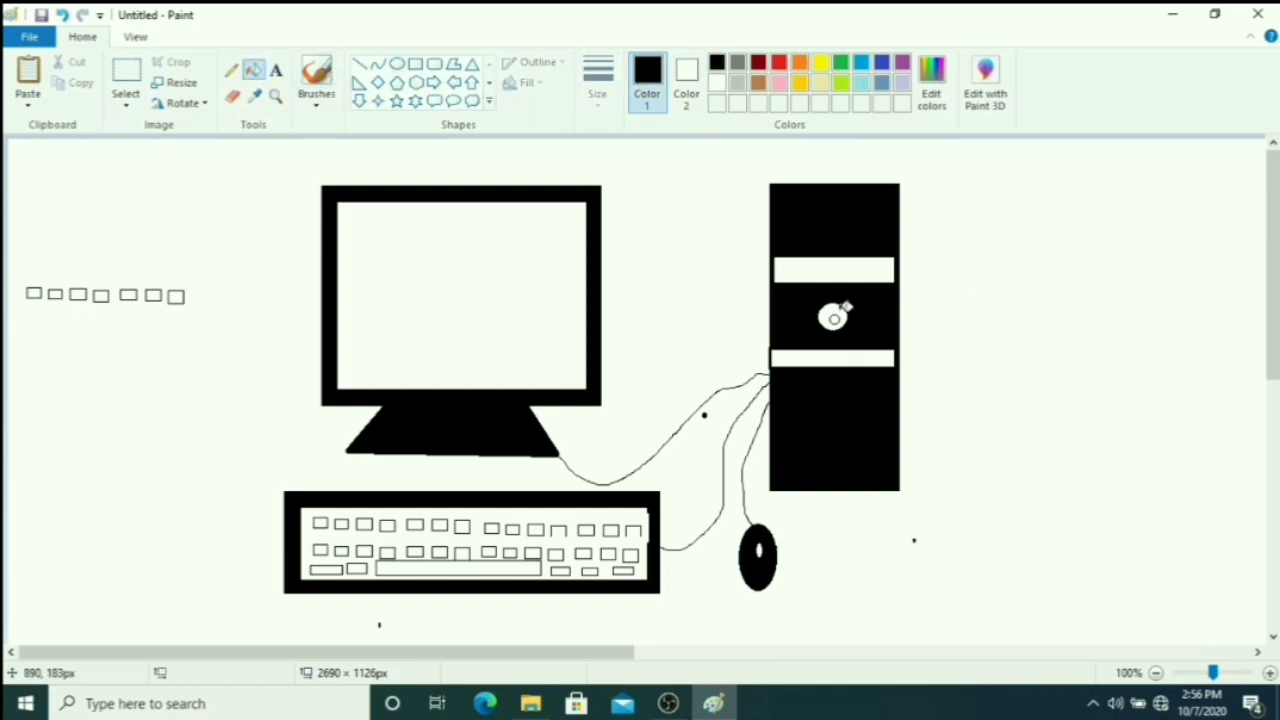
mouse_move(1048, 253)
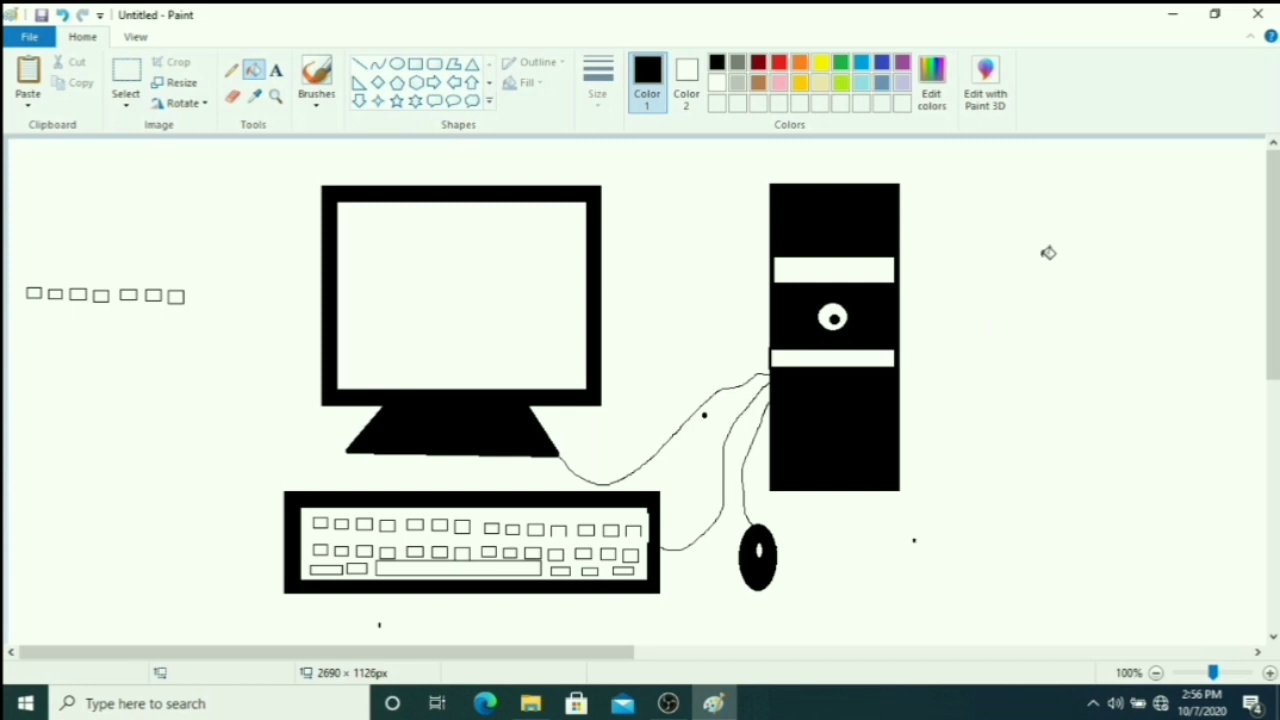
mouse_move(115, 28)
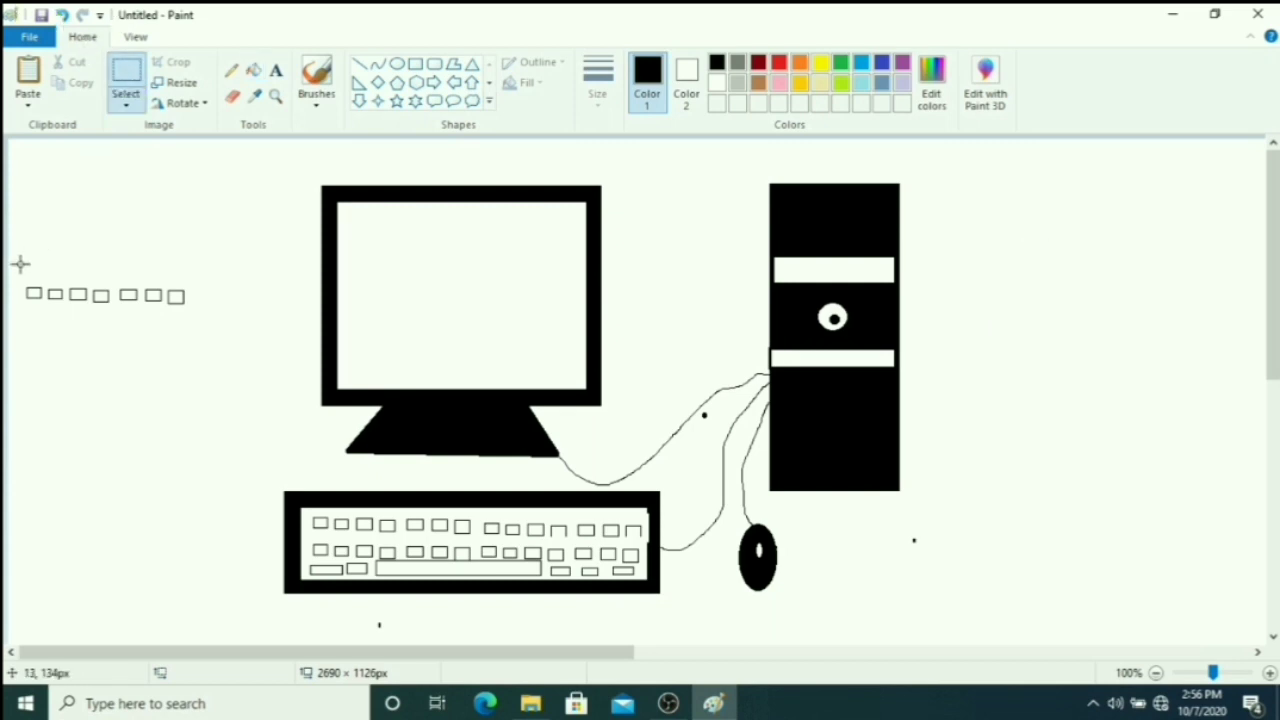
- Select the row of small squares on the left and bring up the delete option
drag(17, 263, 193, 338)
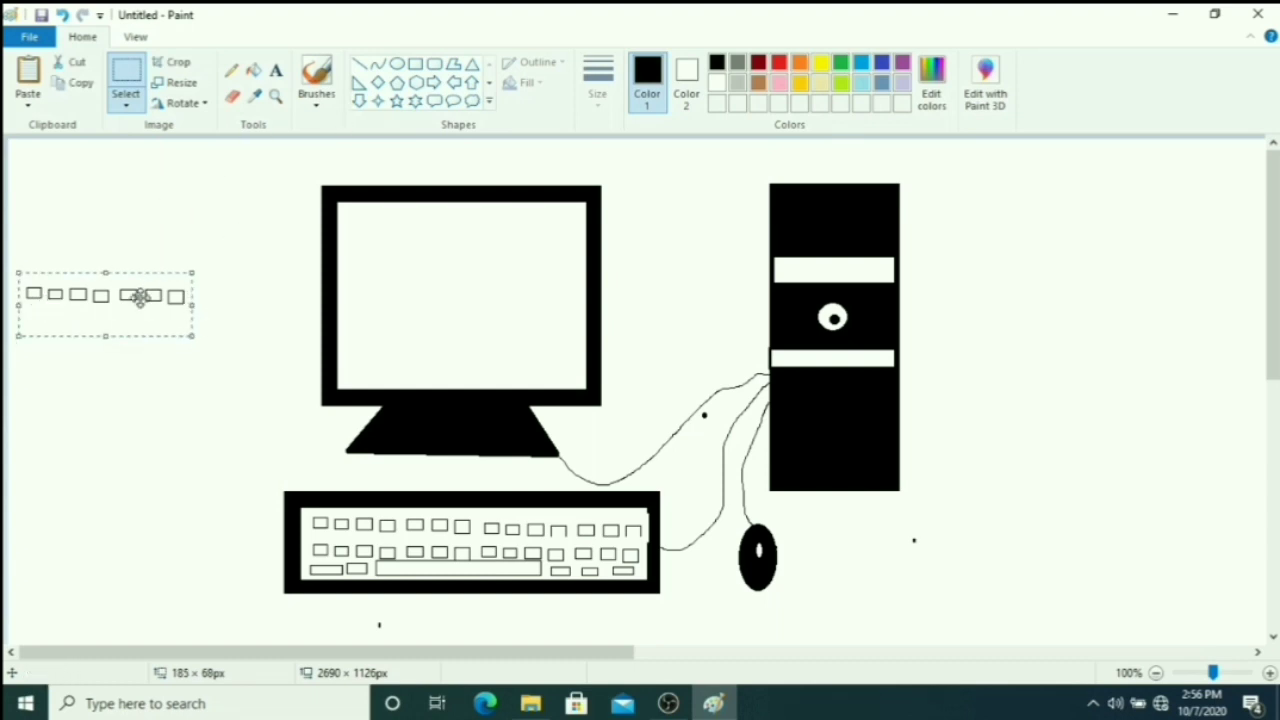
right_click(140, 297)
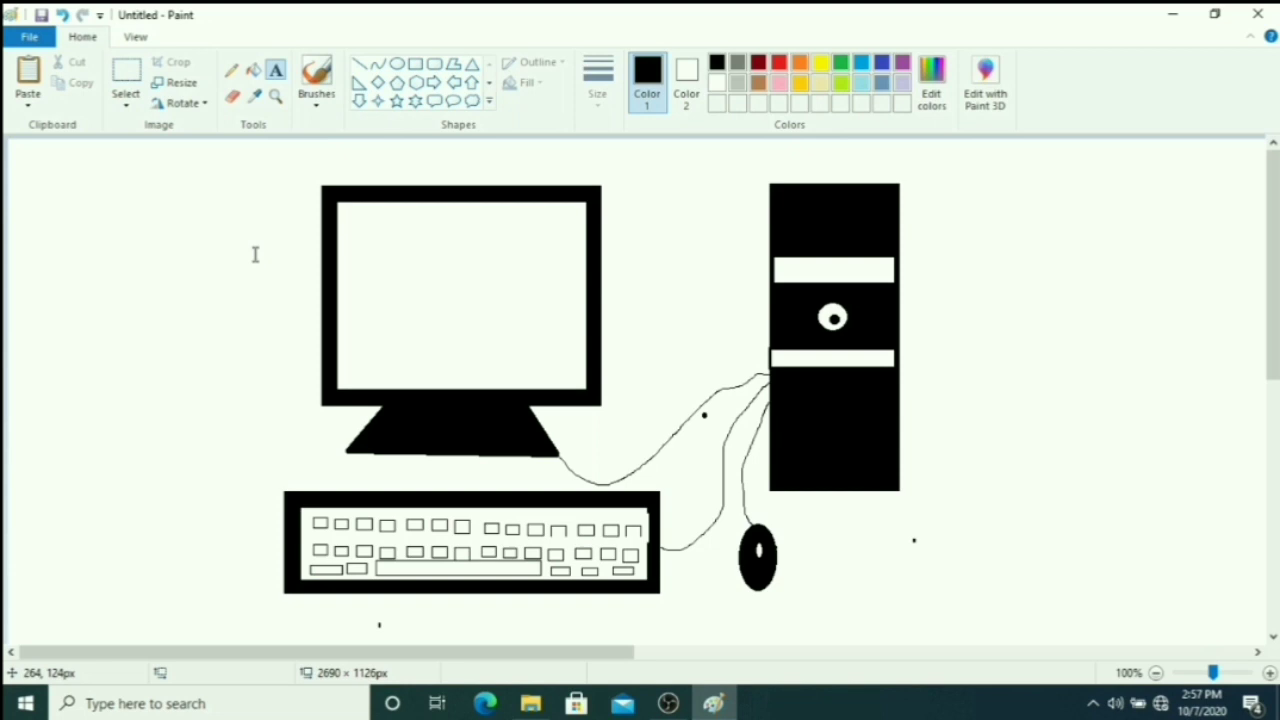
mouse_move(285, 209)
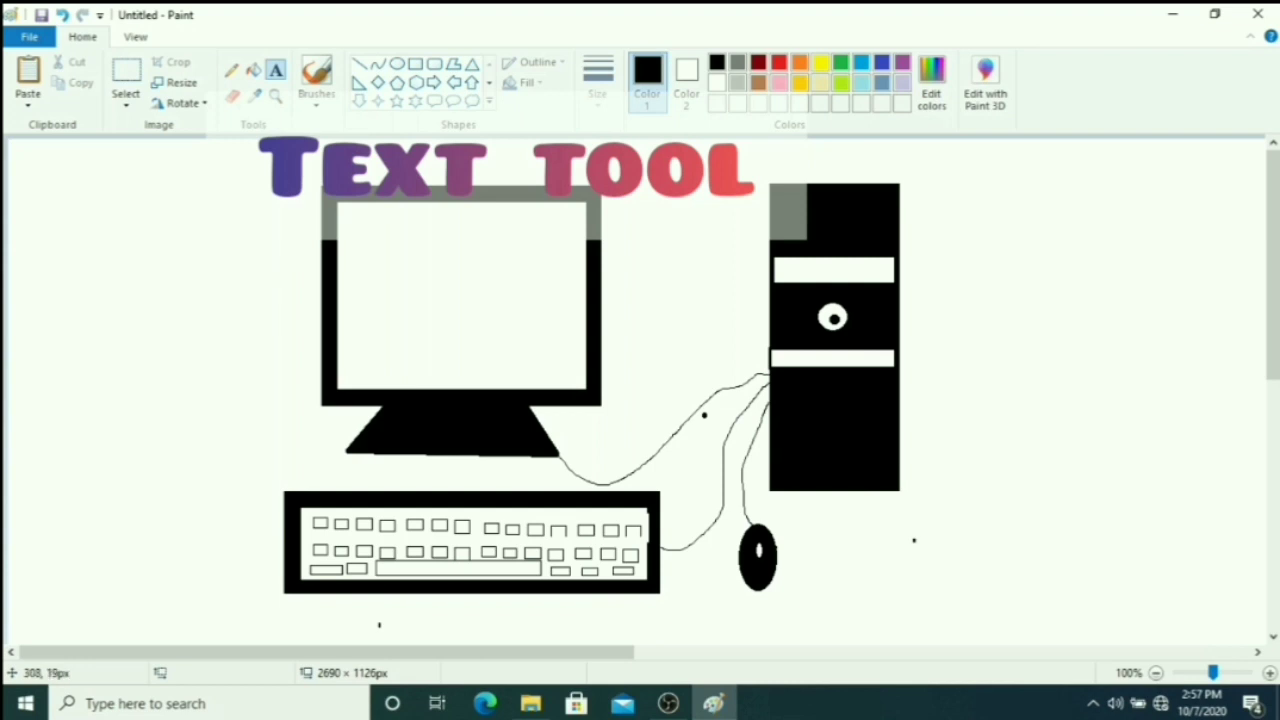
mouse_move(949, 218)
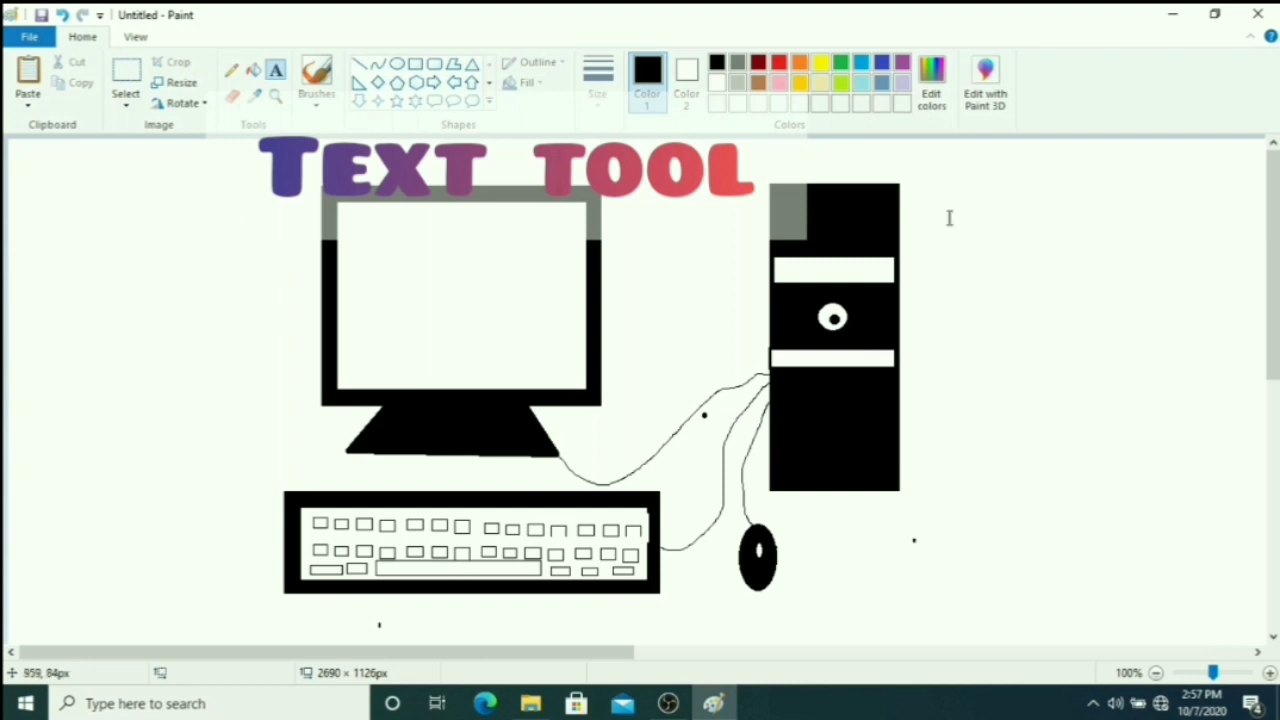
mouse_move(597, 487)
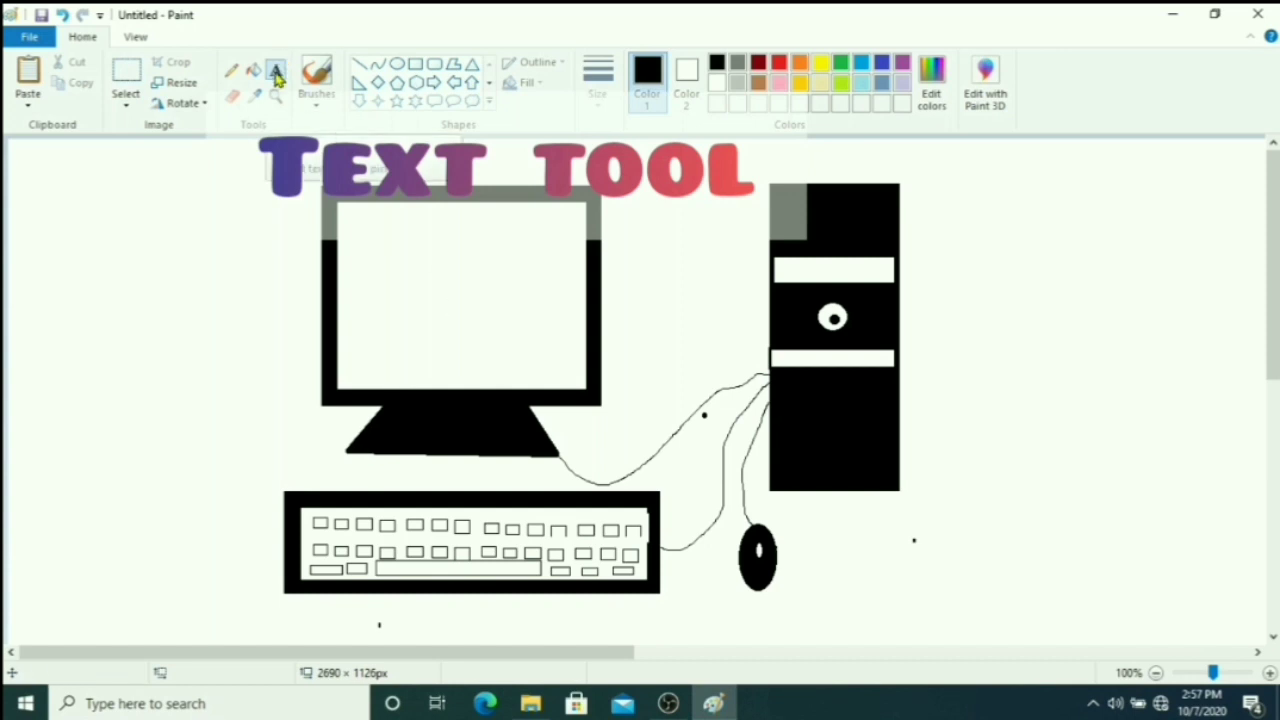
- Type the label MONITOR in a text box inside the monitor screen
click(276, 70)
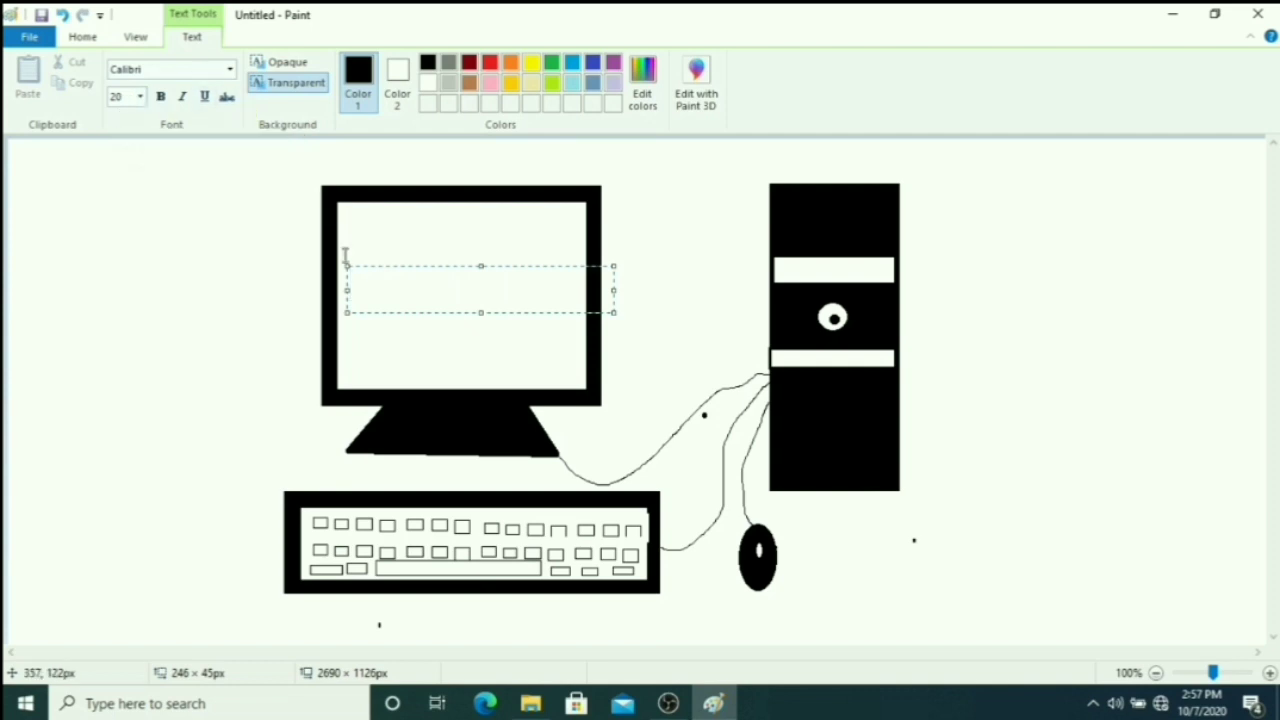
mouse_move(358, 80)
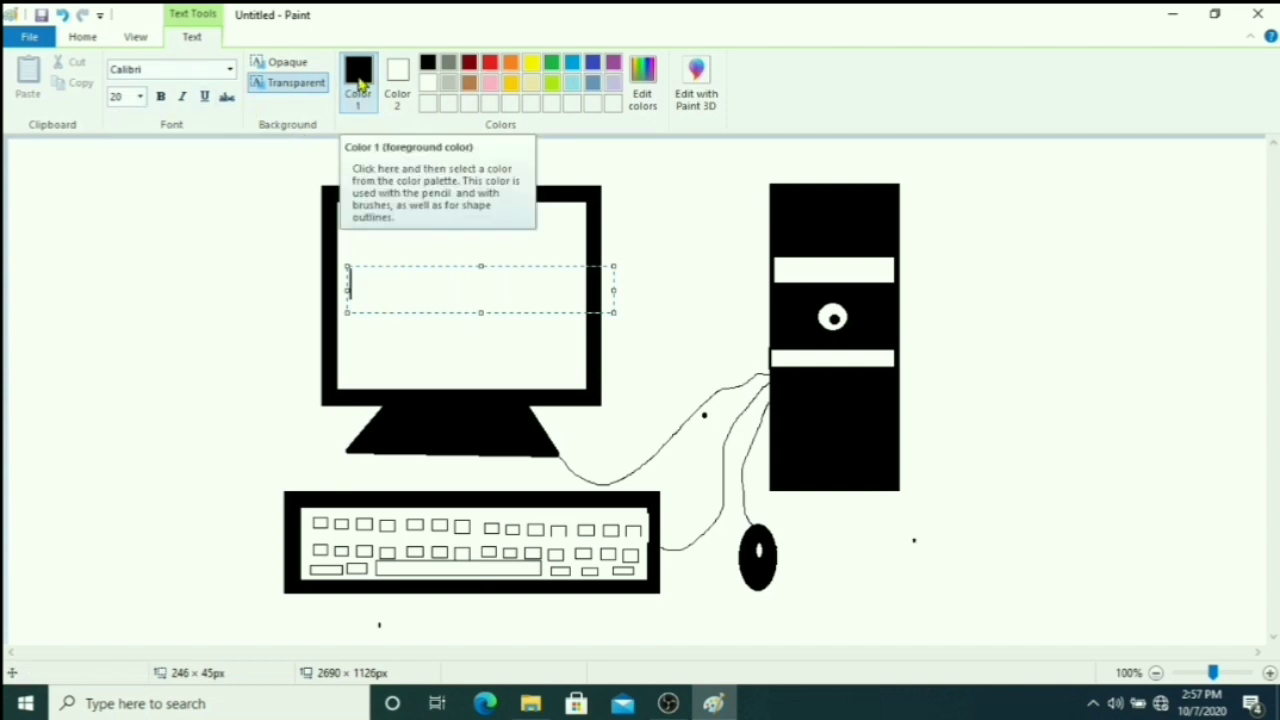
mouse_move(473, 414)
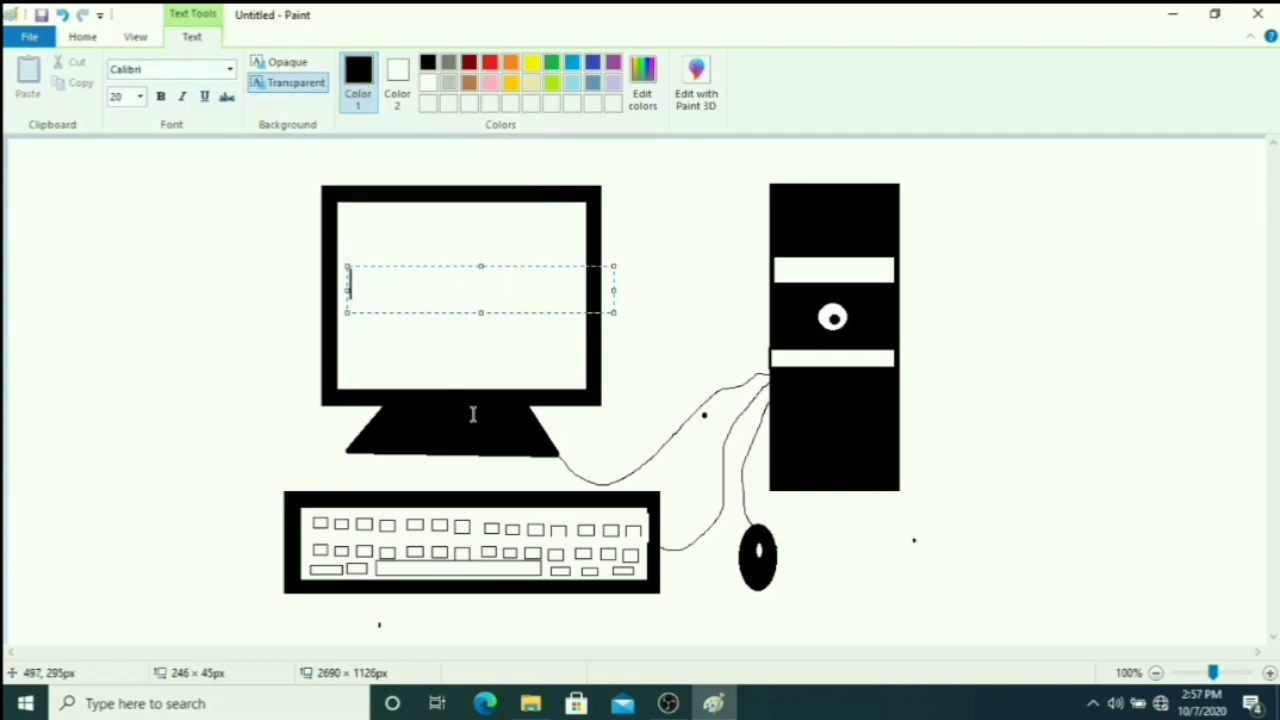
text(MONI)
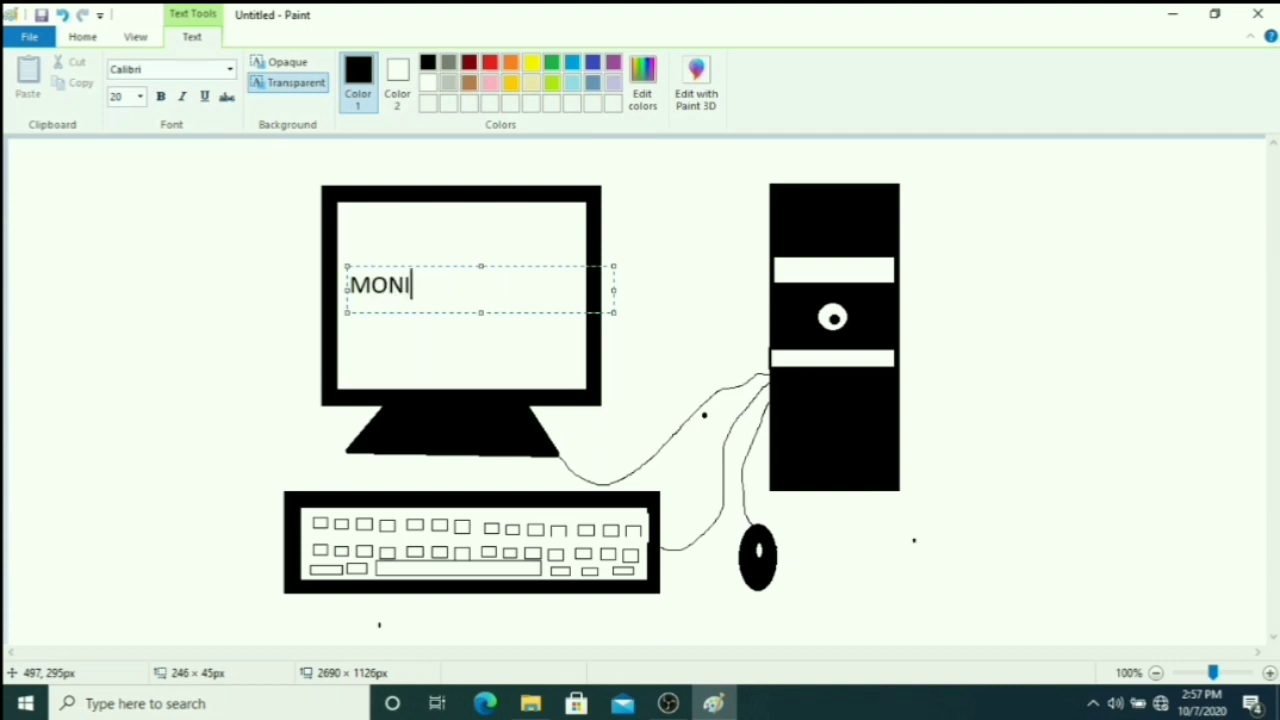
text(TOR)
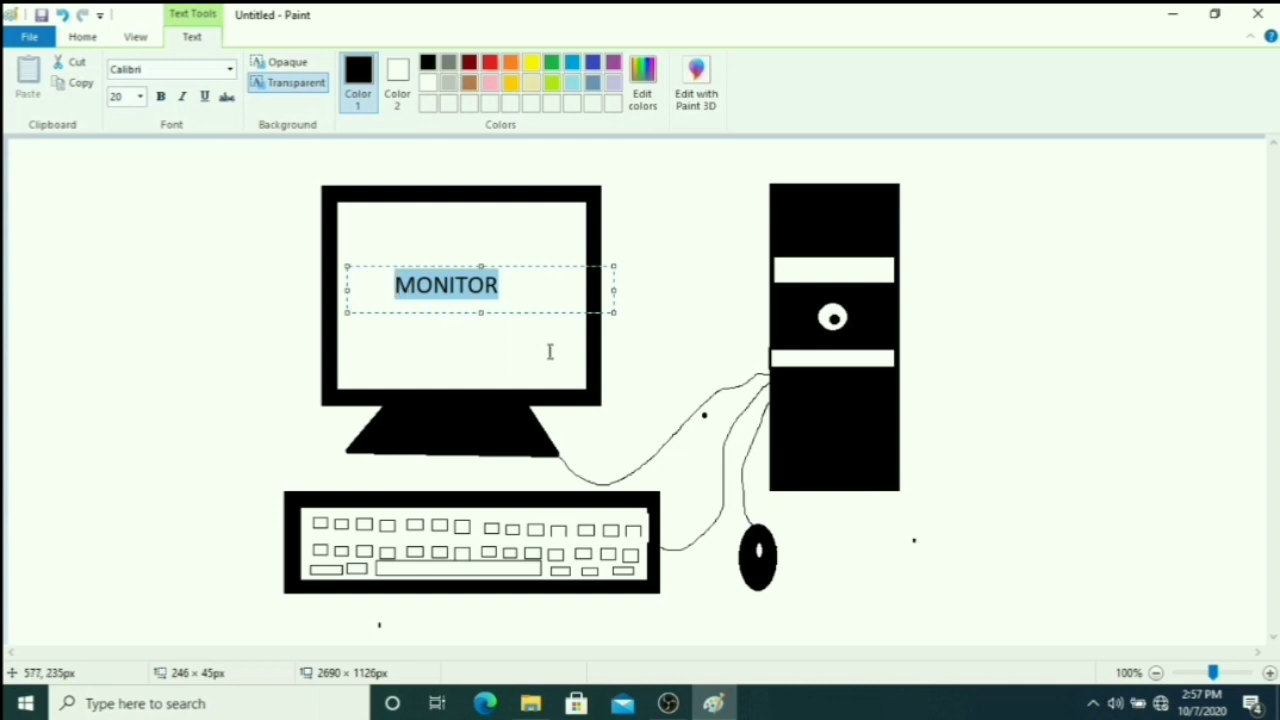
- Set the MONITOR label's font size to 26
click(139, 96)
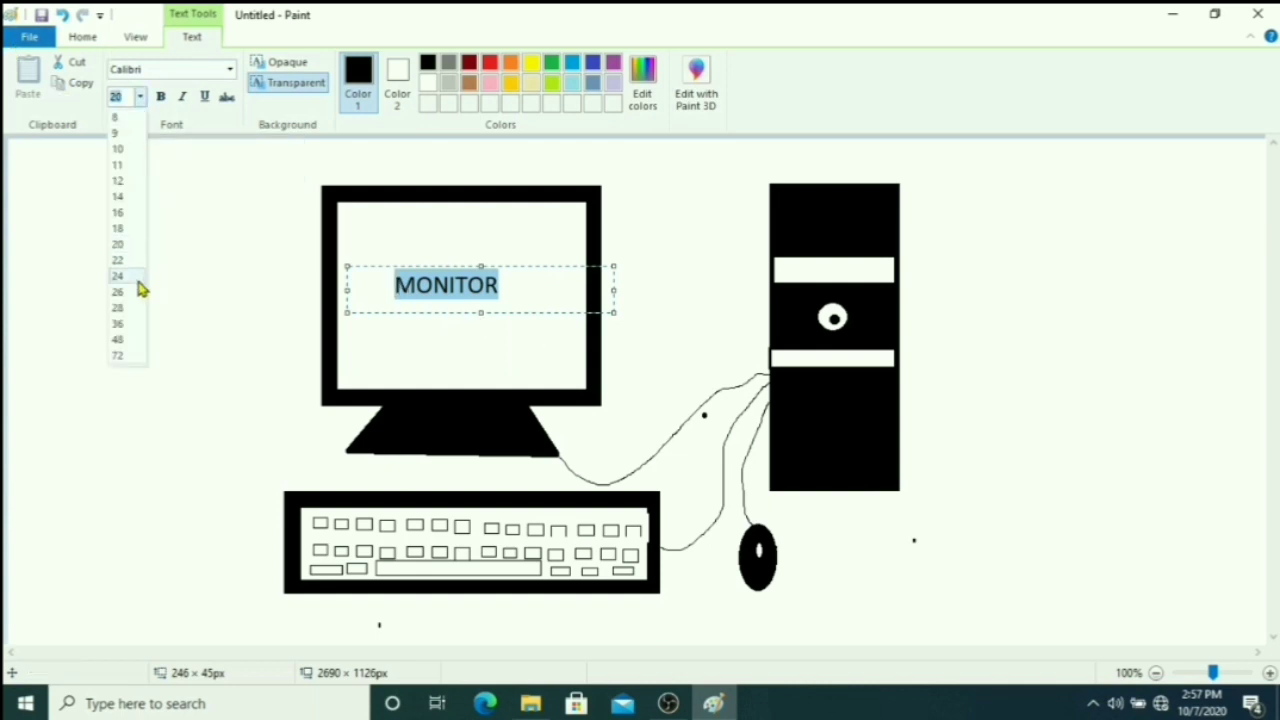
mouse_move(132, 298)
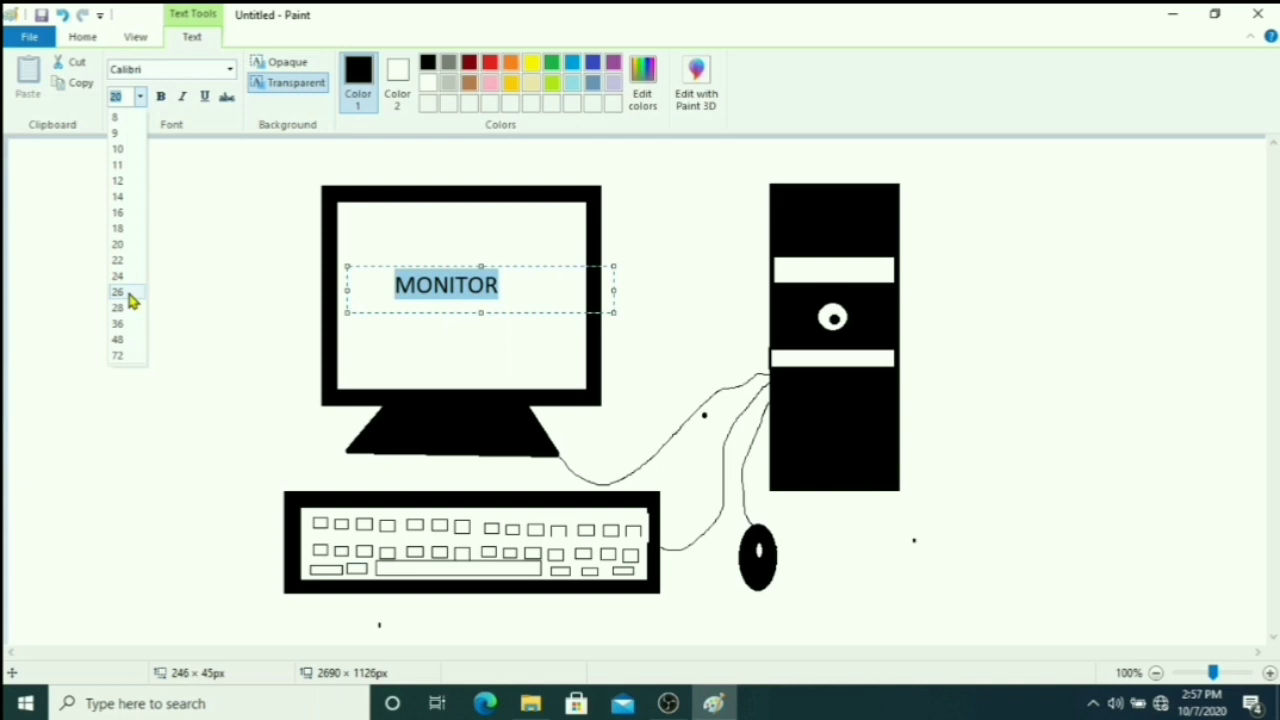
click(118, 291)
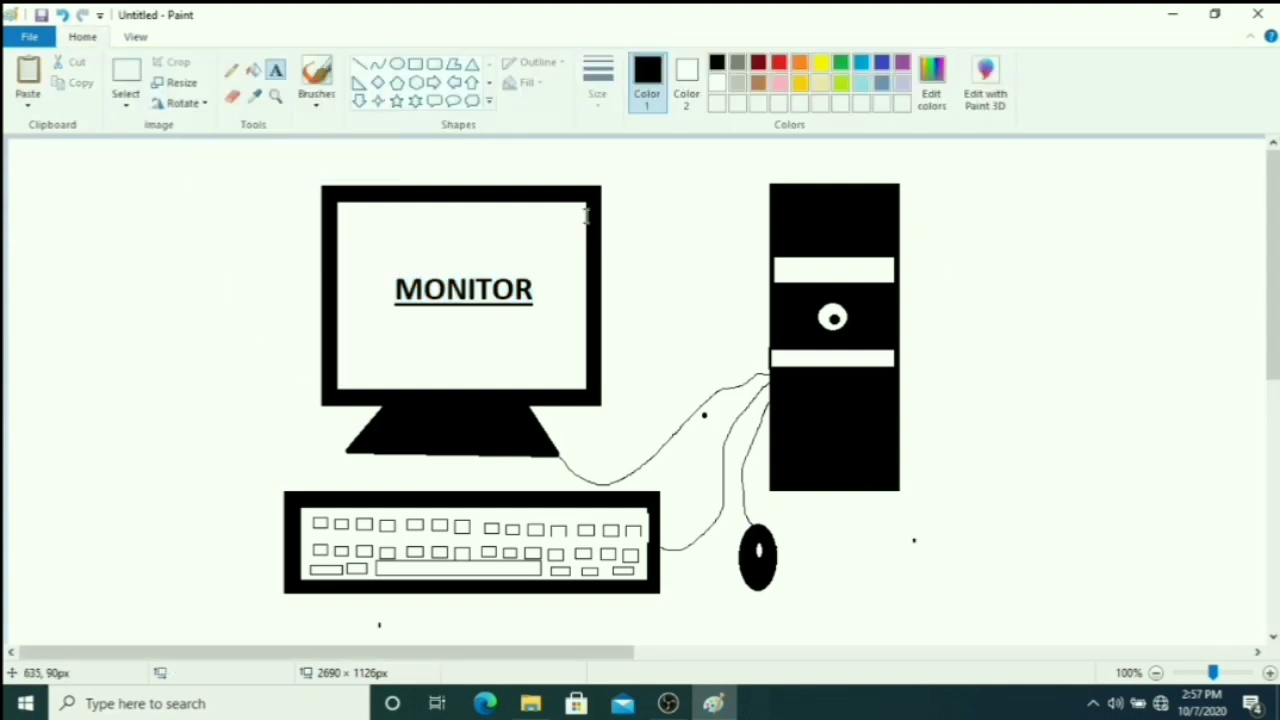
mouse_move(1102, 378)
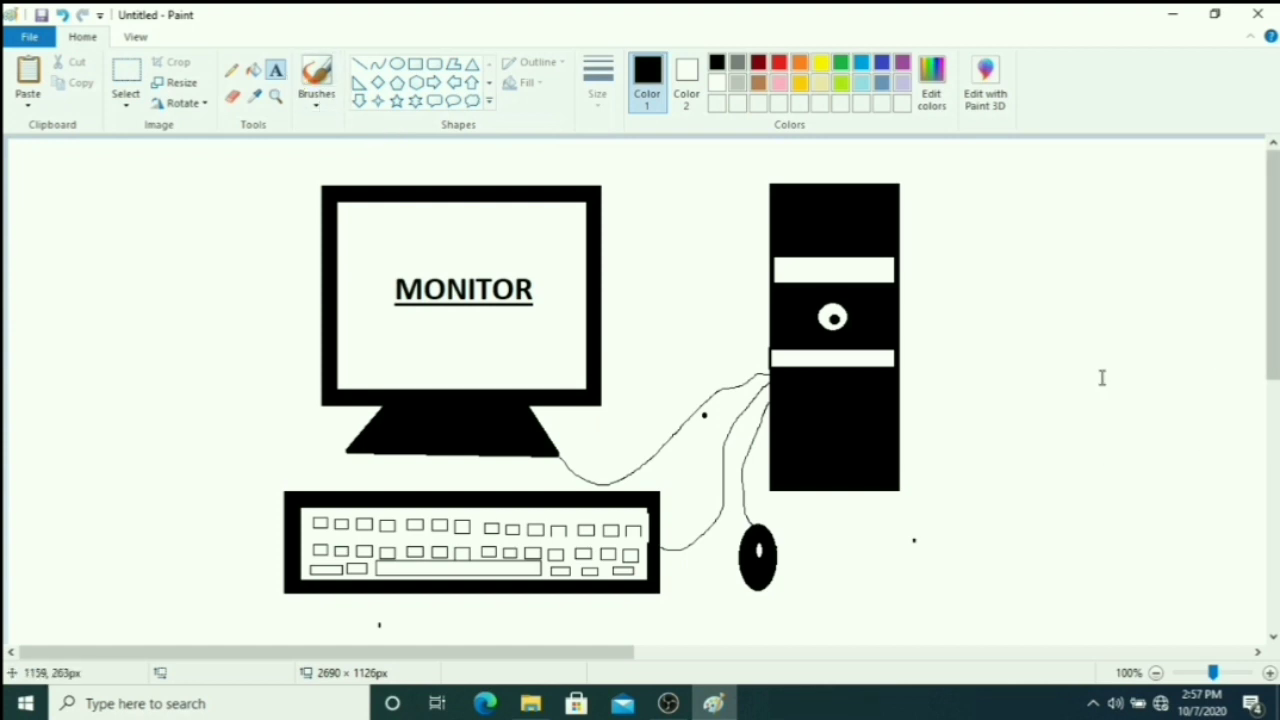
mouse_move(915, 340)
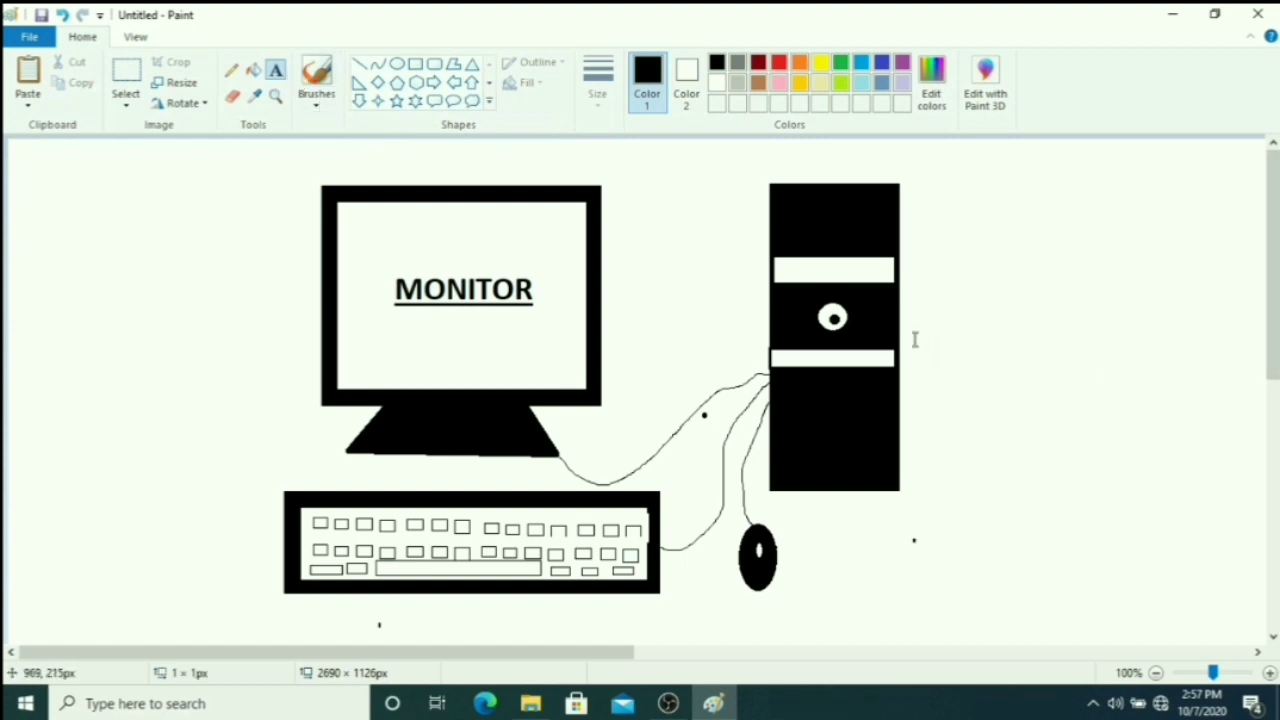
- Type CPU beside the tower and MOUSE beside the mouse
drag(913, 340, 1255, 385)
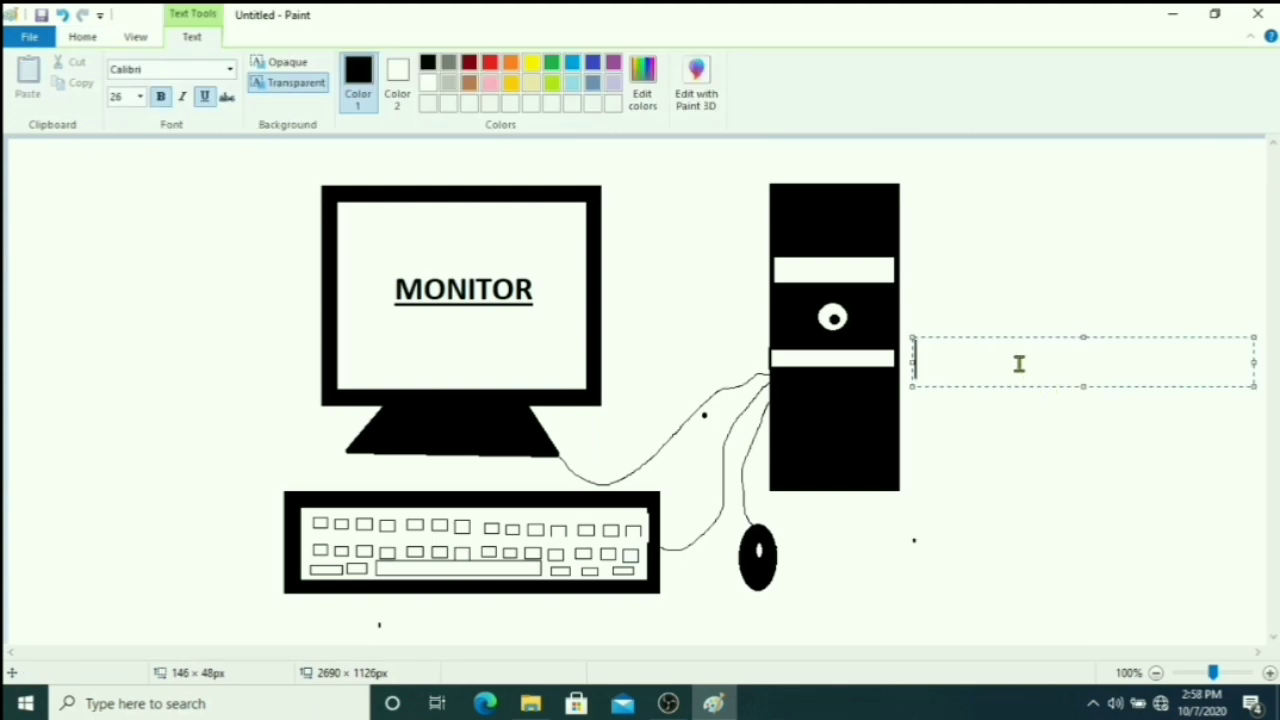
text(CPU)
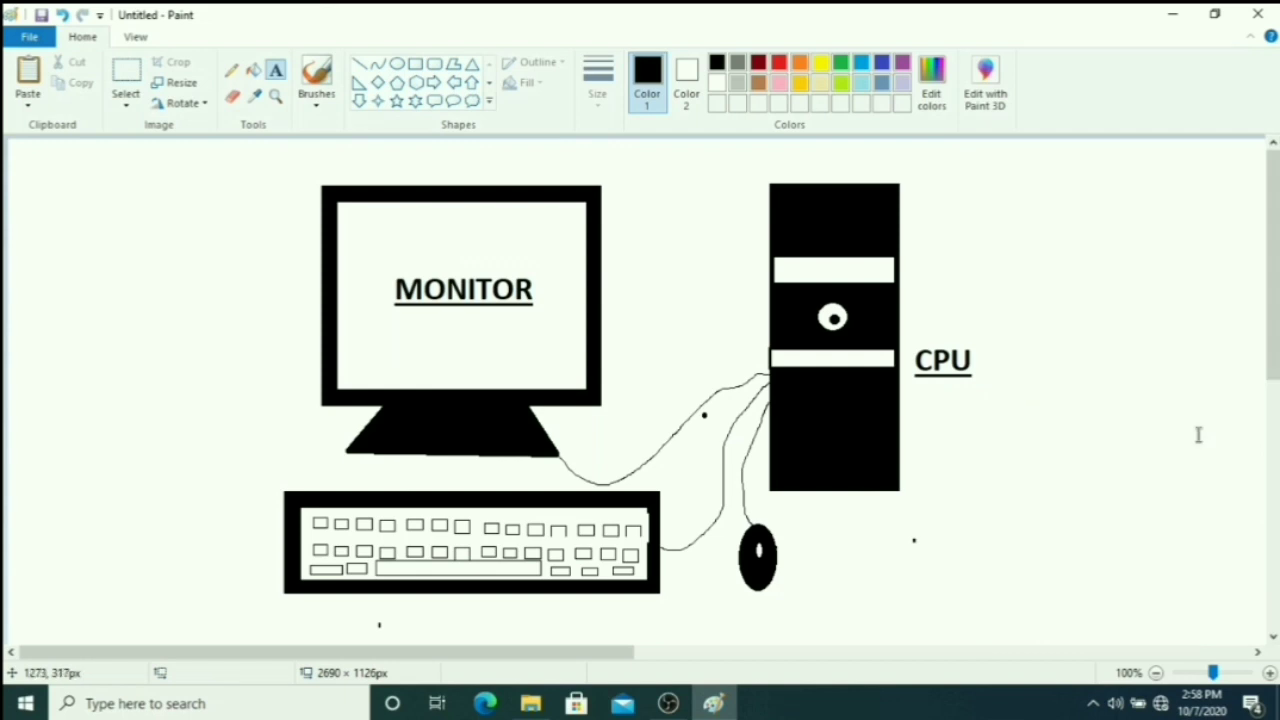
mouse_move(835, 660)
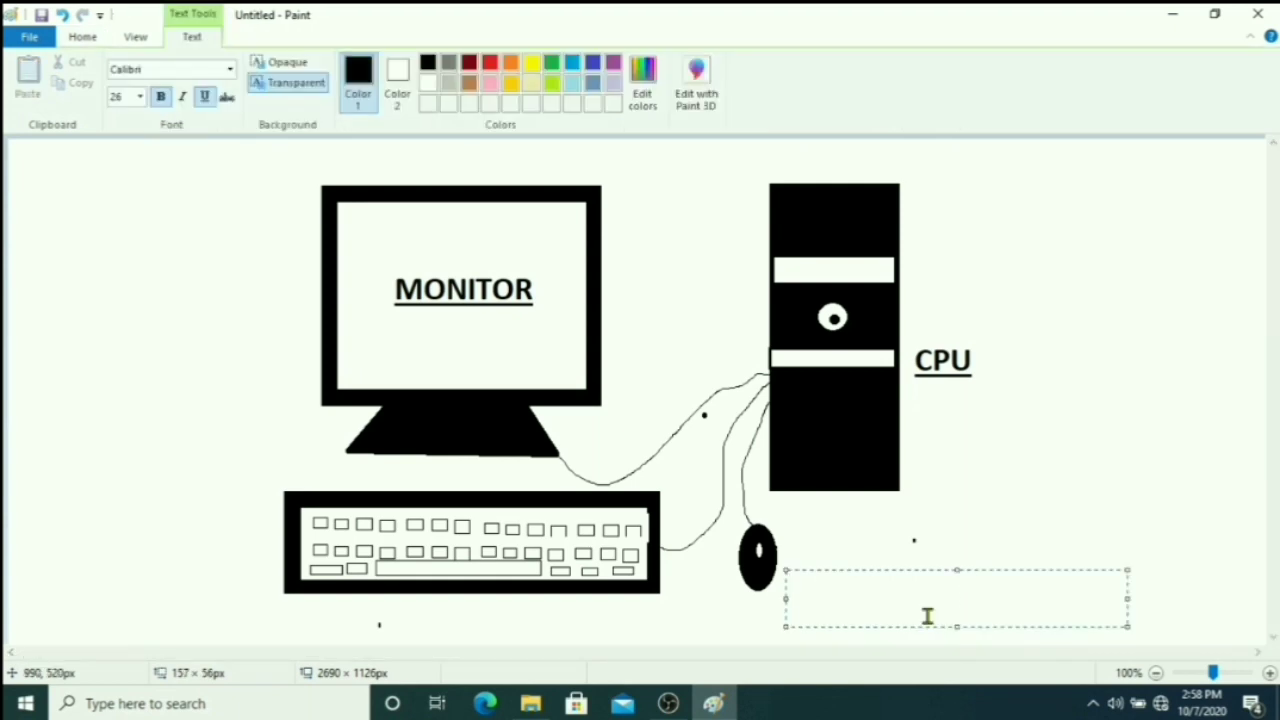
text(MO)
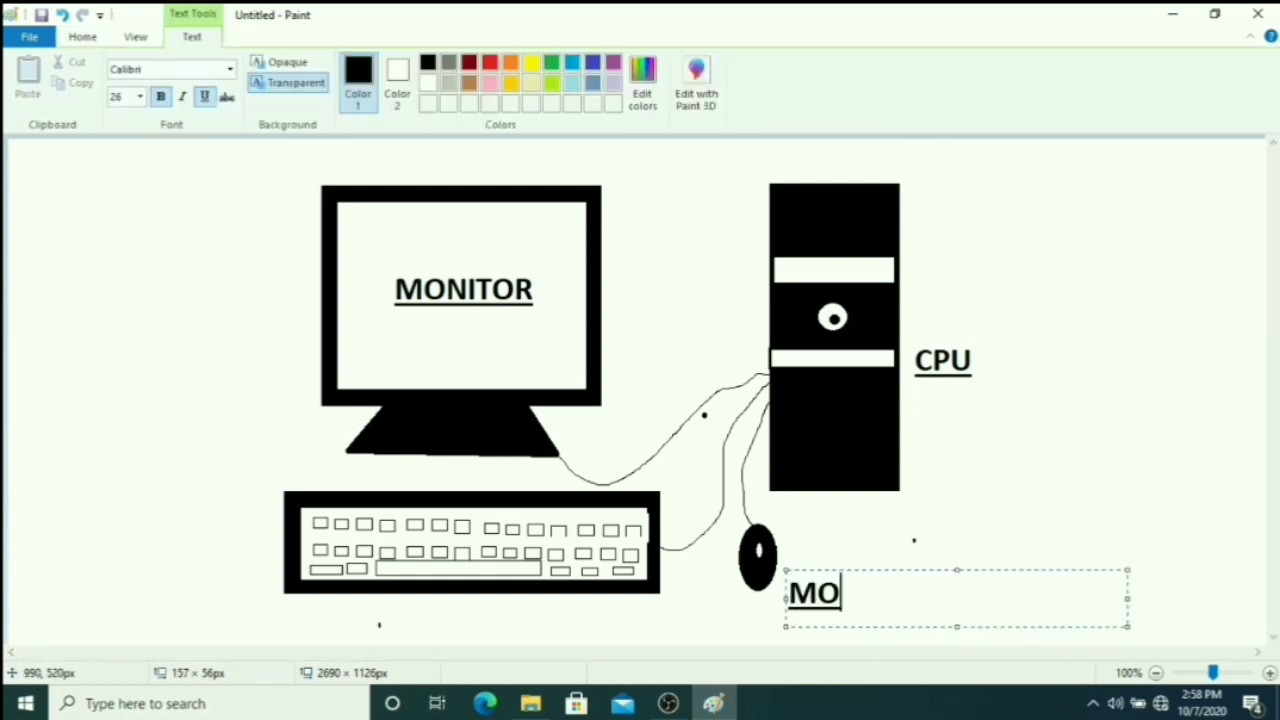
text(USE)
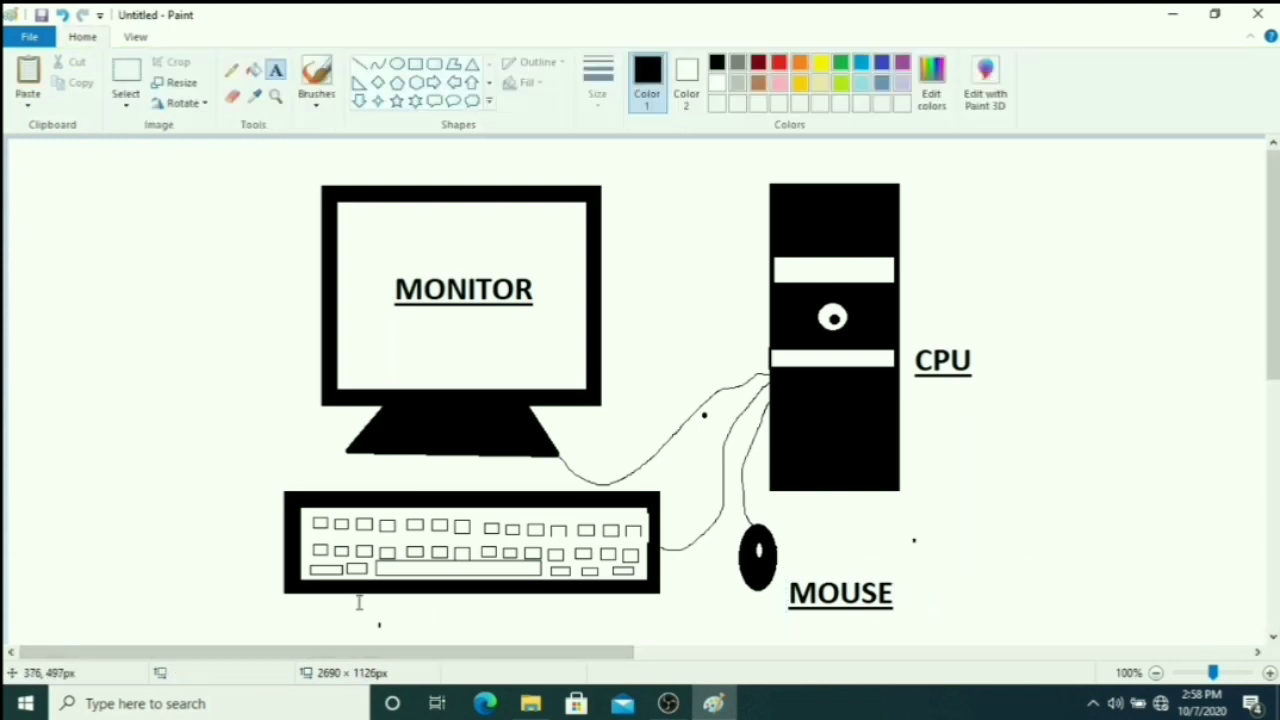
- Type KEYBOARD in a text box below the keyboard drawing
drag(345, 605, 385, 626)
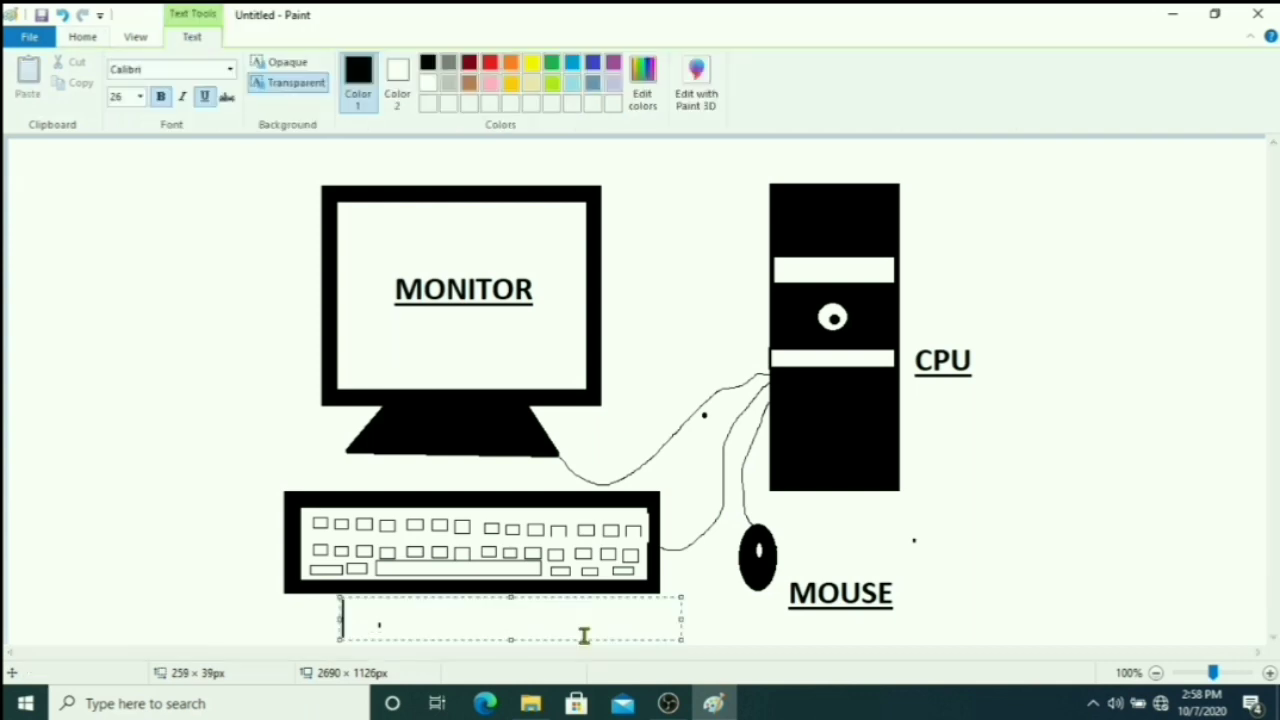
text(K)
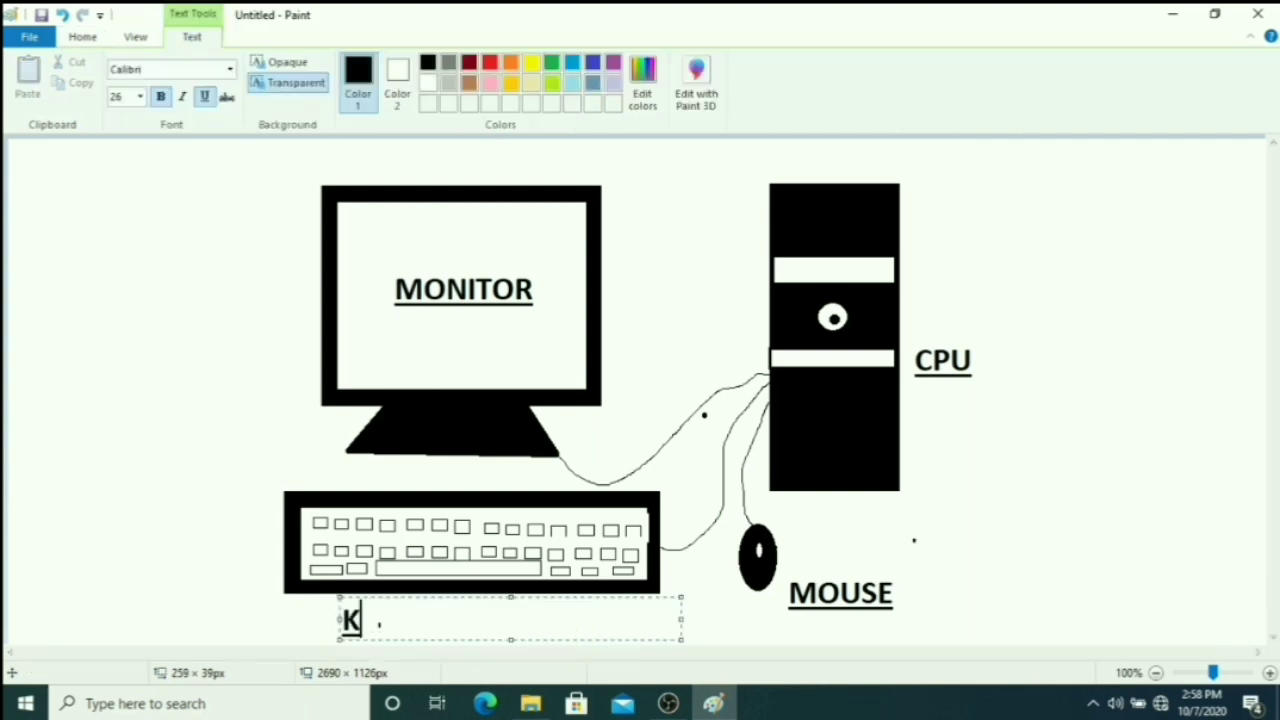
text(EYBO)
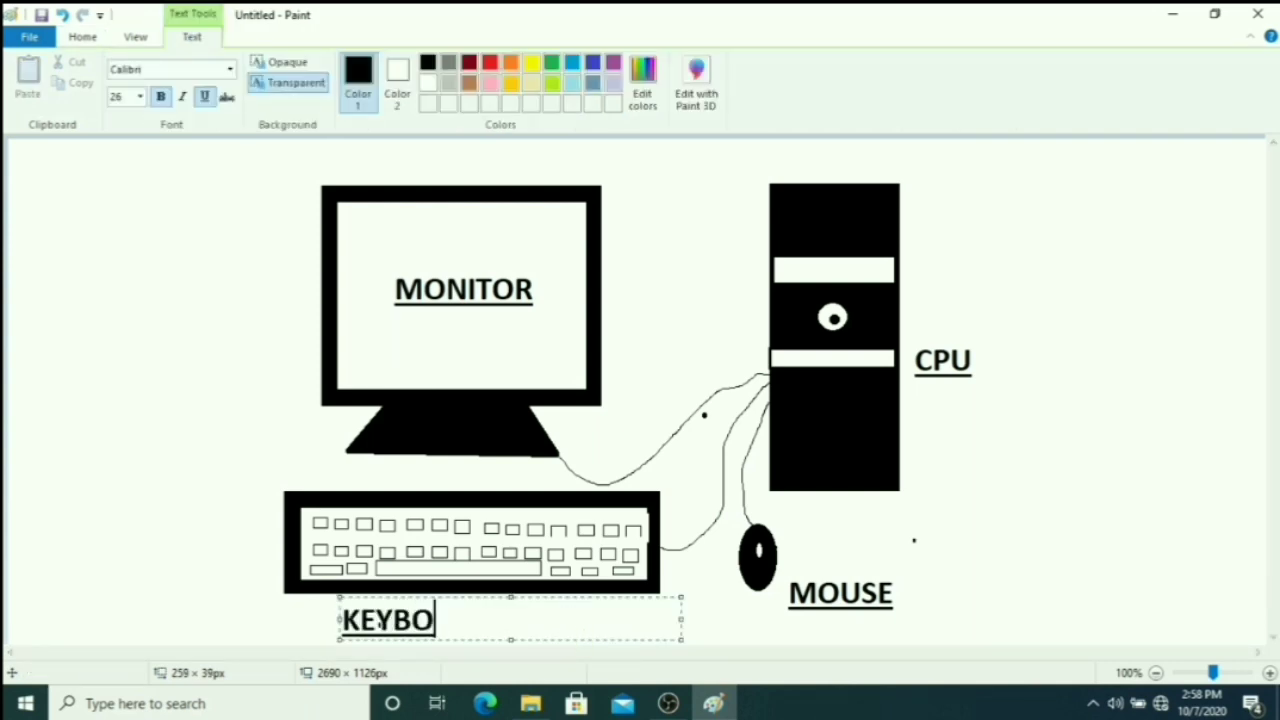
text(ARD)
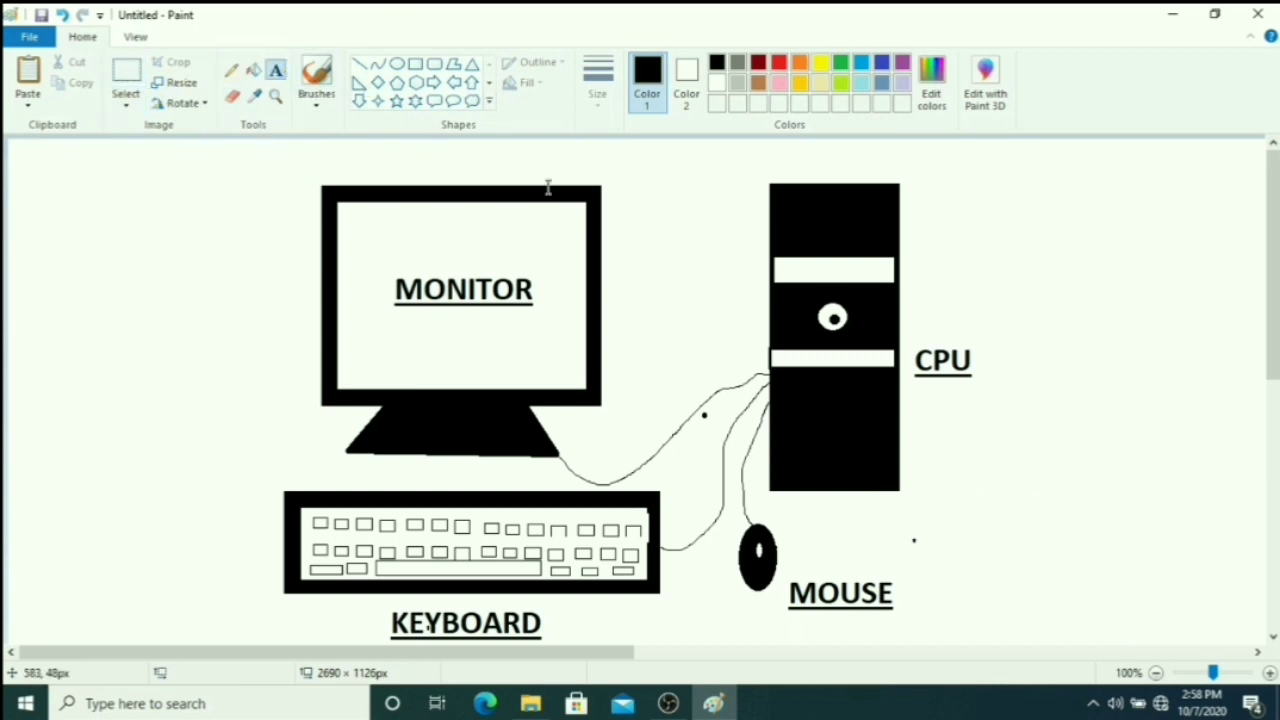
mouse_move(1093, 310)
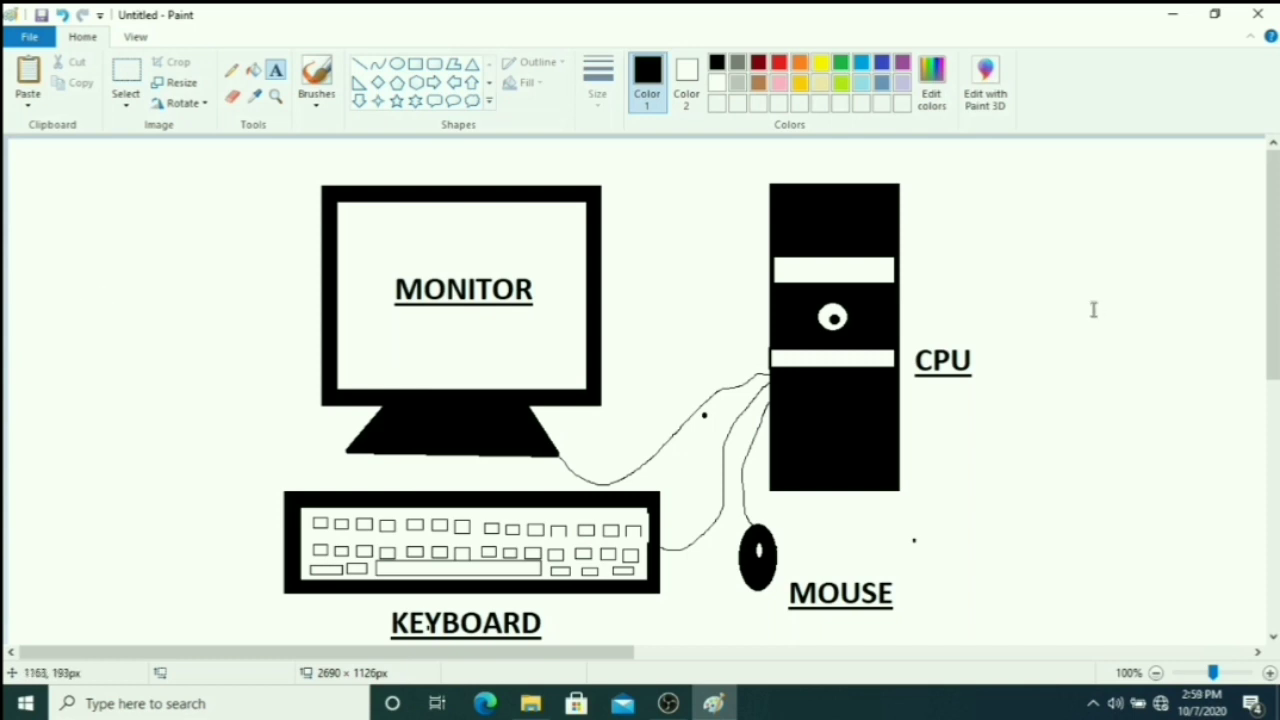
- Type the title PARTS OF A COMPUTER in a wide text box below KEYBOARD
scroll(down, 3)
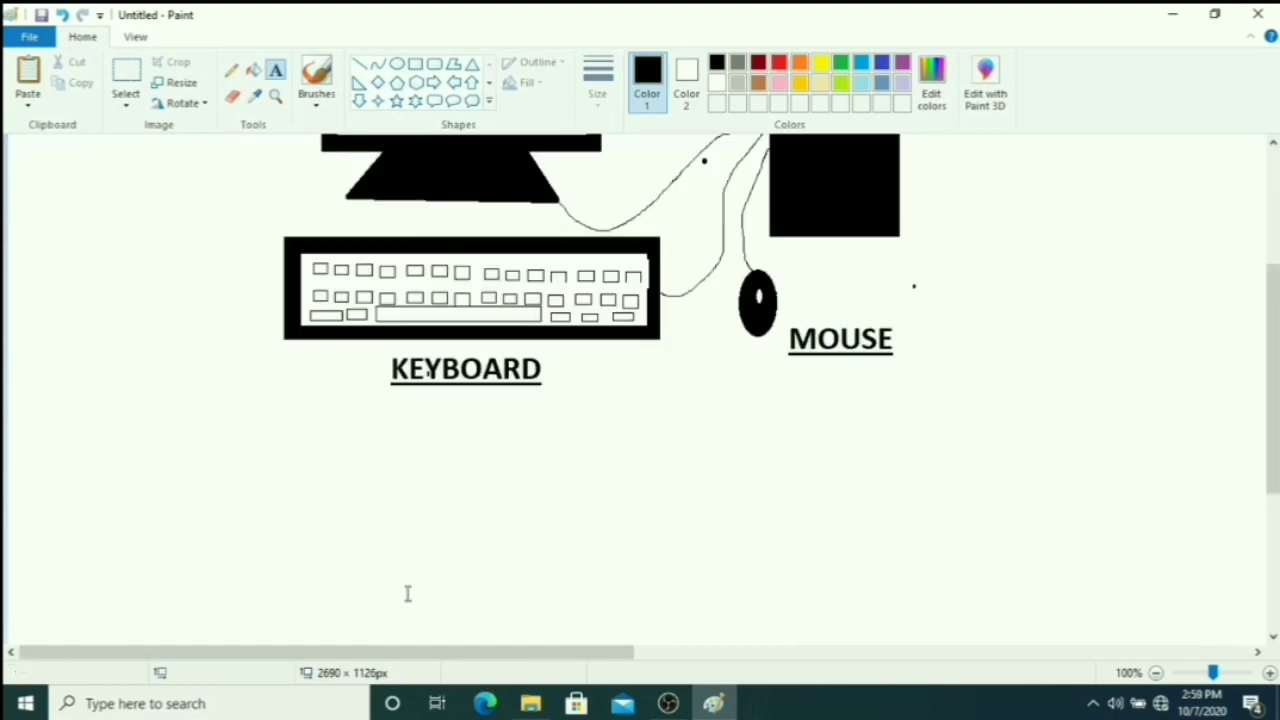
drag(225, 410, 890, 490)
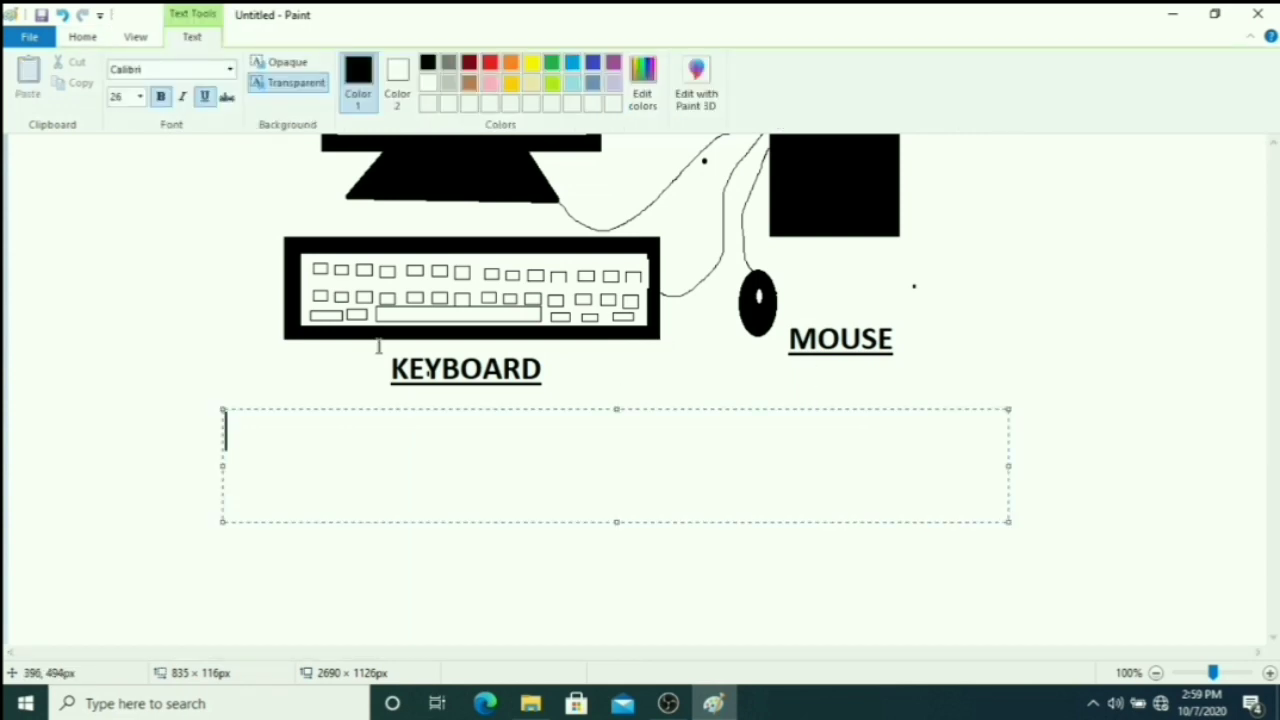
text(PAR)
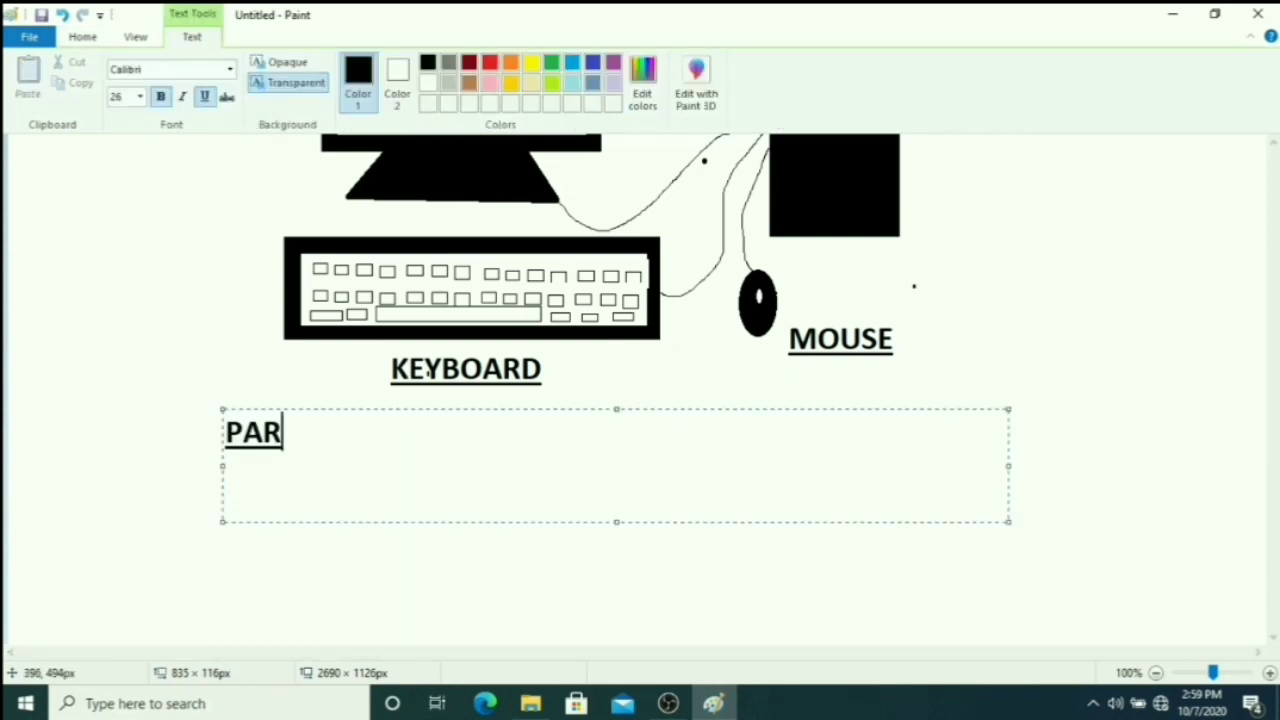
text(TS O)
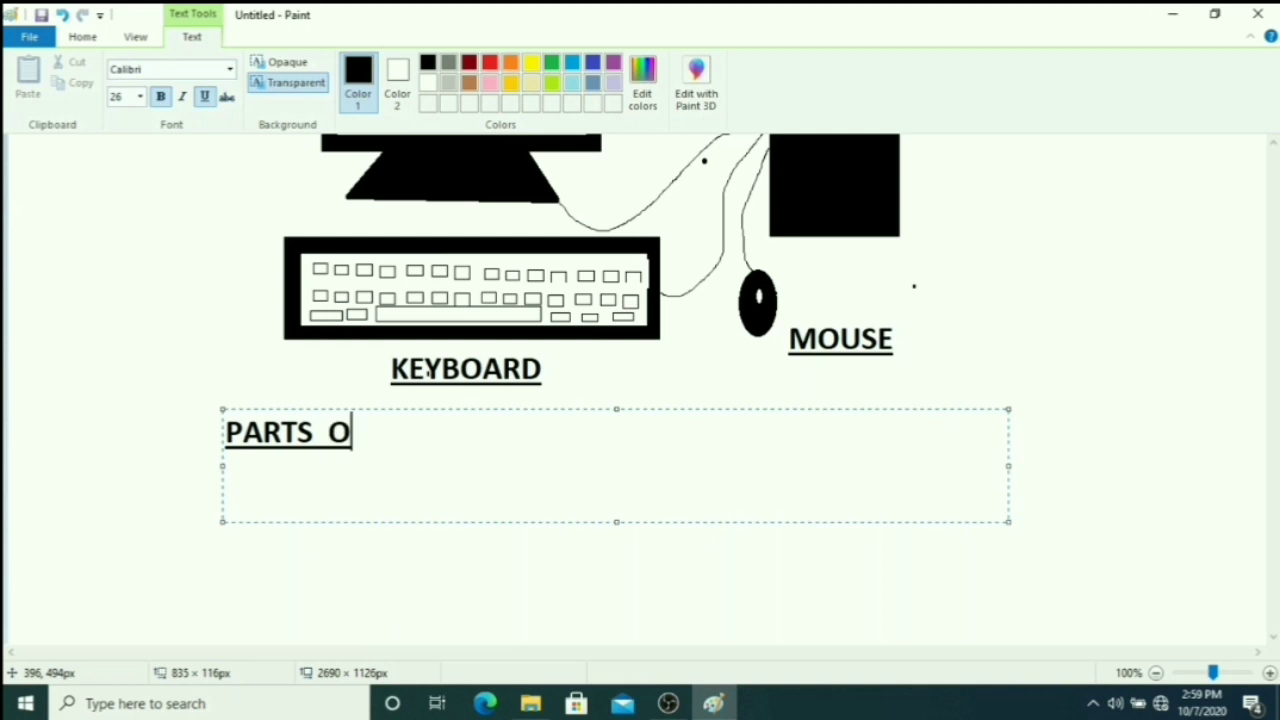
text(F A C)
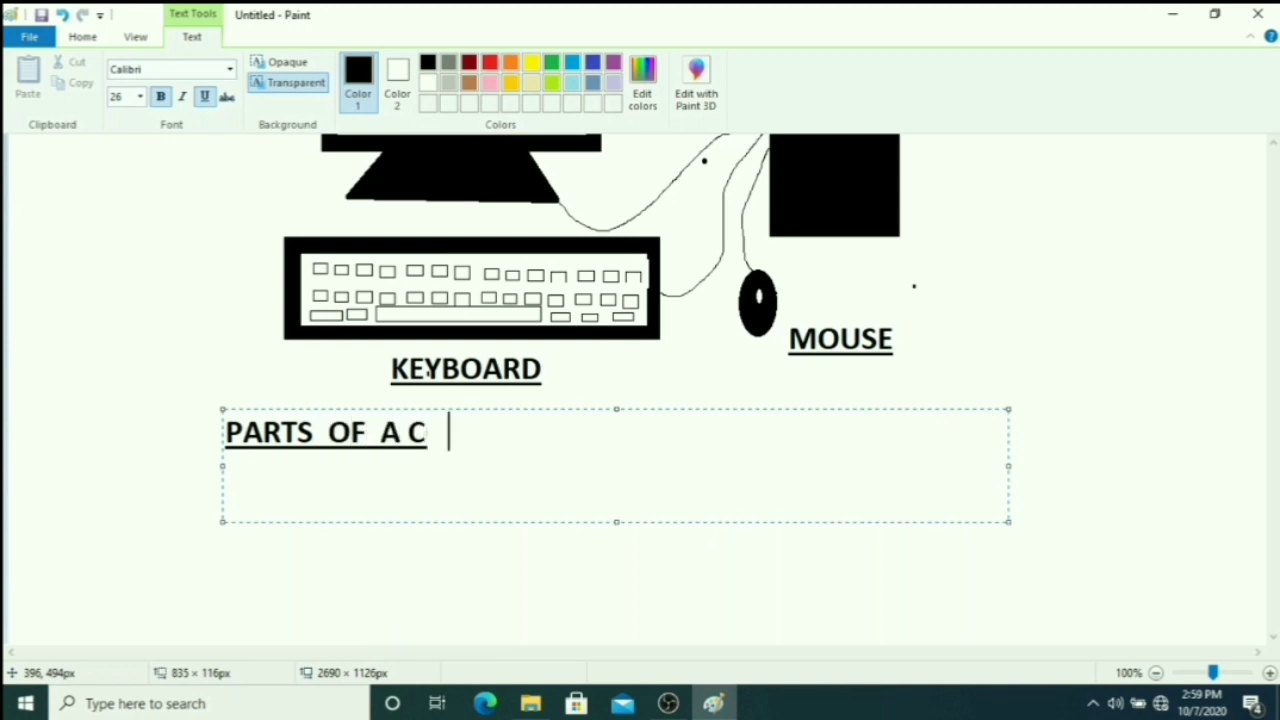
text(OMPUTER)
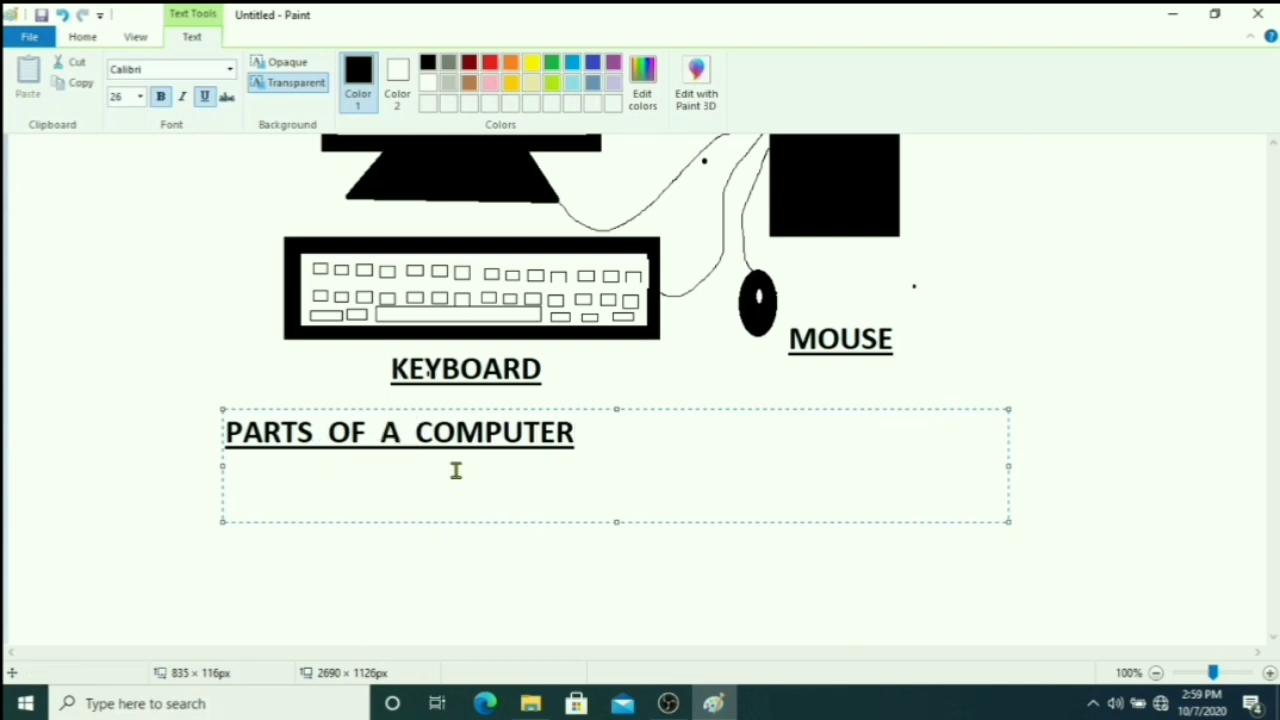
mouse_move(340, 568)
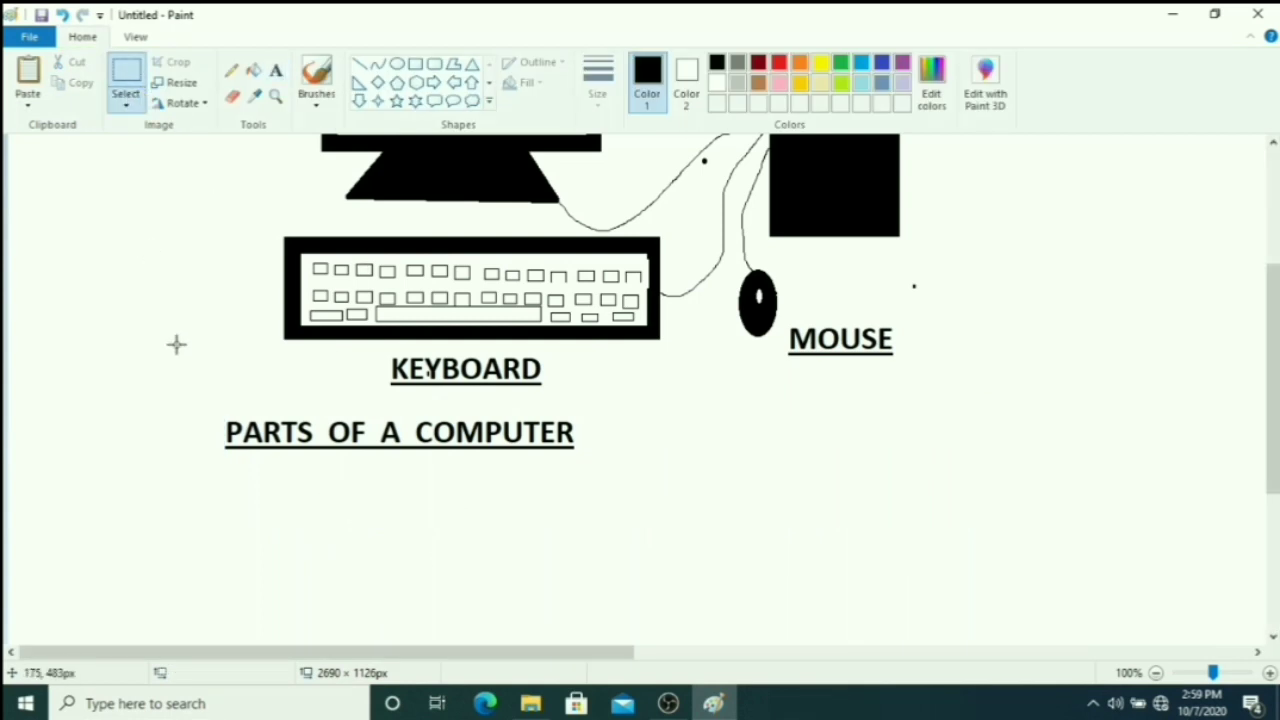
- Select the PARTS OF A COMPUTER title with a rectangle so it can be moved
drag(210, 407, 578, 465)
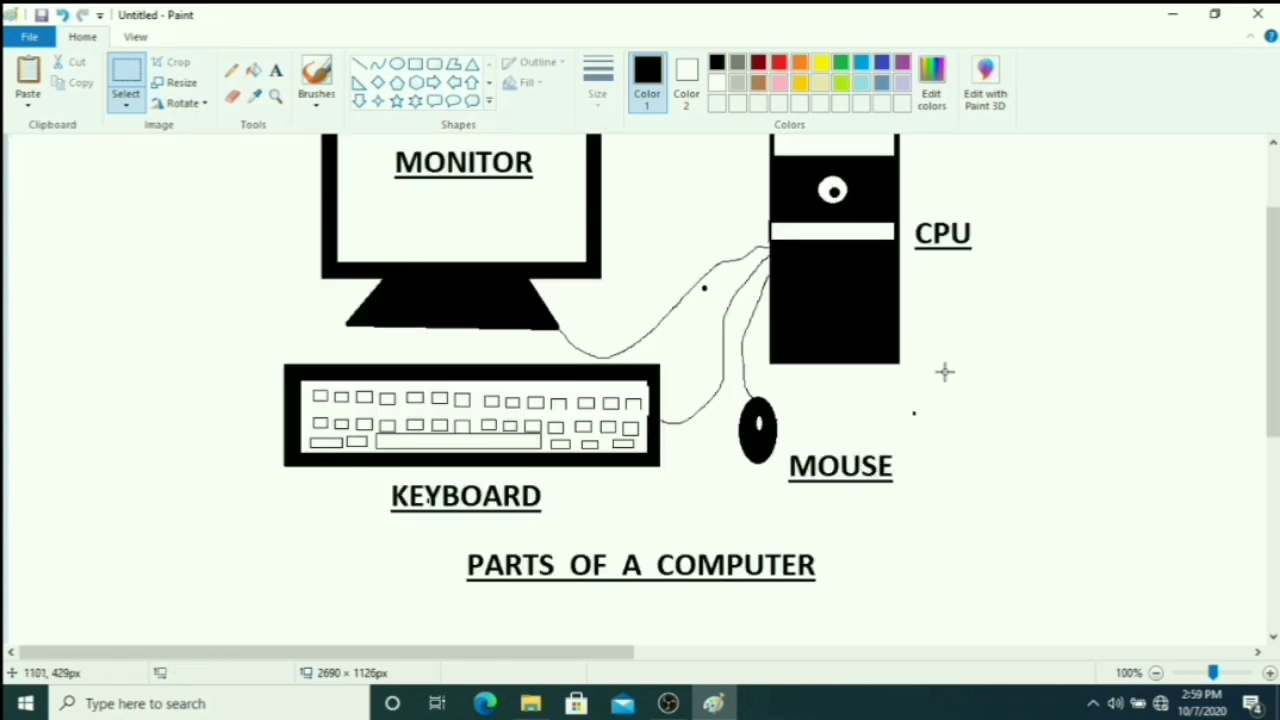
mouse_move(1005, 660)
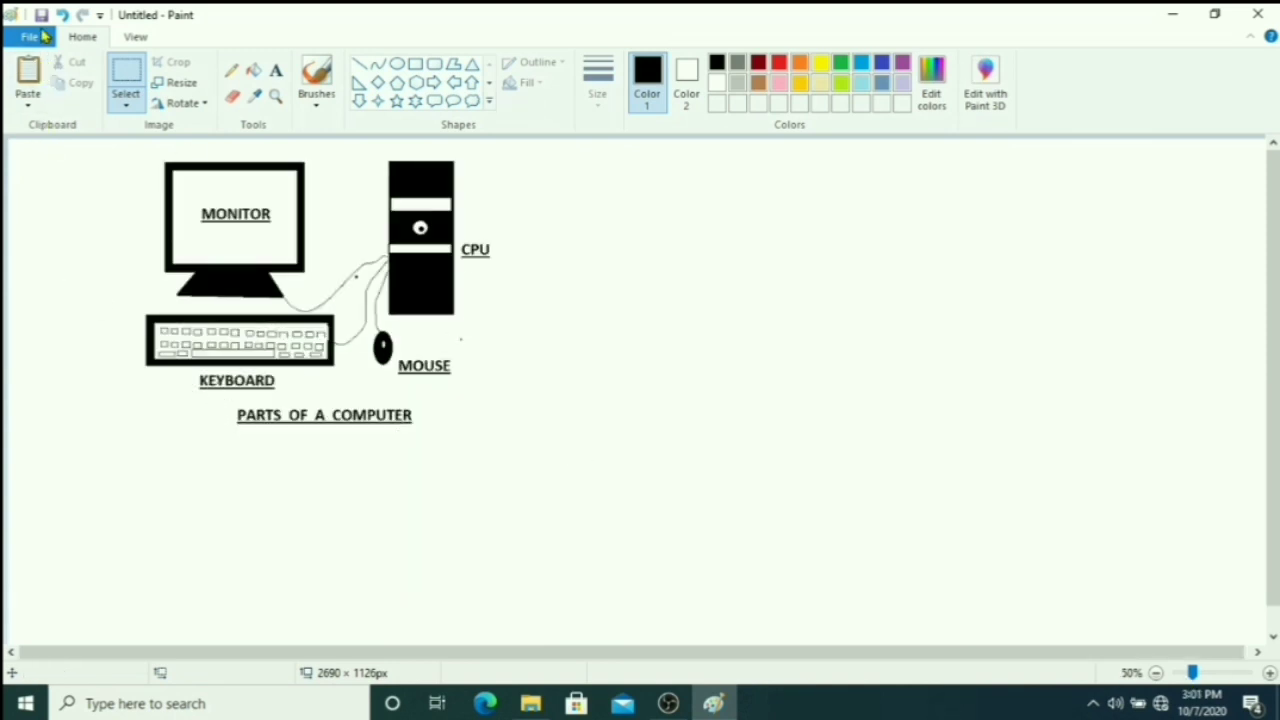
- Save the picture to the Desktop as COMPUTER in PNG format
click(29, 37)
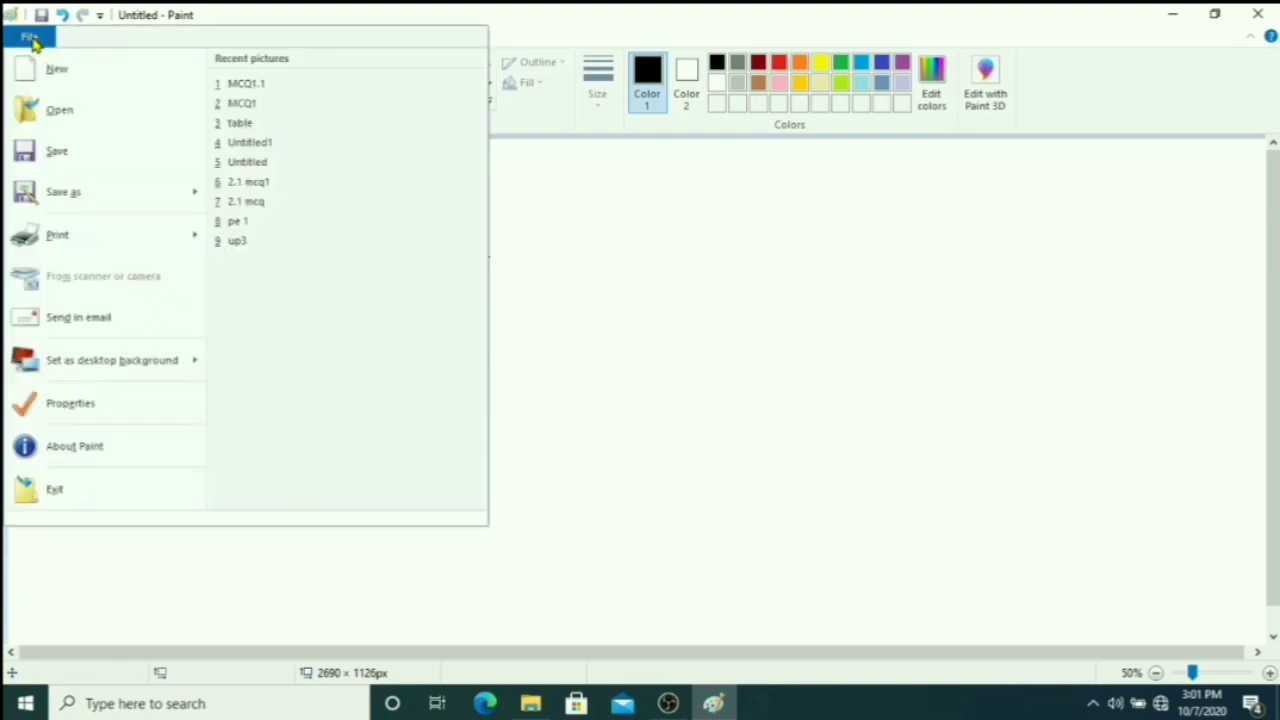
click(63, 191)
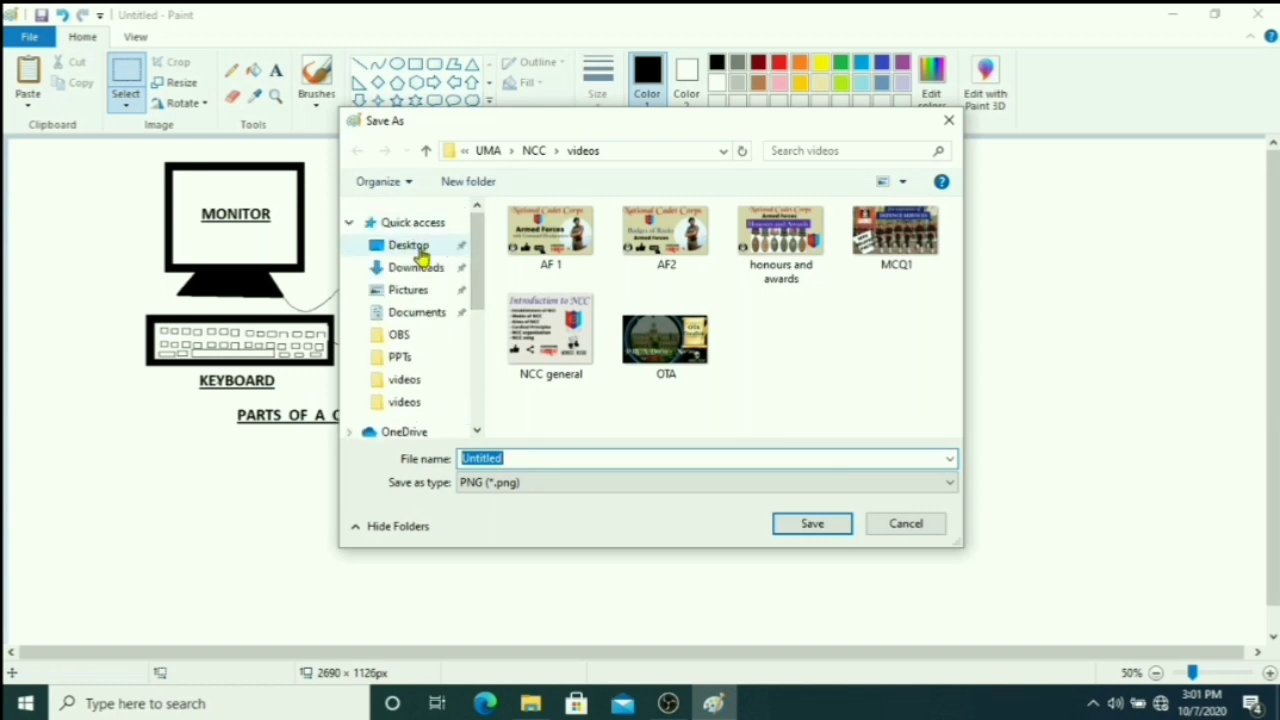
click(409, 245)
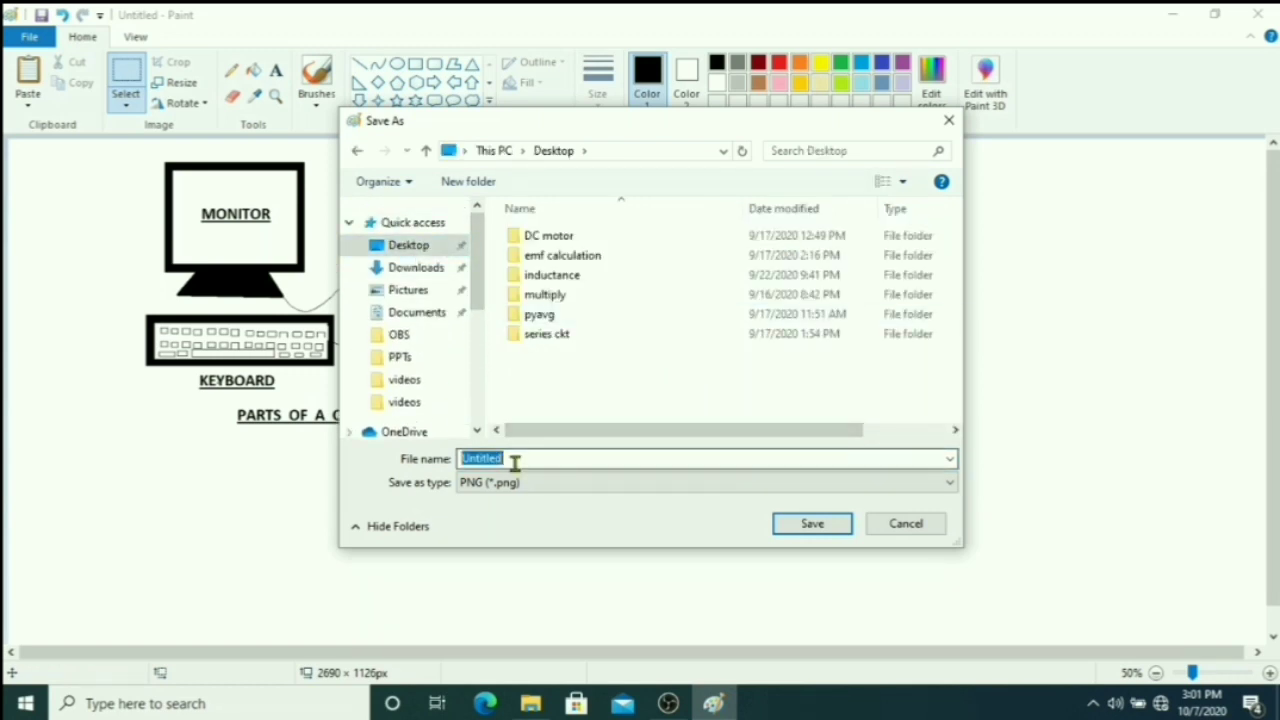
key(Delete)
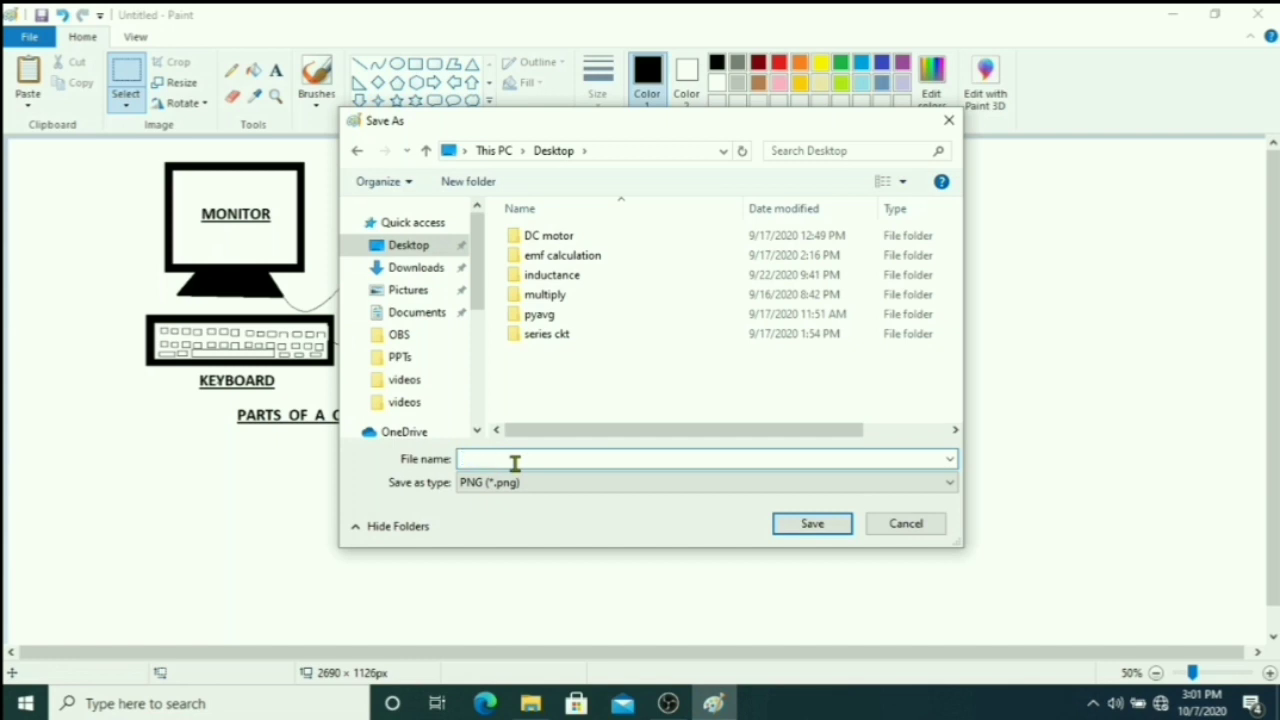
text(COMPUT)
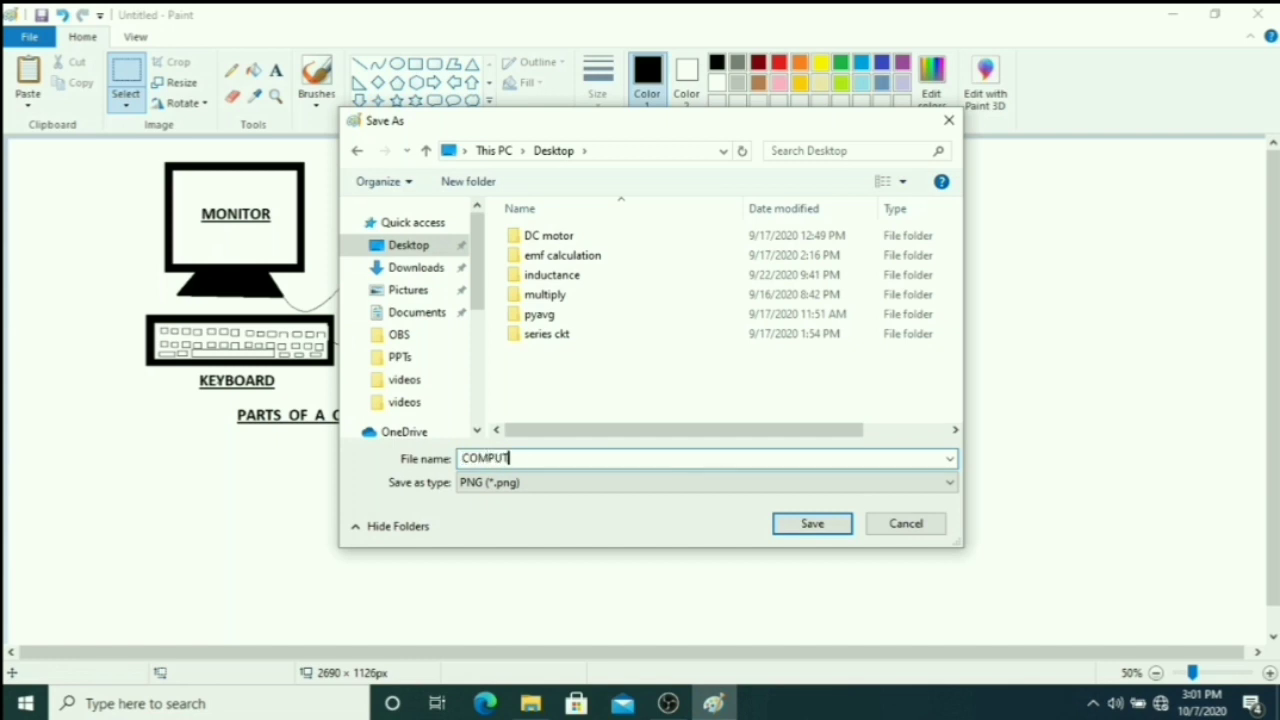
text(ER)
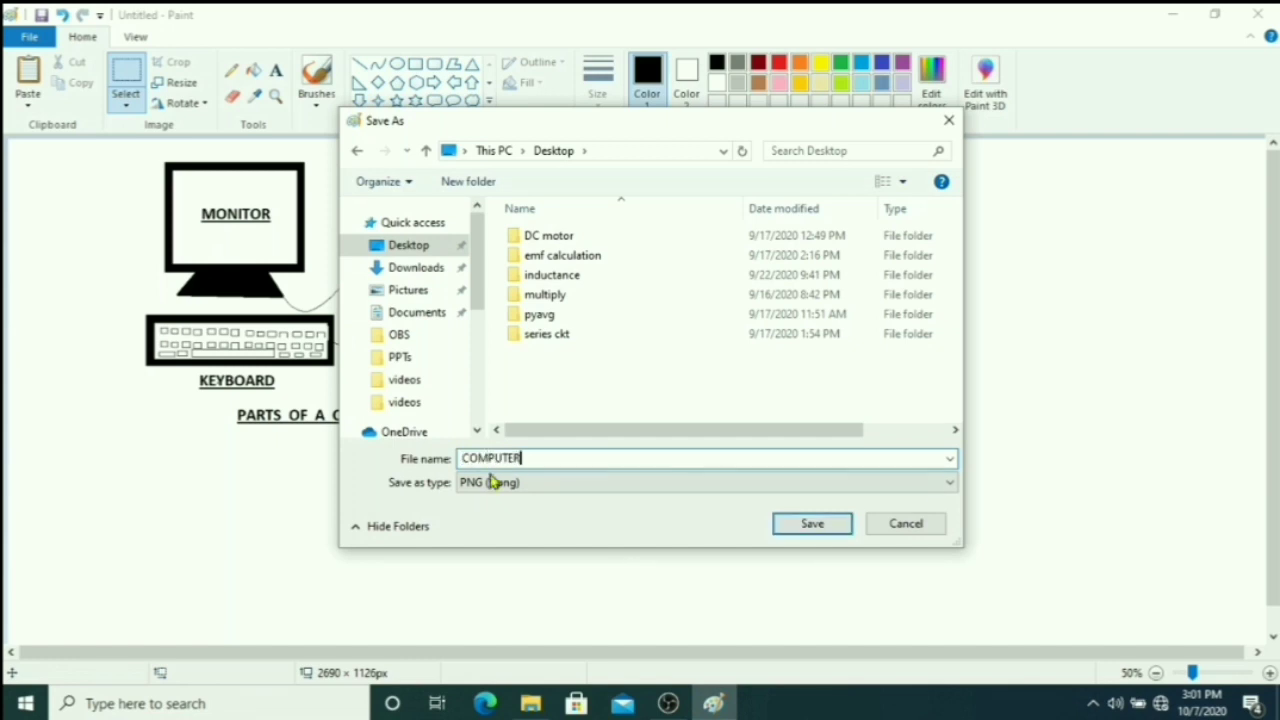
click(811, 523)
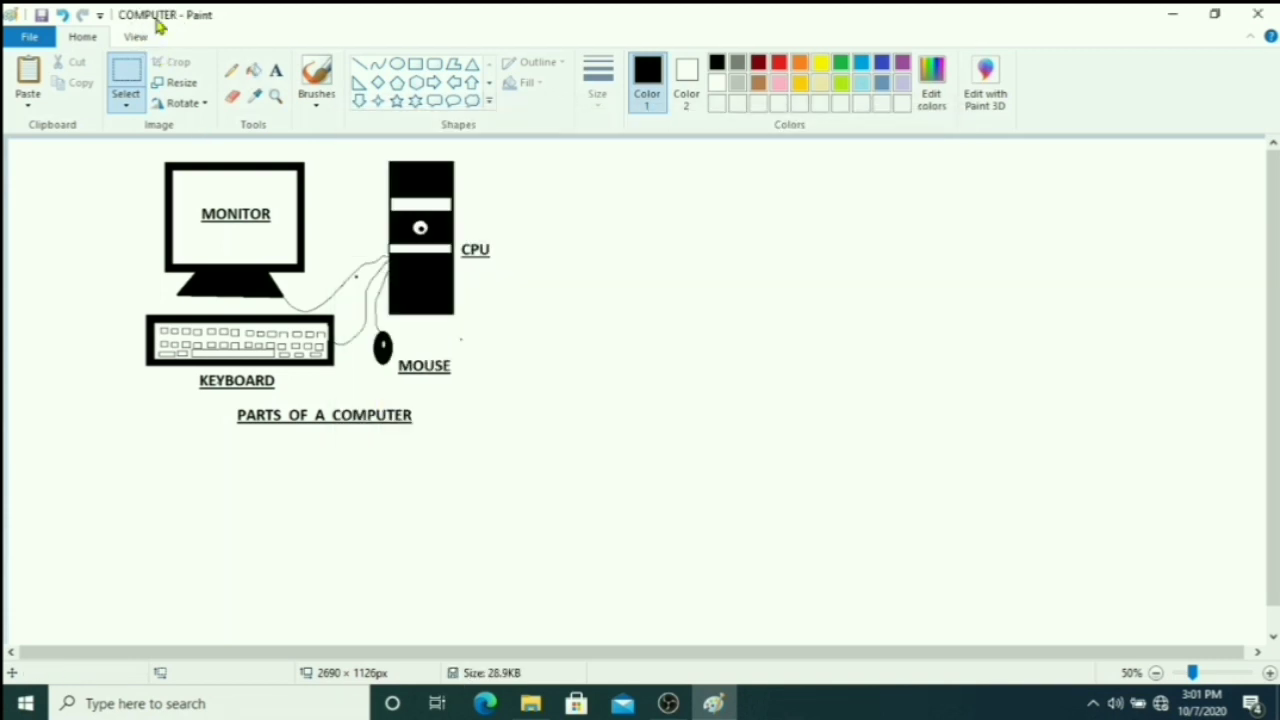
mouse_move(643, 183)
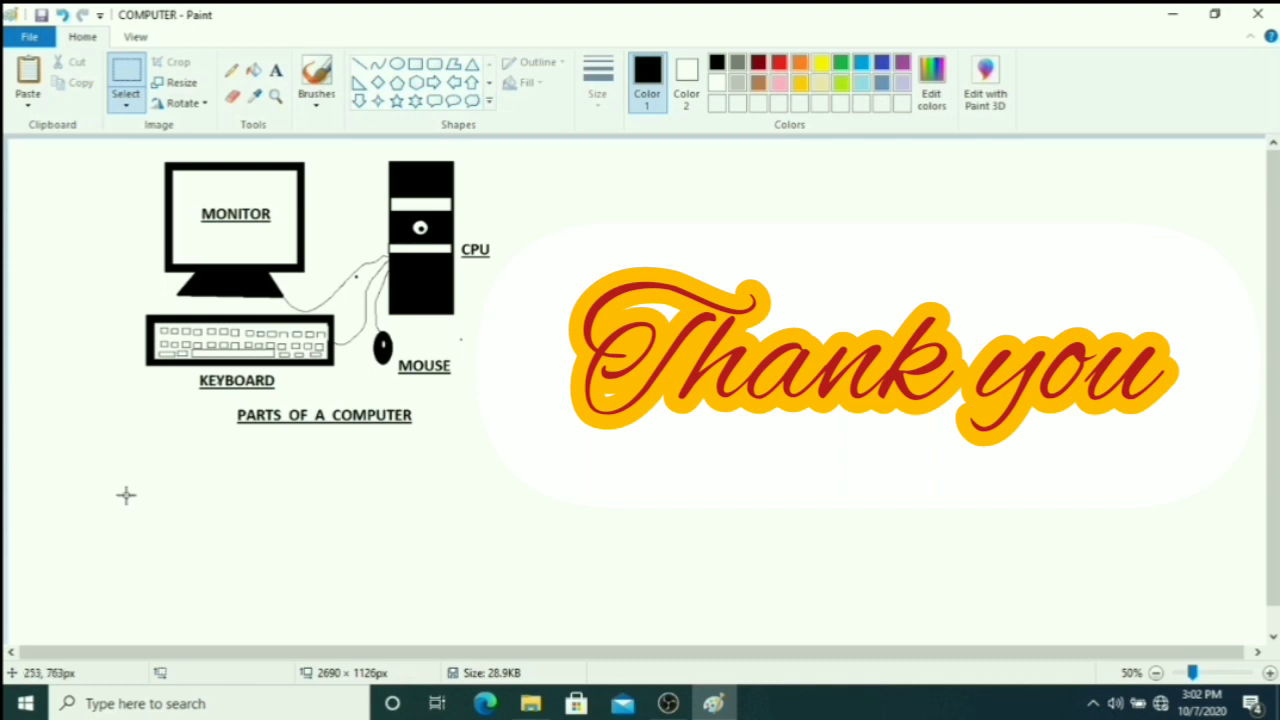
mouse_move(232, 486)
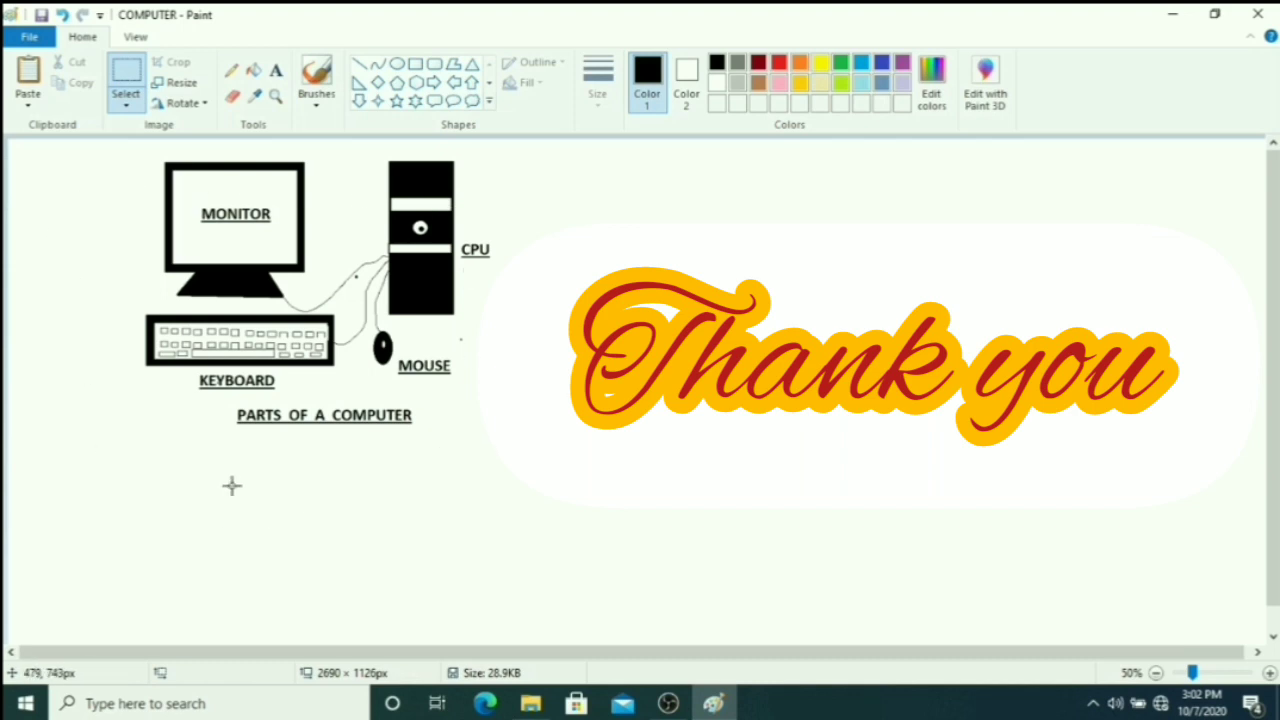
mouse_move(306, 472)
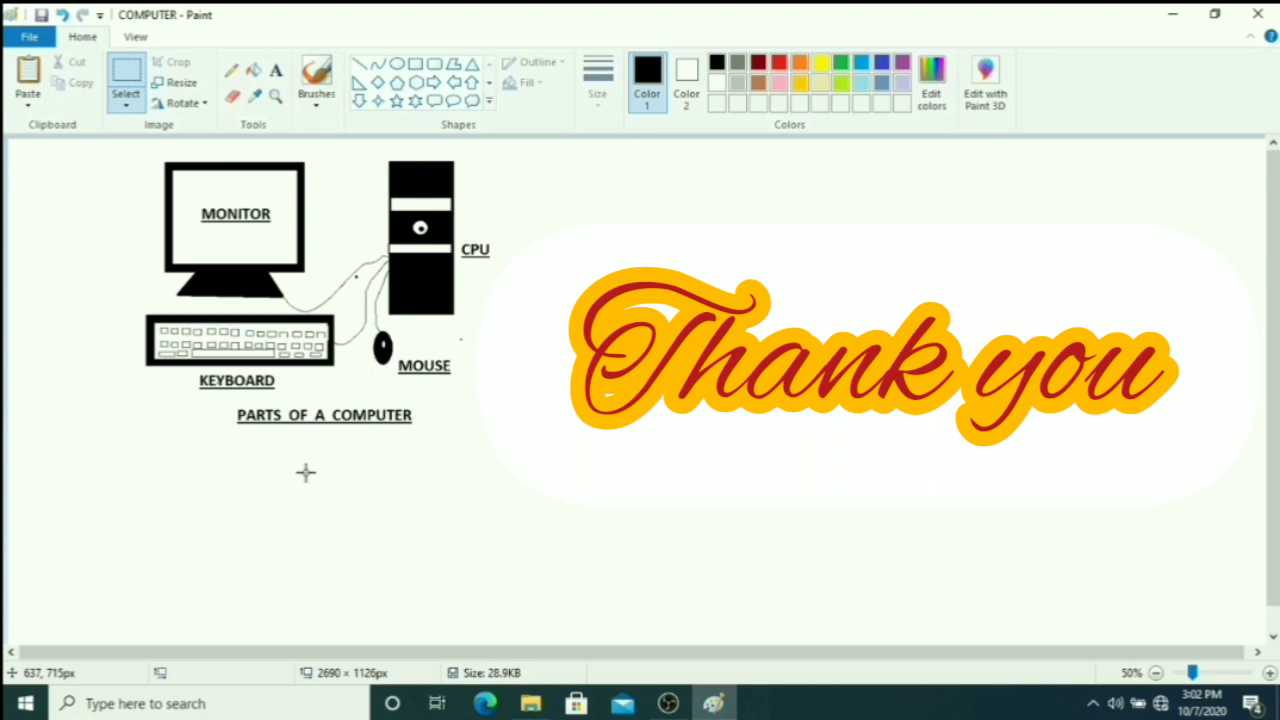
mouse_move(306, 472)
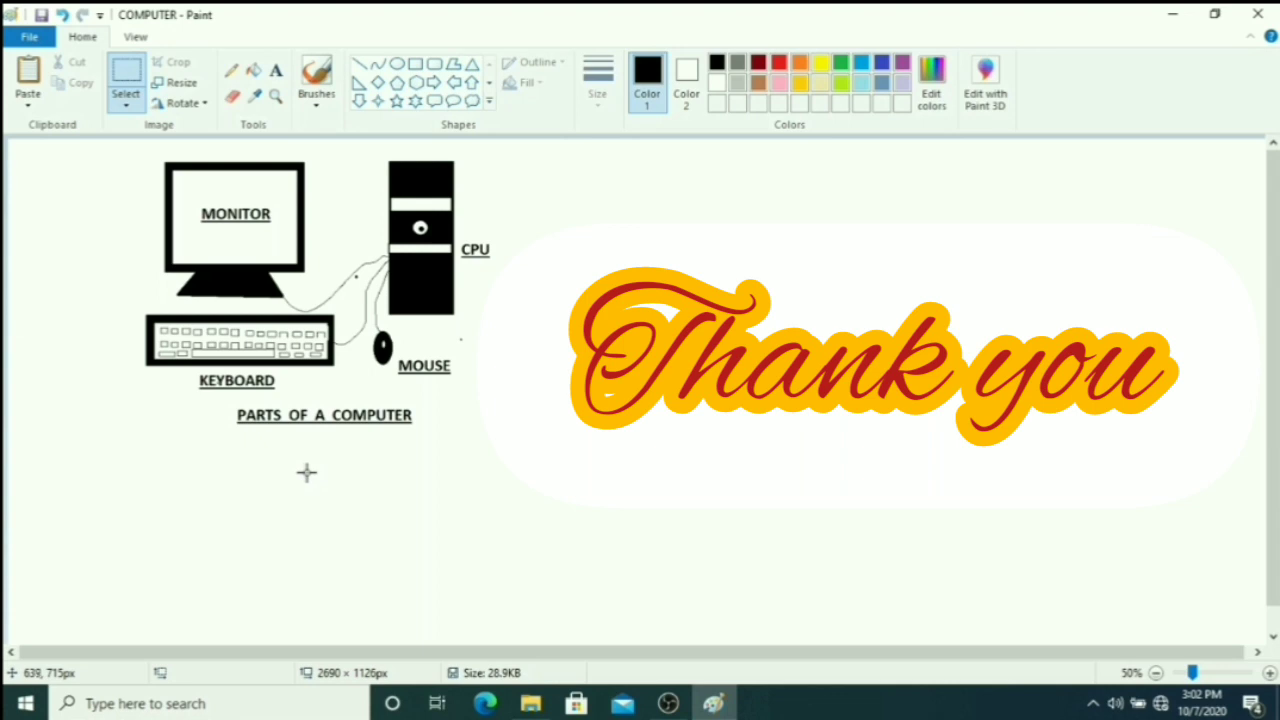